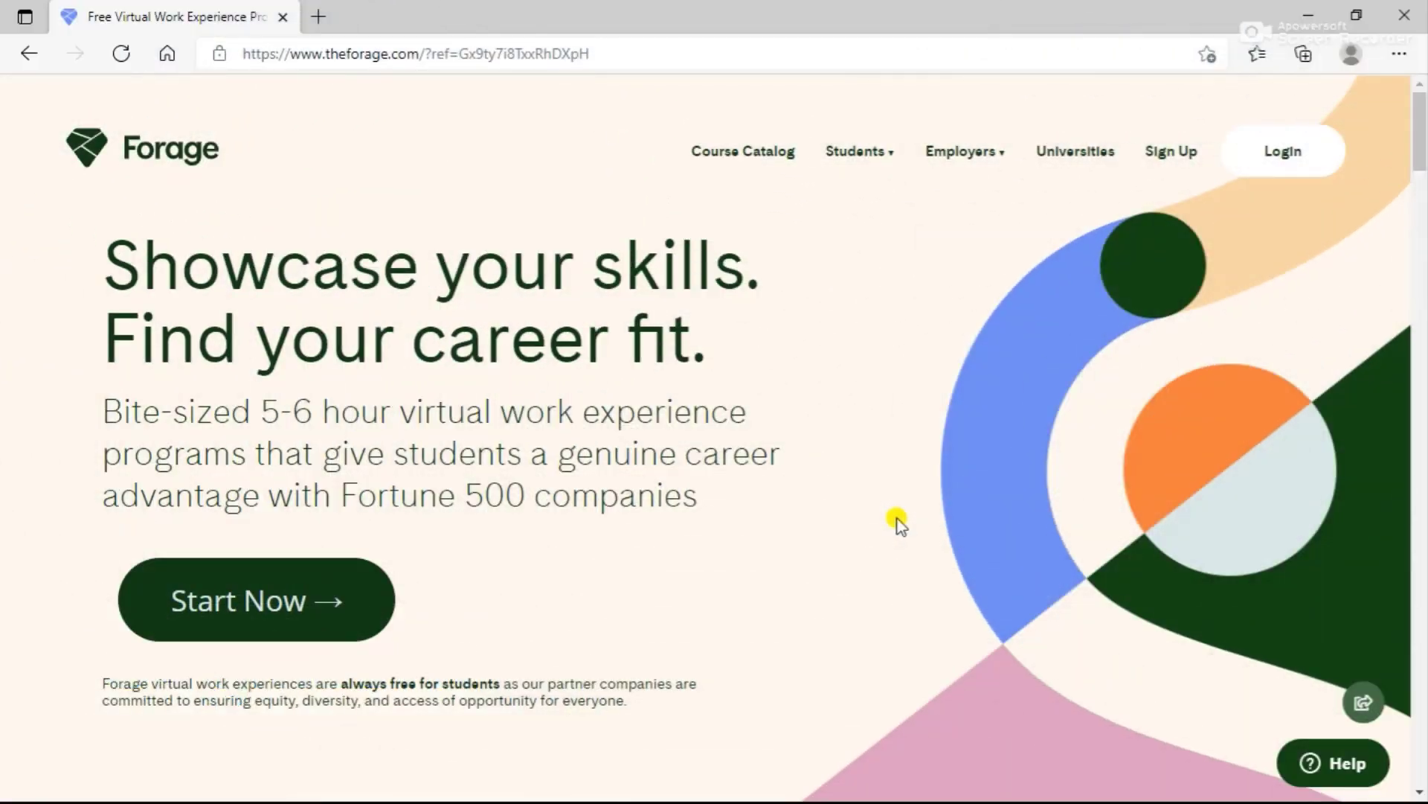
mouse_move(1116, 601)
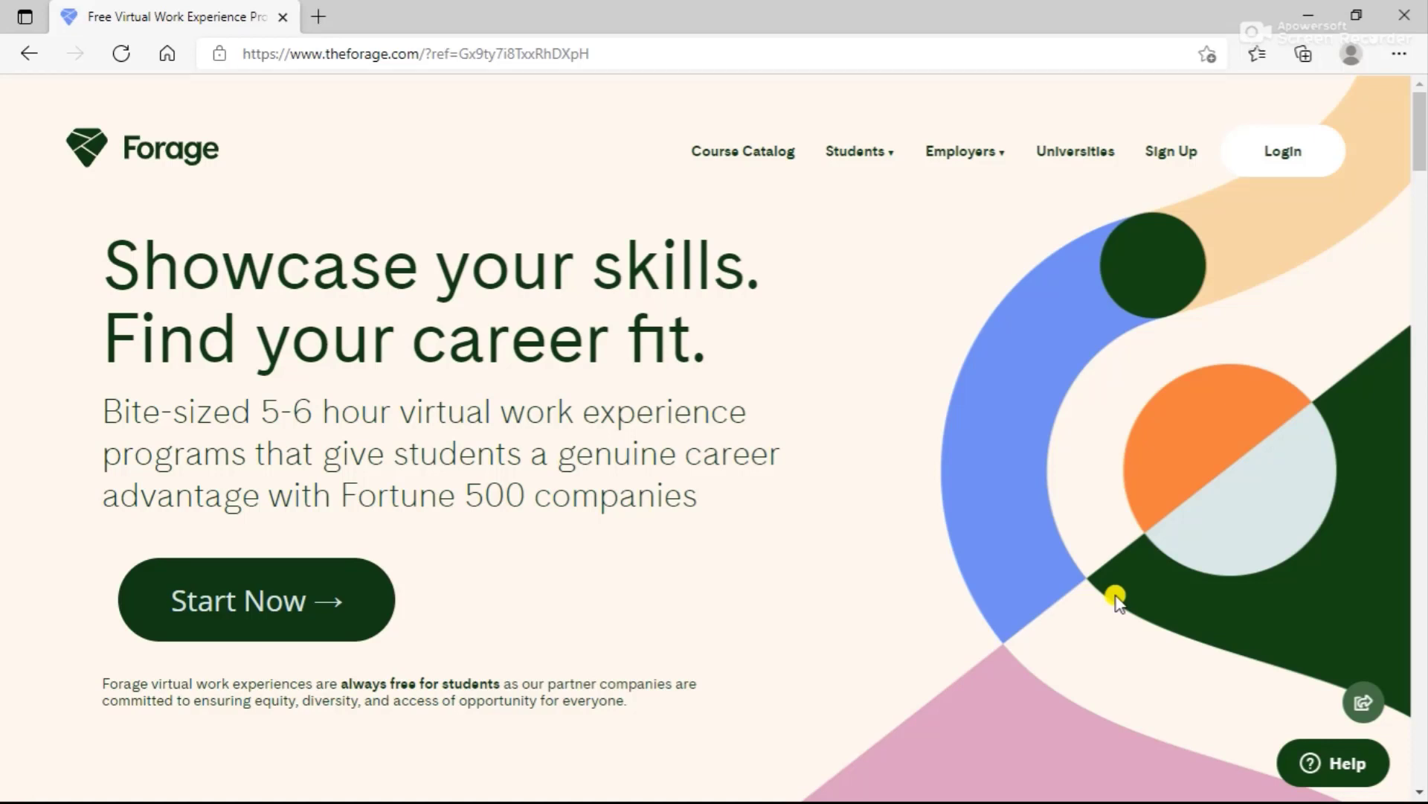
mouse_move(632, 749)
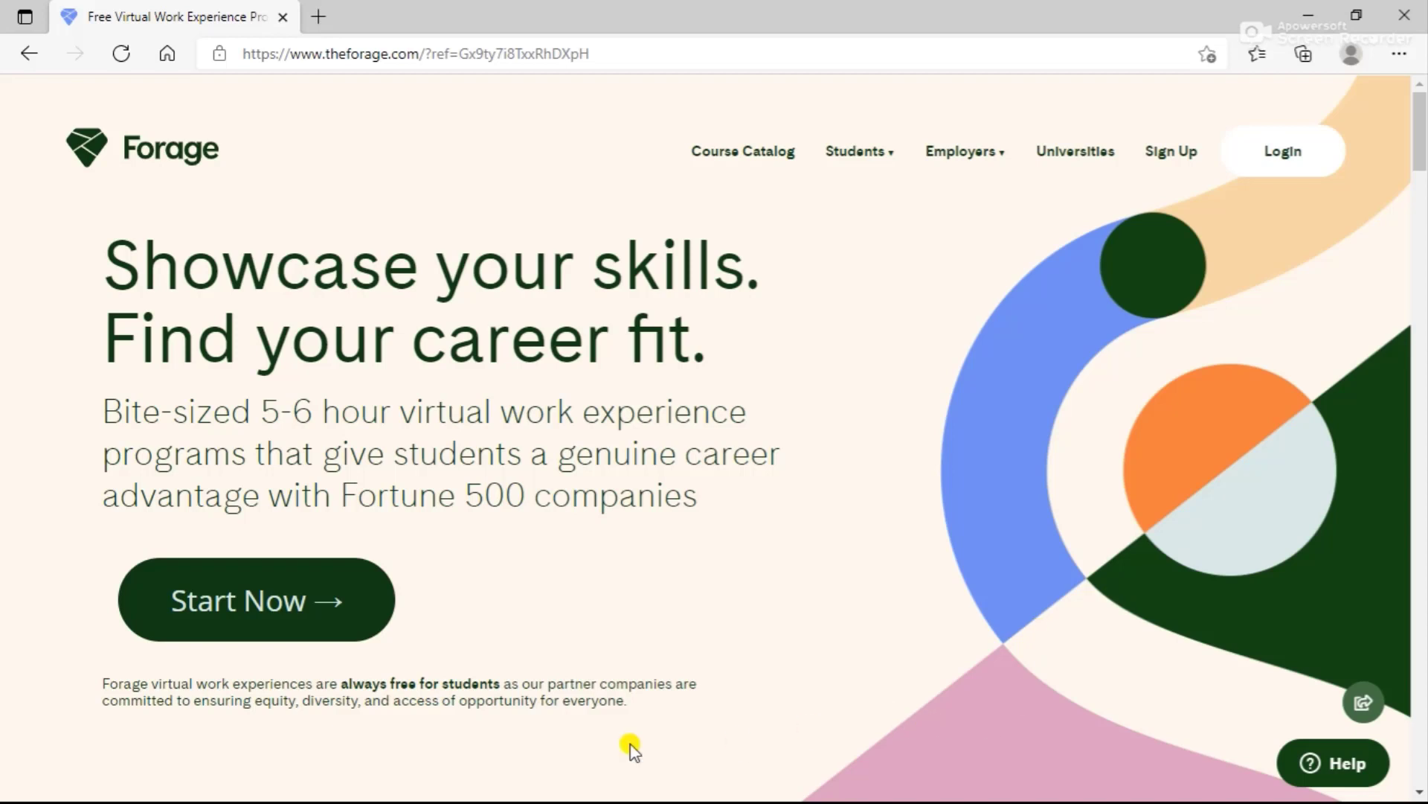
mouse_move(490, 674)
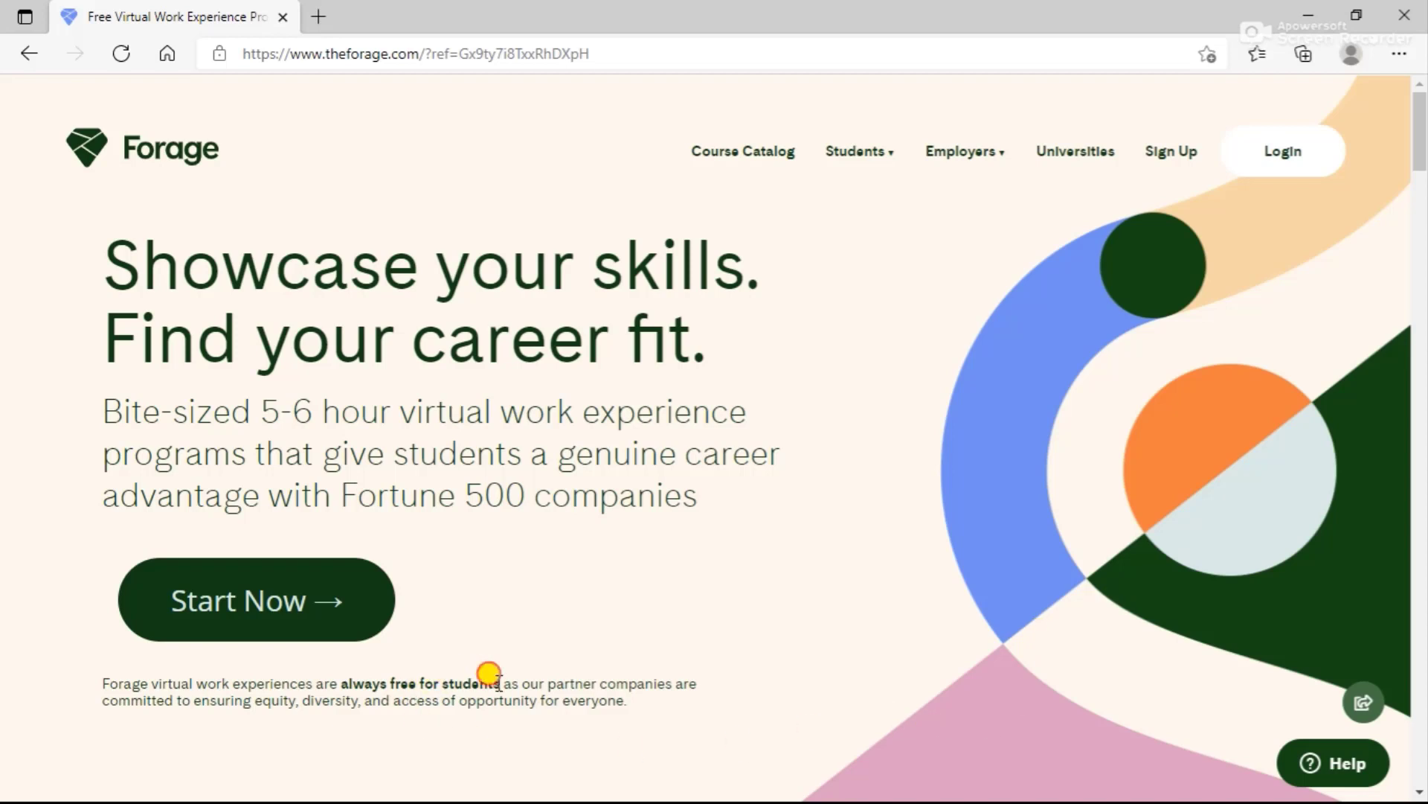
Highlight the words 'always free for students' in the homepage introduction
left_click_drag(491, 683, 337, 683)
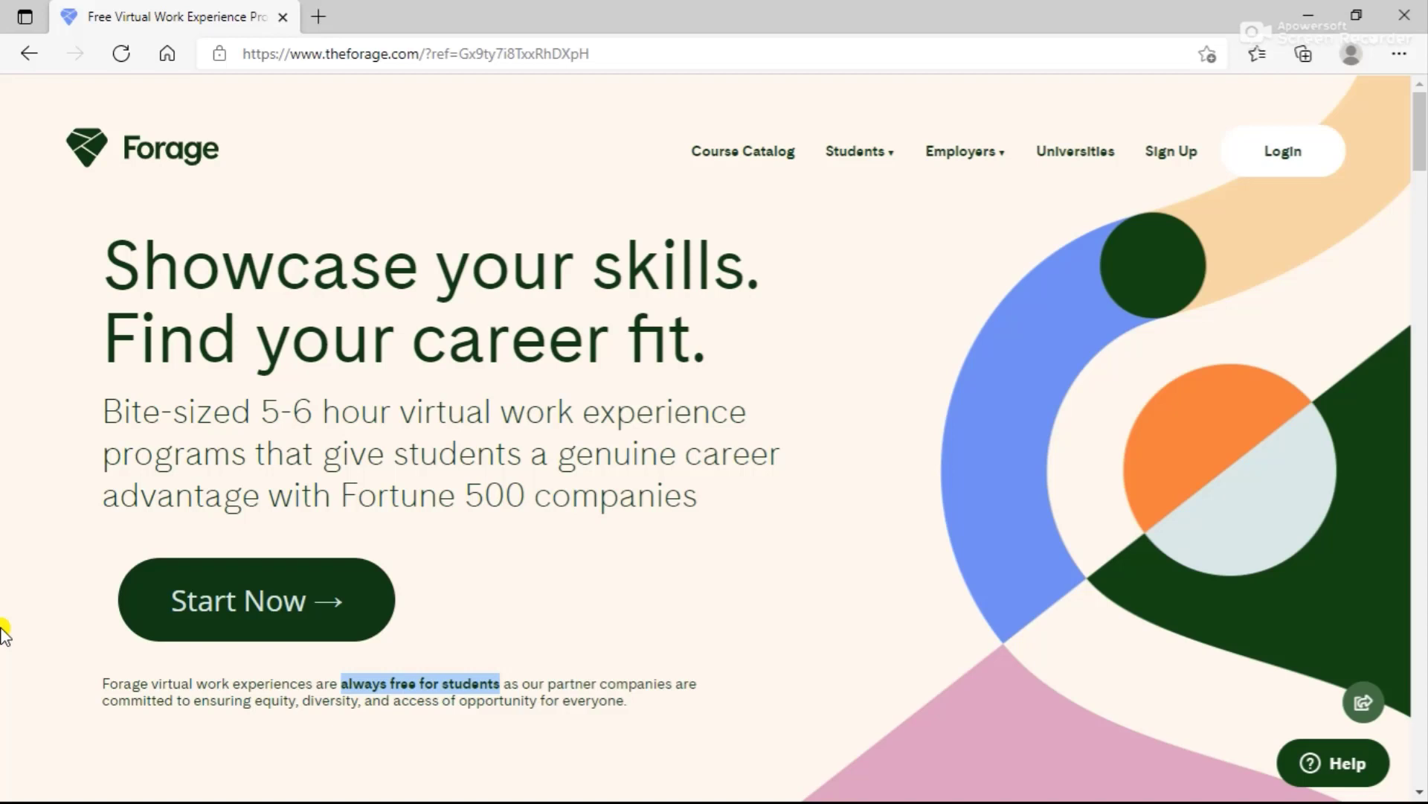
mouse_move(945, 741)
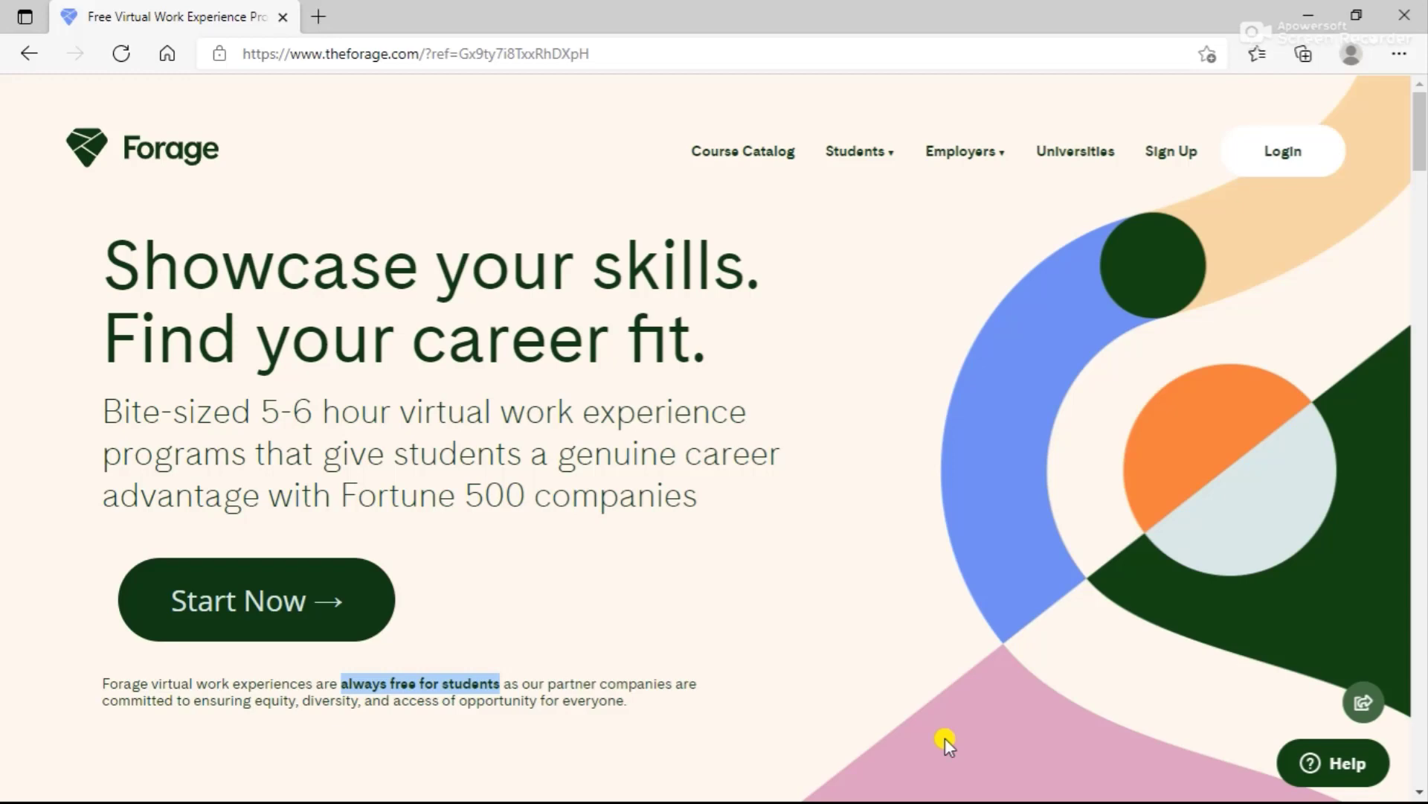
Scroll past the Featured Programs carousel to 'Accessible experience from top companies'
scroll("down", 3)
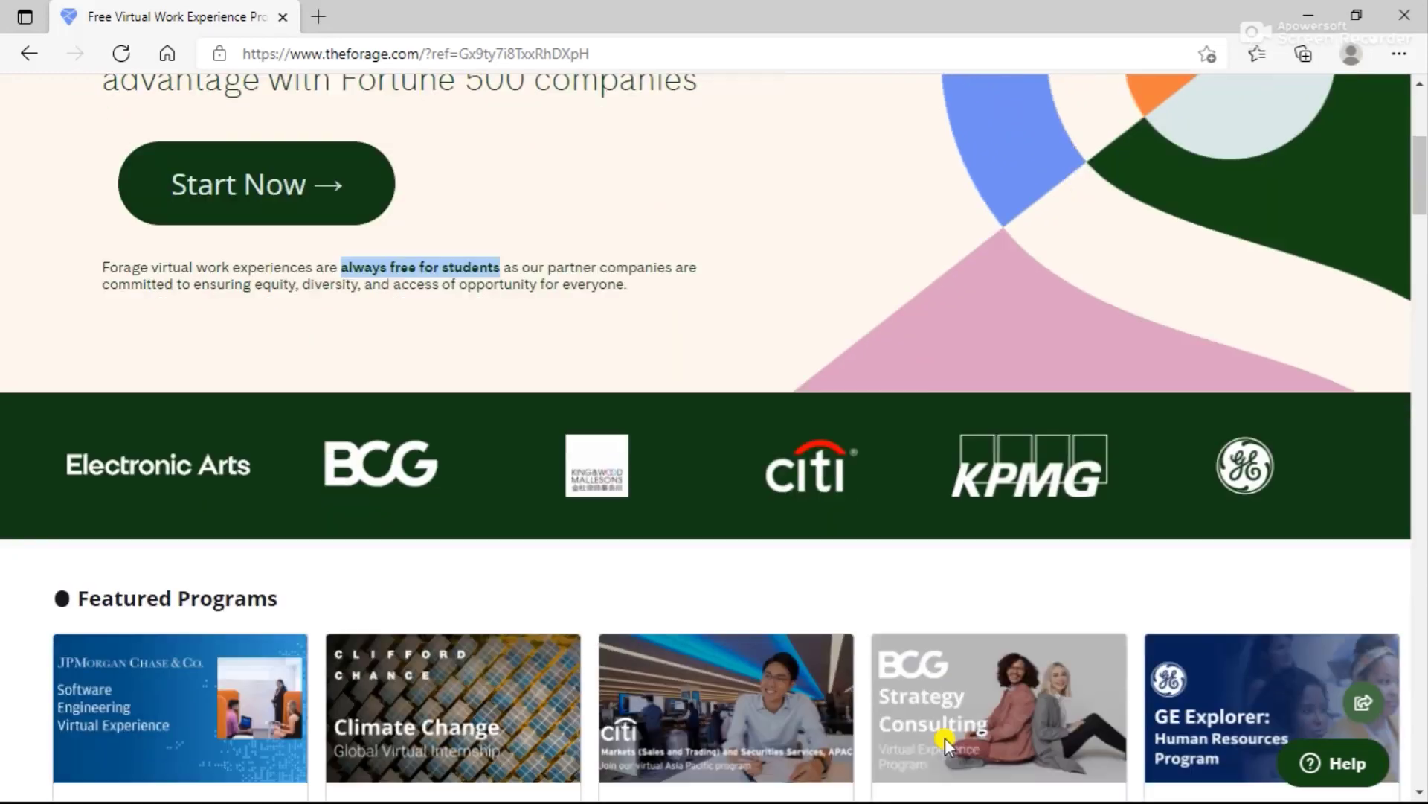
scroll("down", 3)
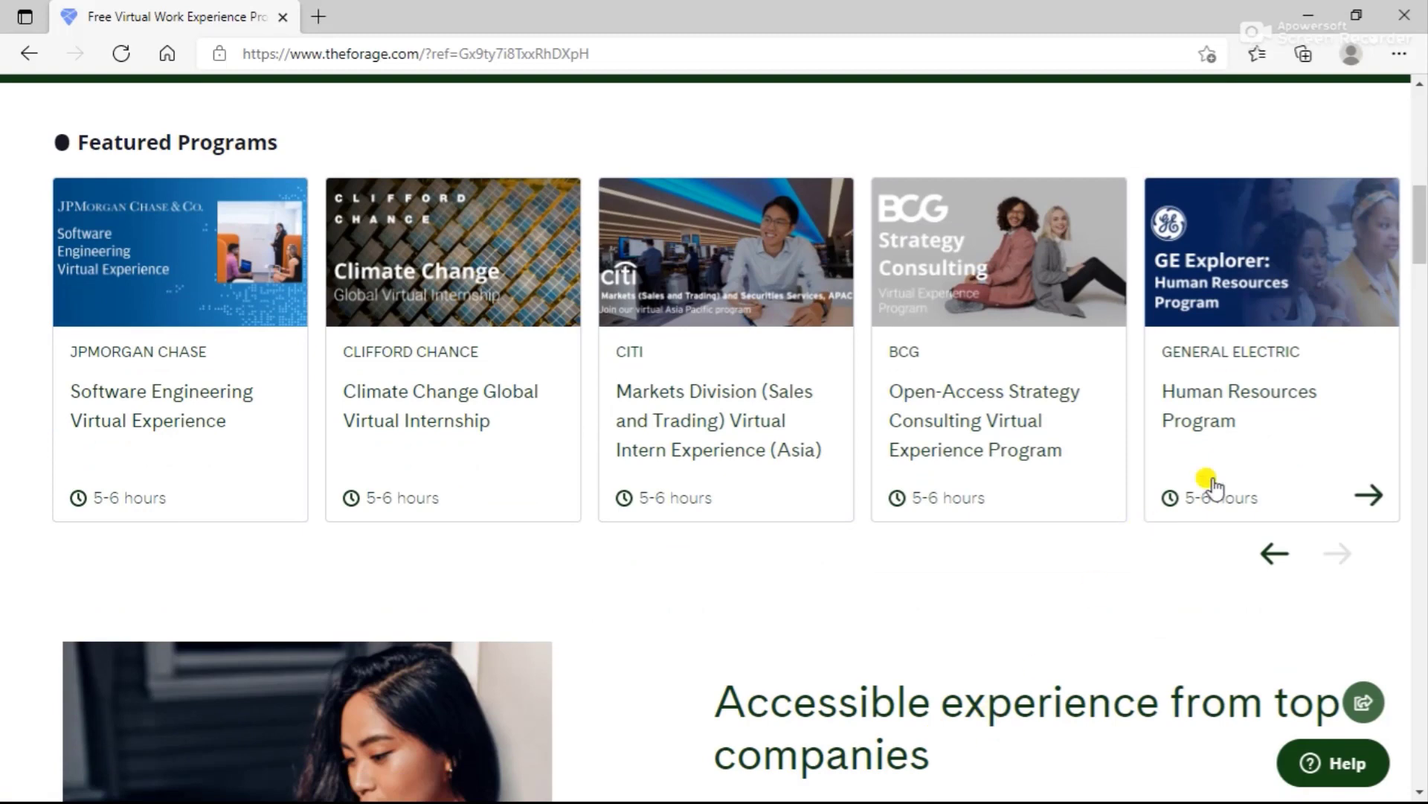
mouse_move(1274, 553)
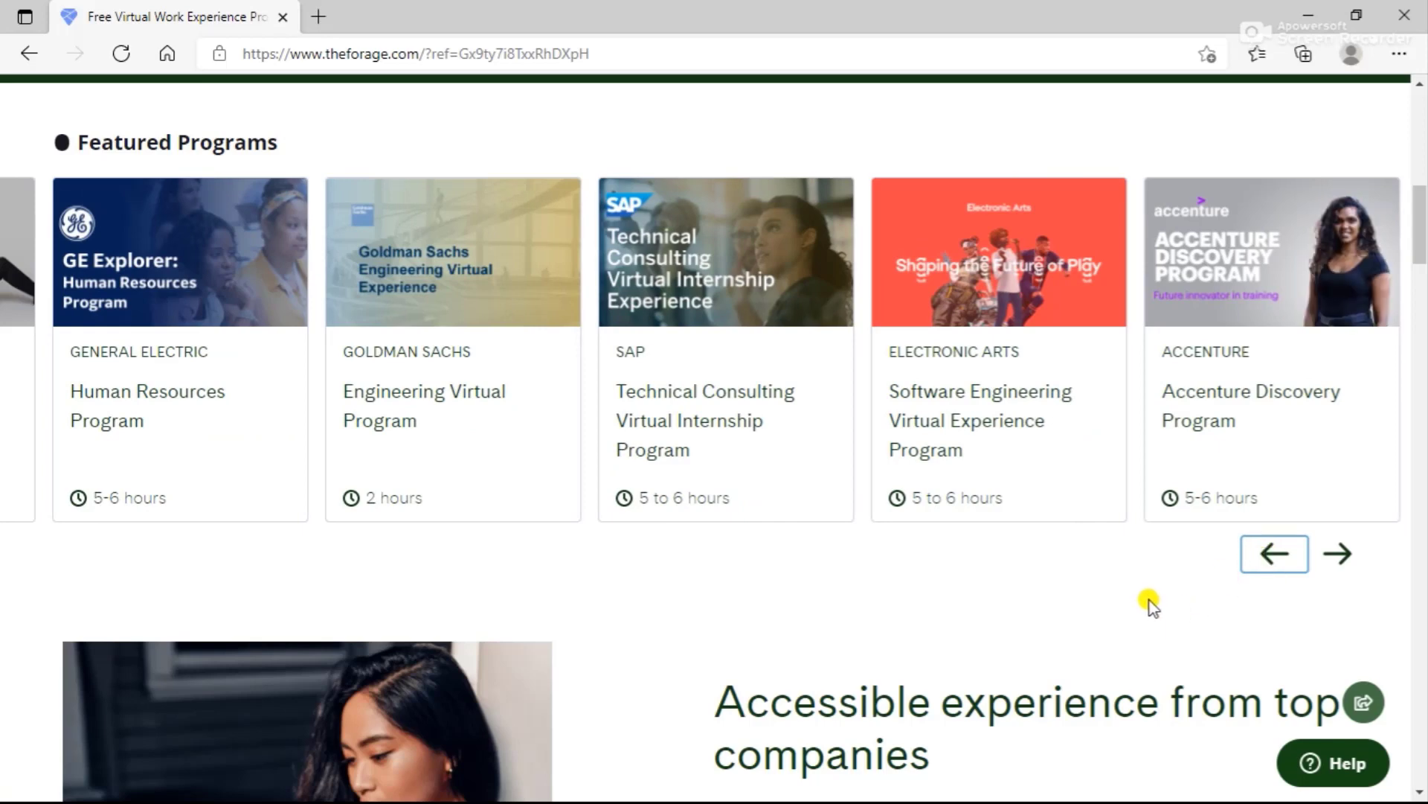
scroll("down", 3)
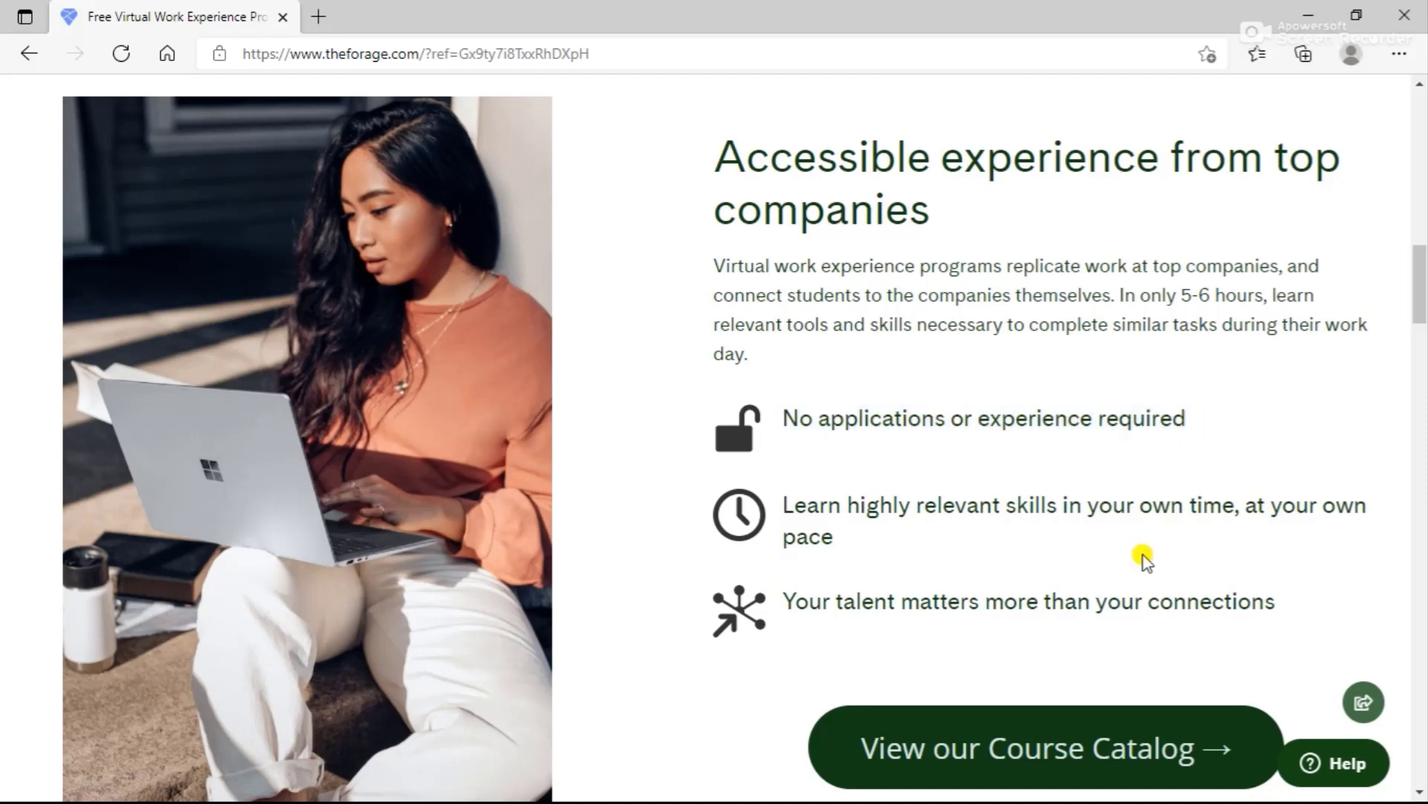
mouse_move(790, 590)
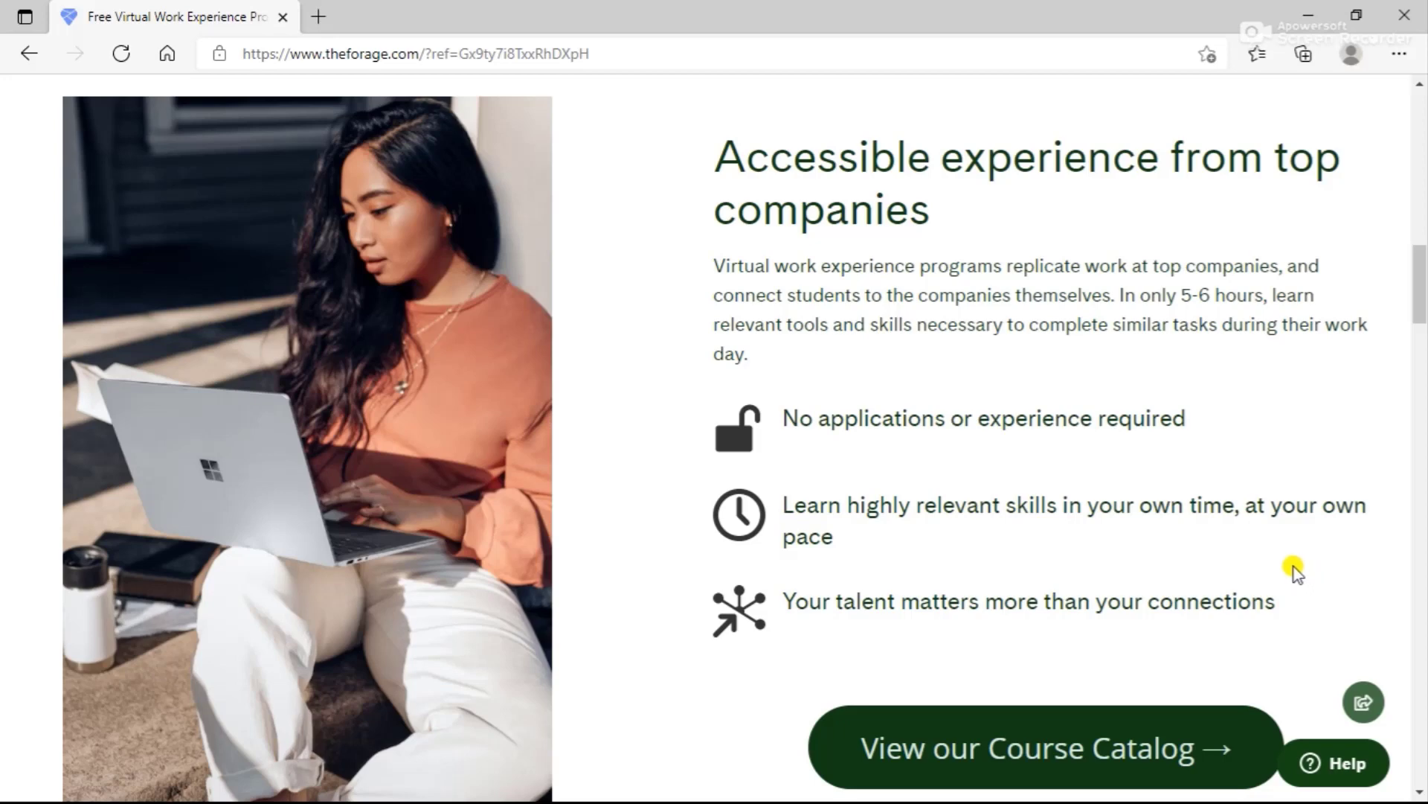
mouse_move(1280, 562)
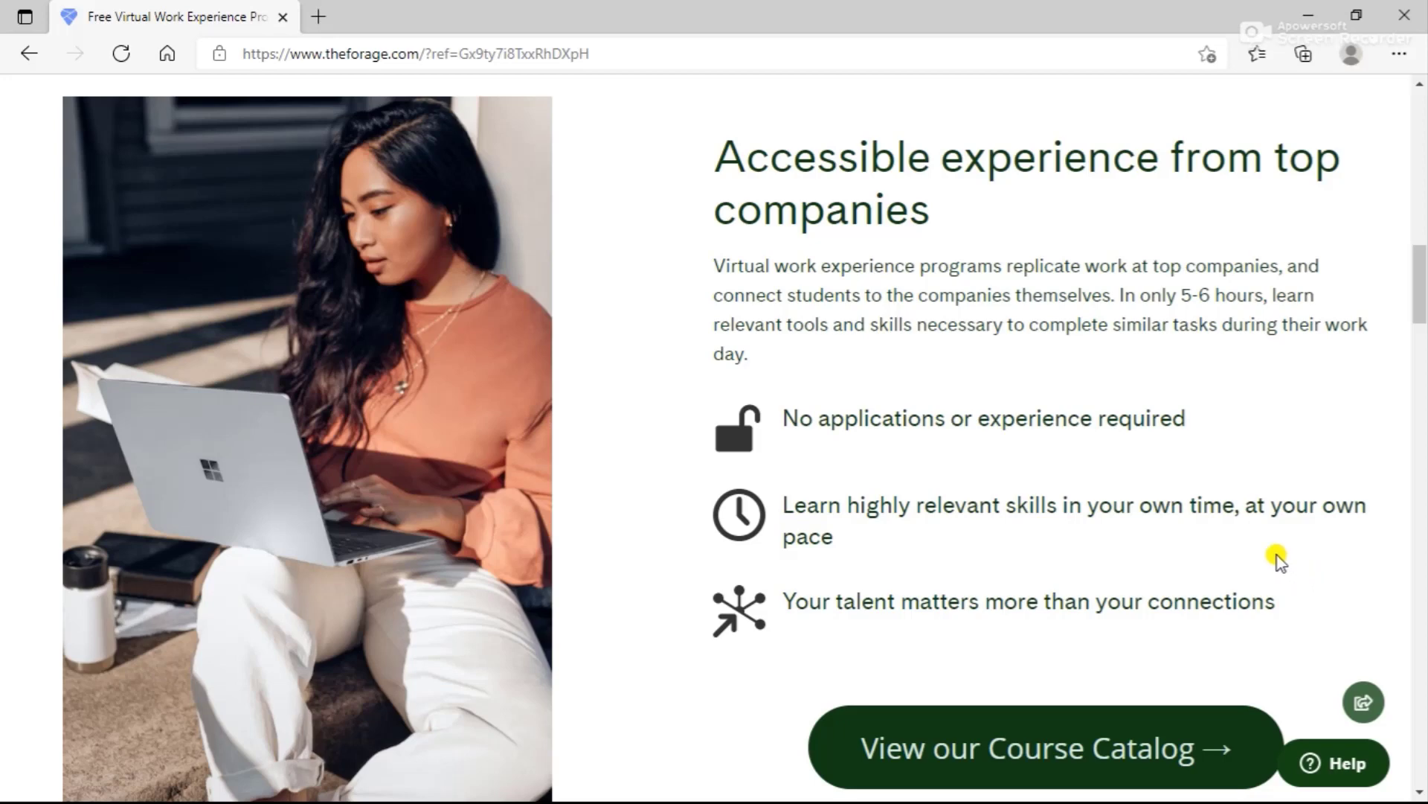
Scroll through the student stats, testimonials, employer pitch and mission sections
scroll("down", 3)
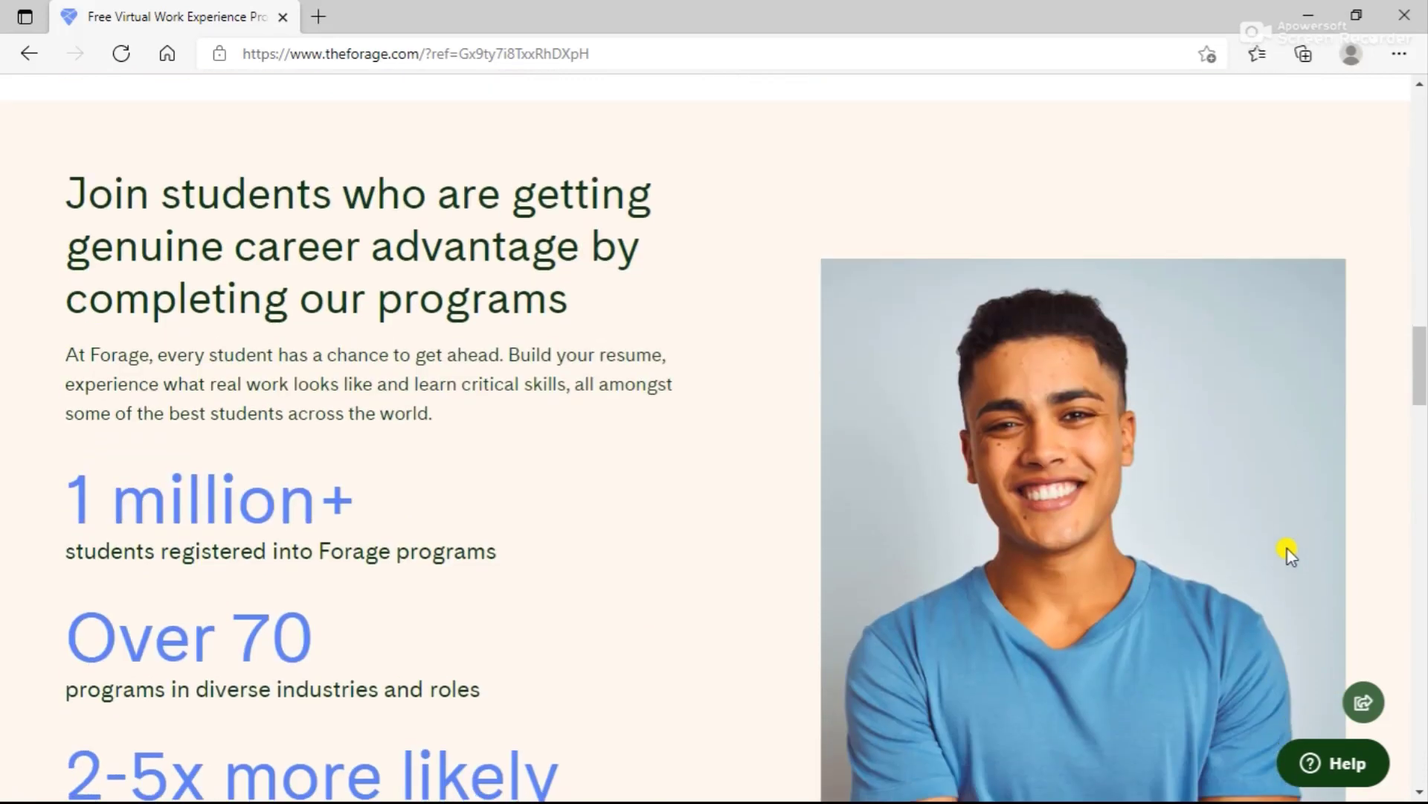
scroll("down", 3)
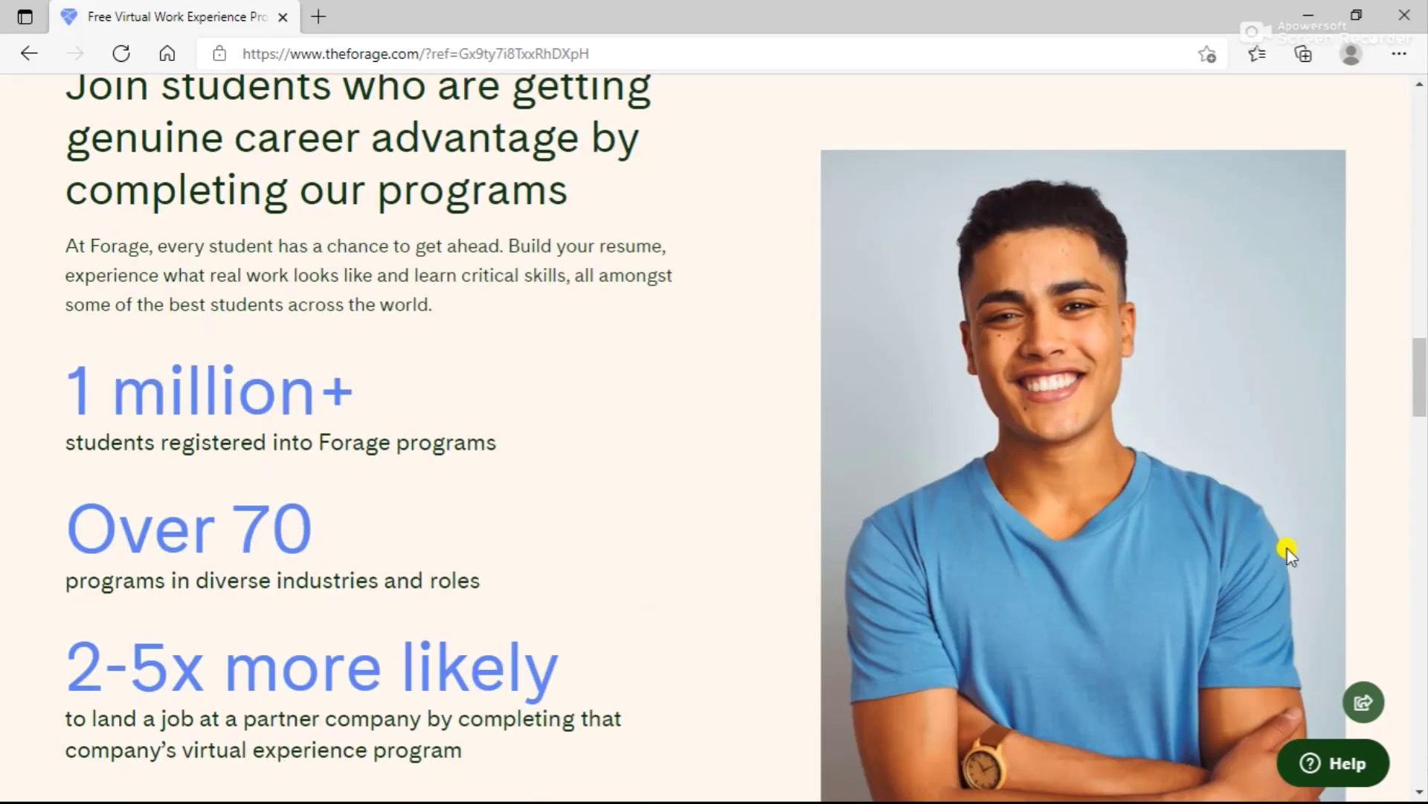
scroll("up", 3)
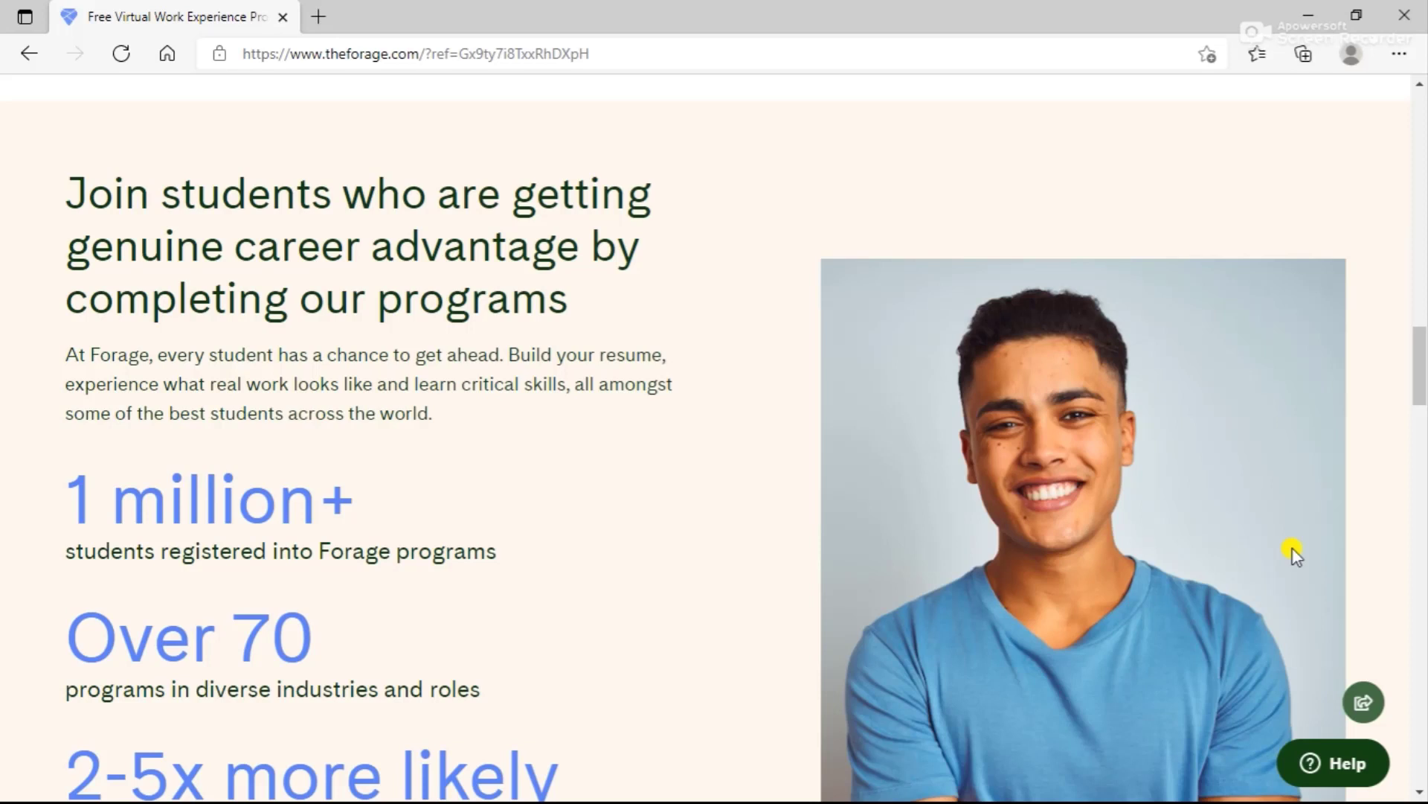
scroll("down", 3)
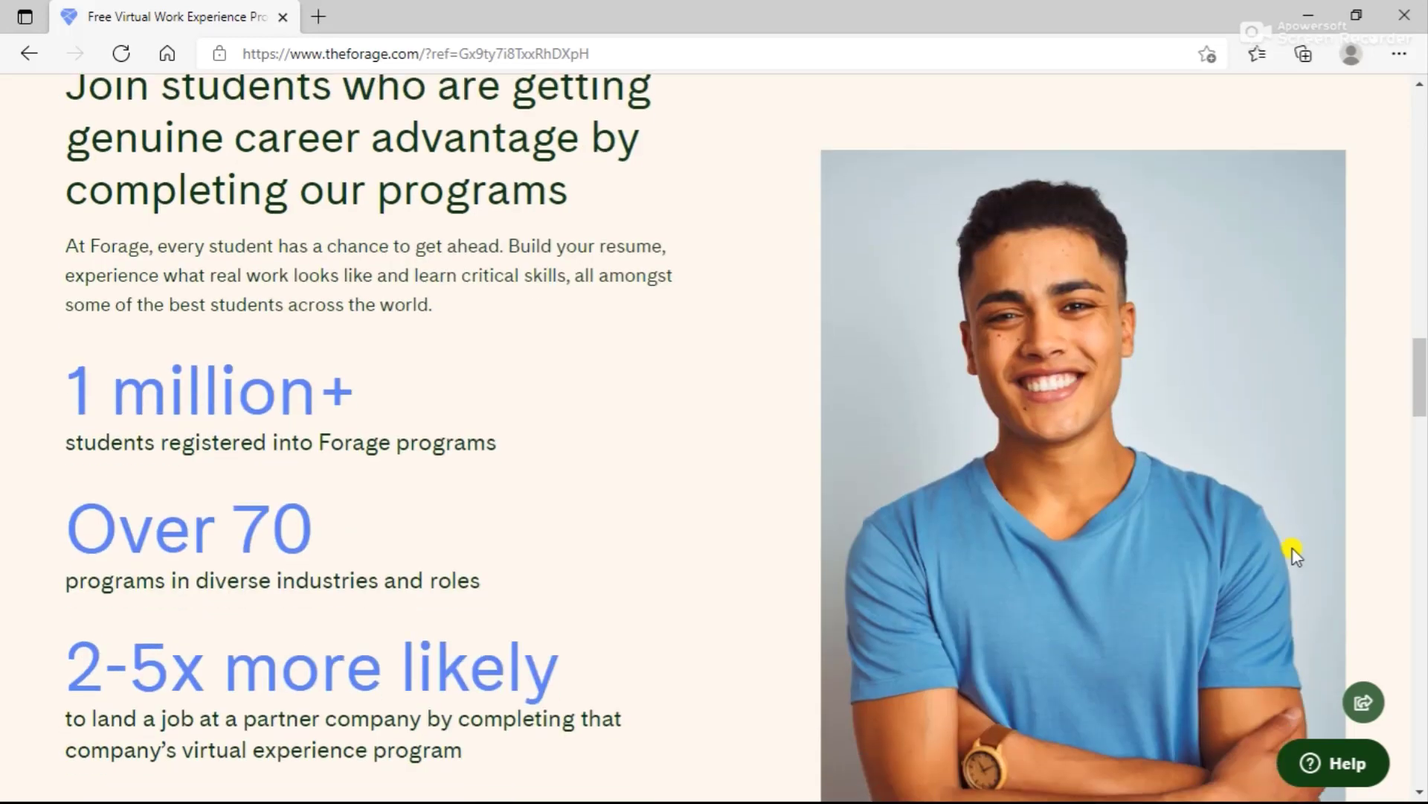
mouse_move(1298, 554)
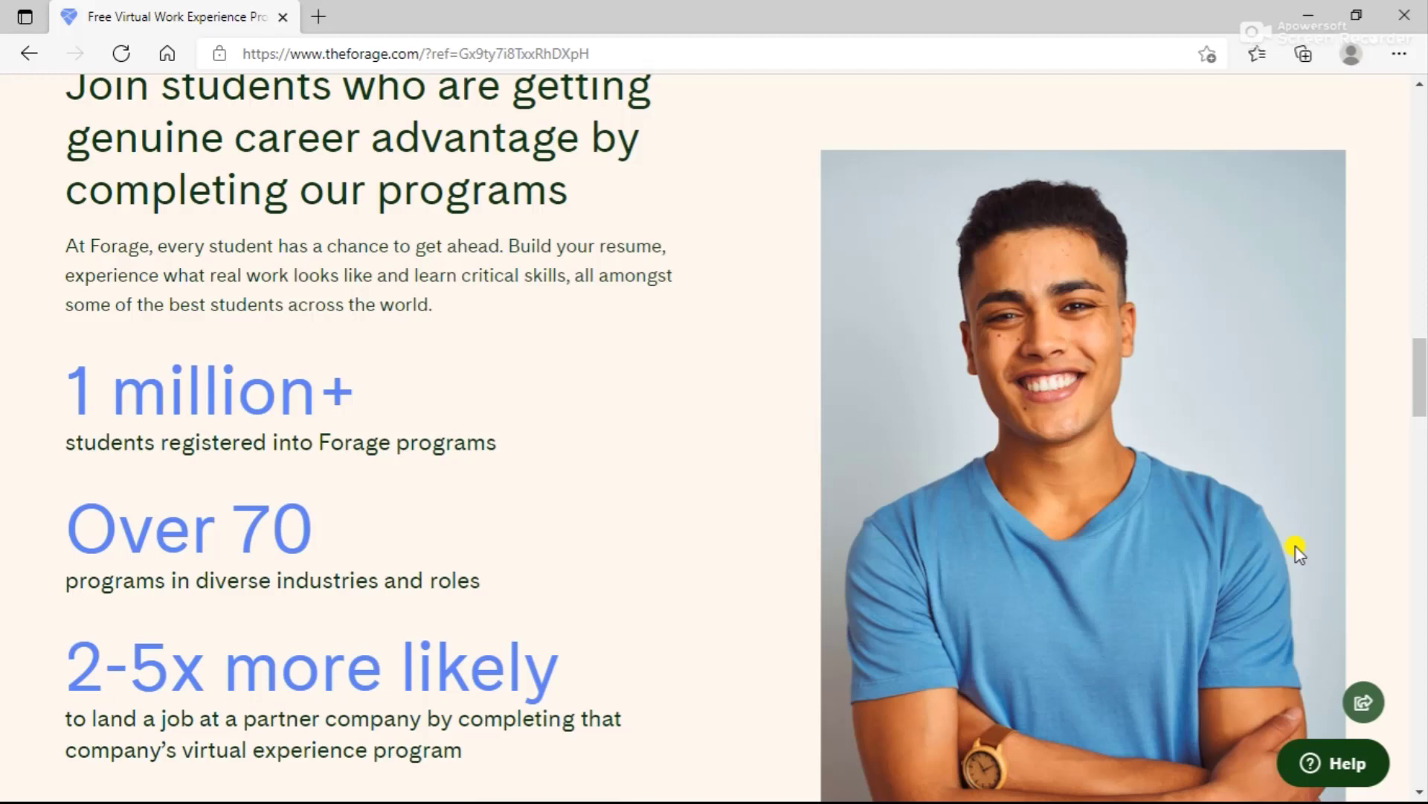
scroll("down", 3)
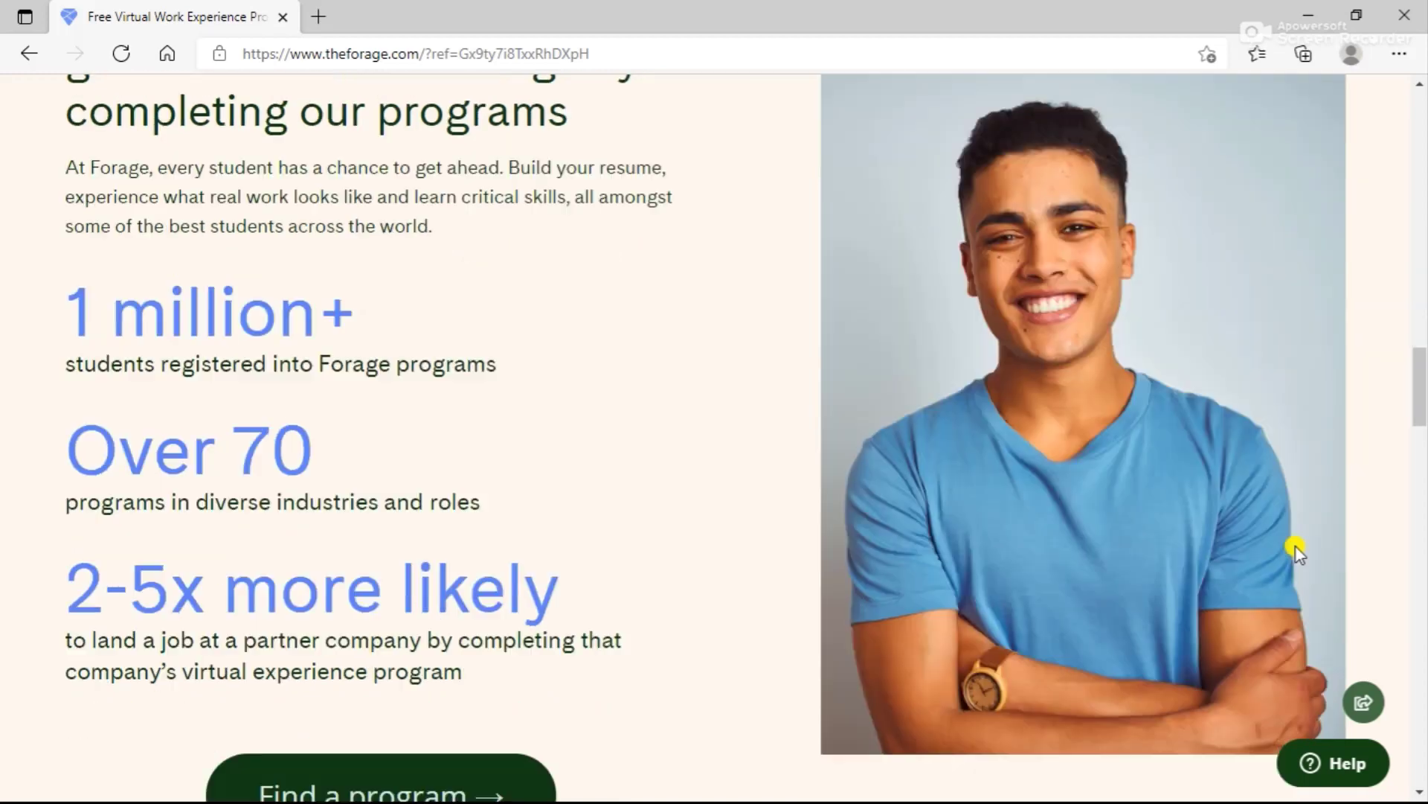
scroll("down", 3)
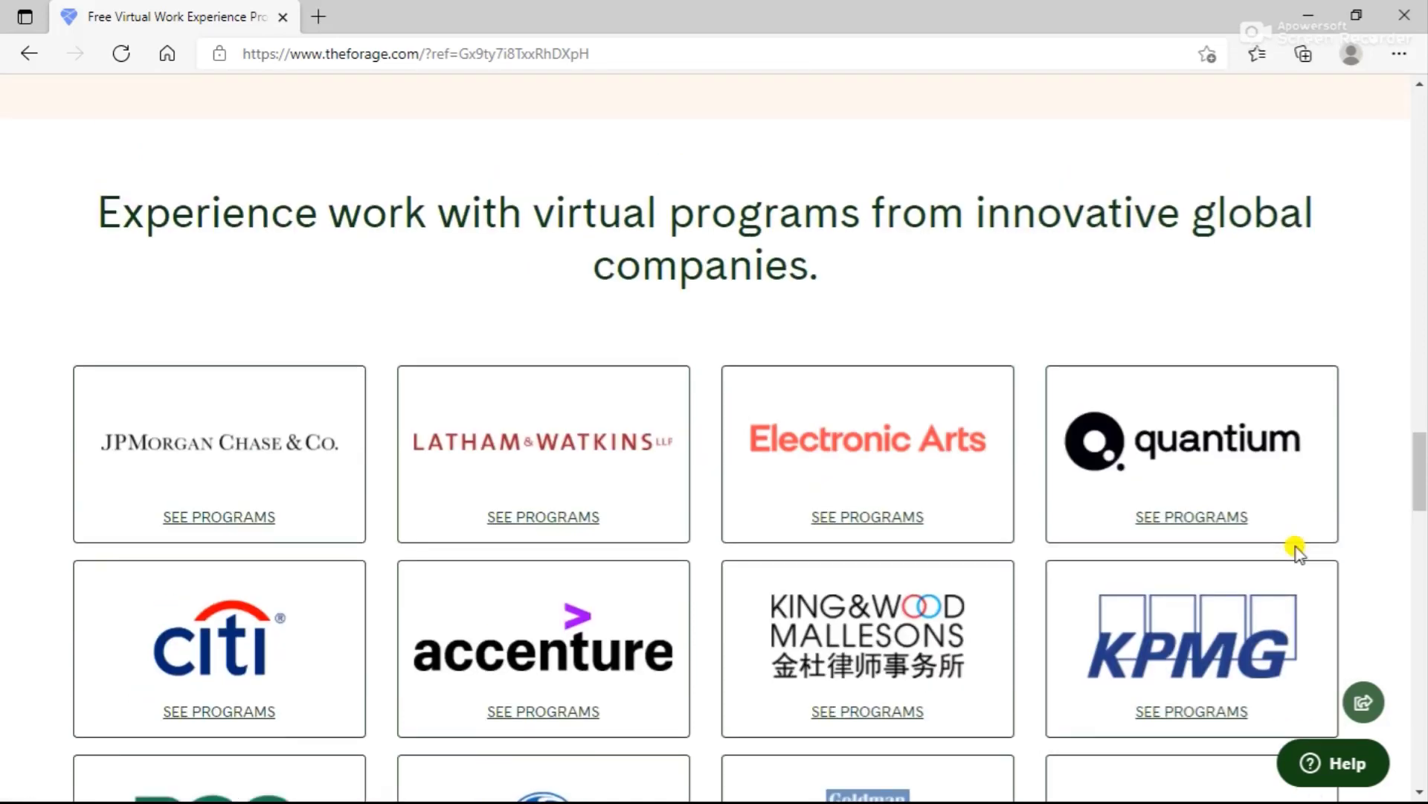
scroll("down", 3)
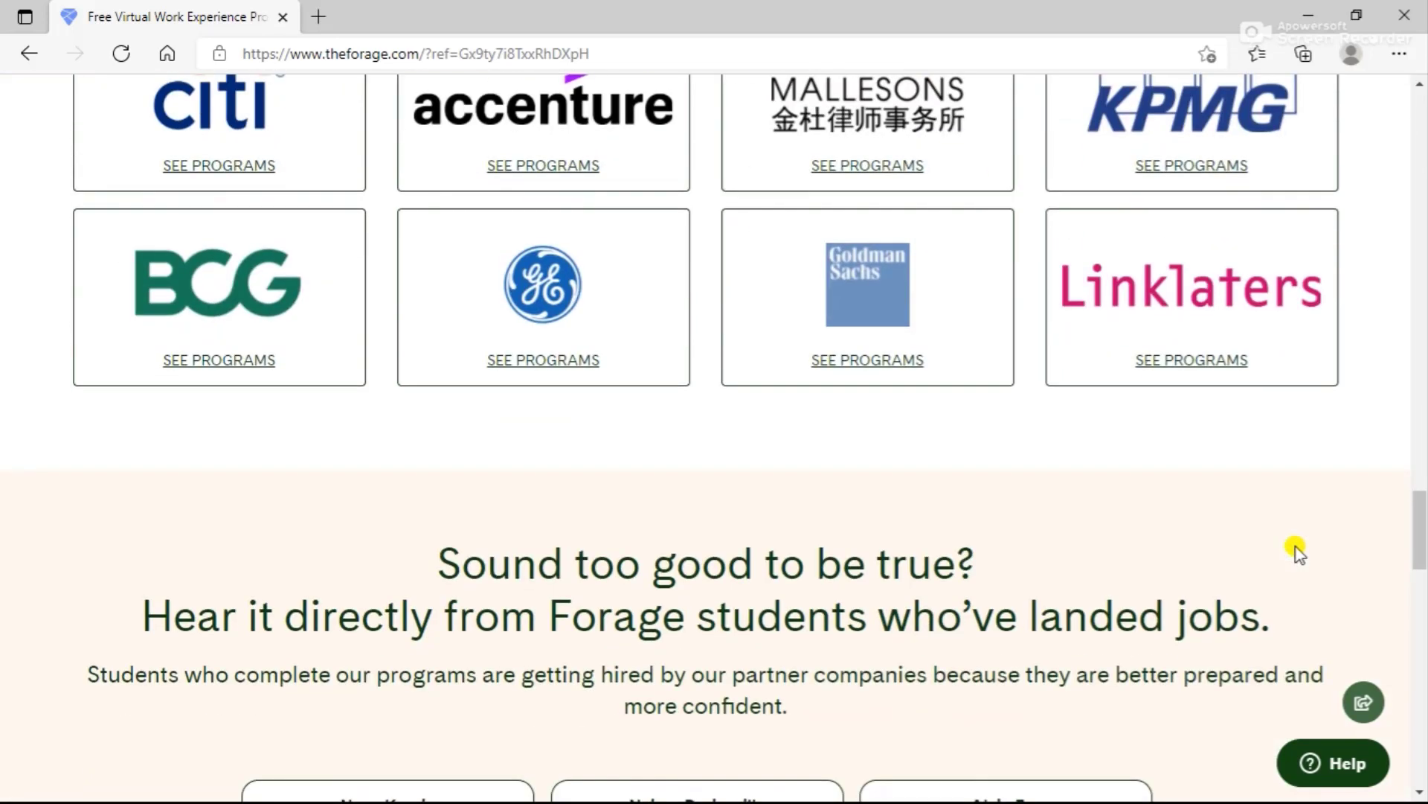
scroll("down", 3)
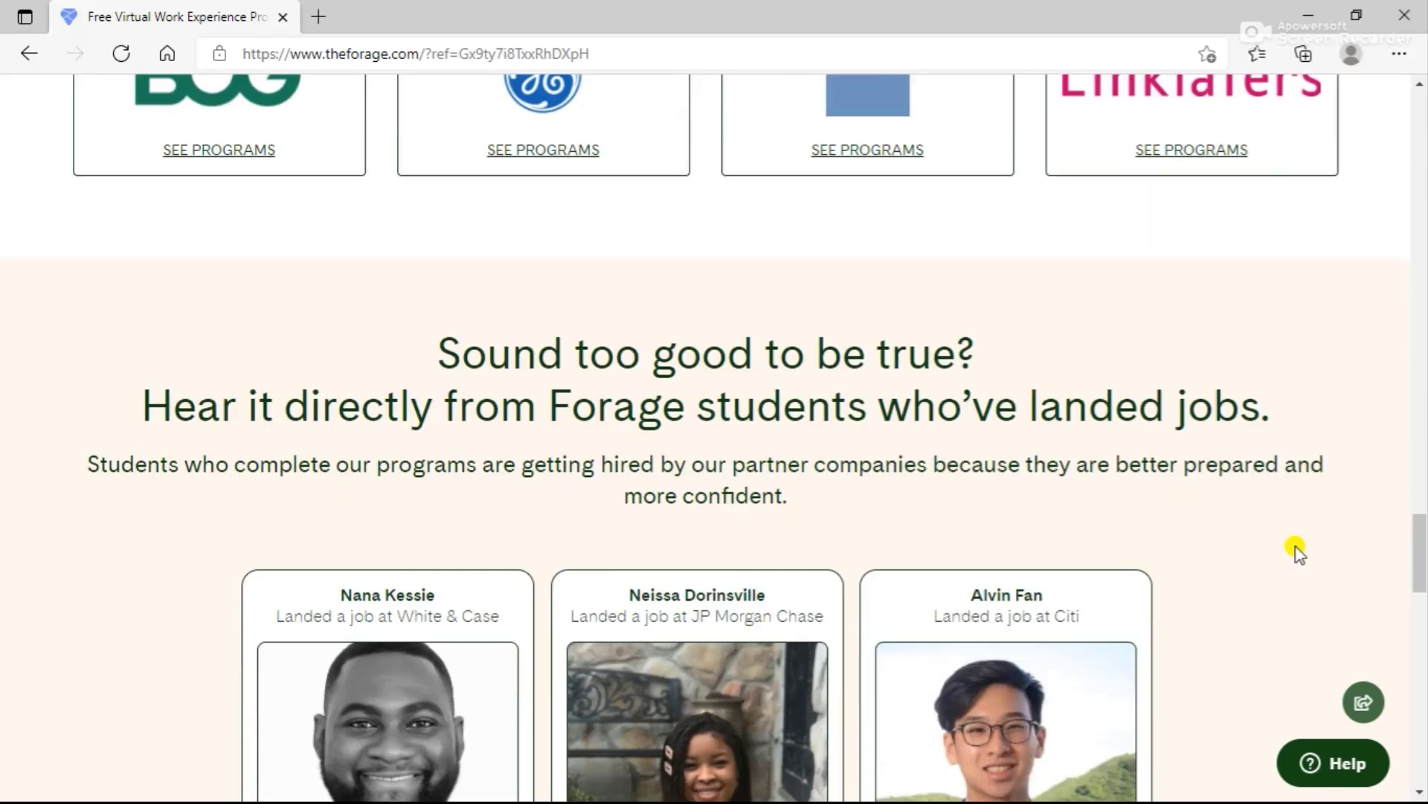
scroll("down", 3)
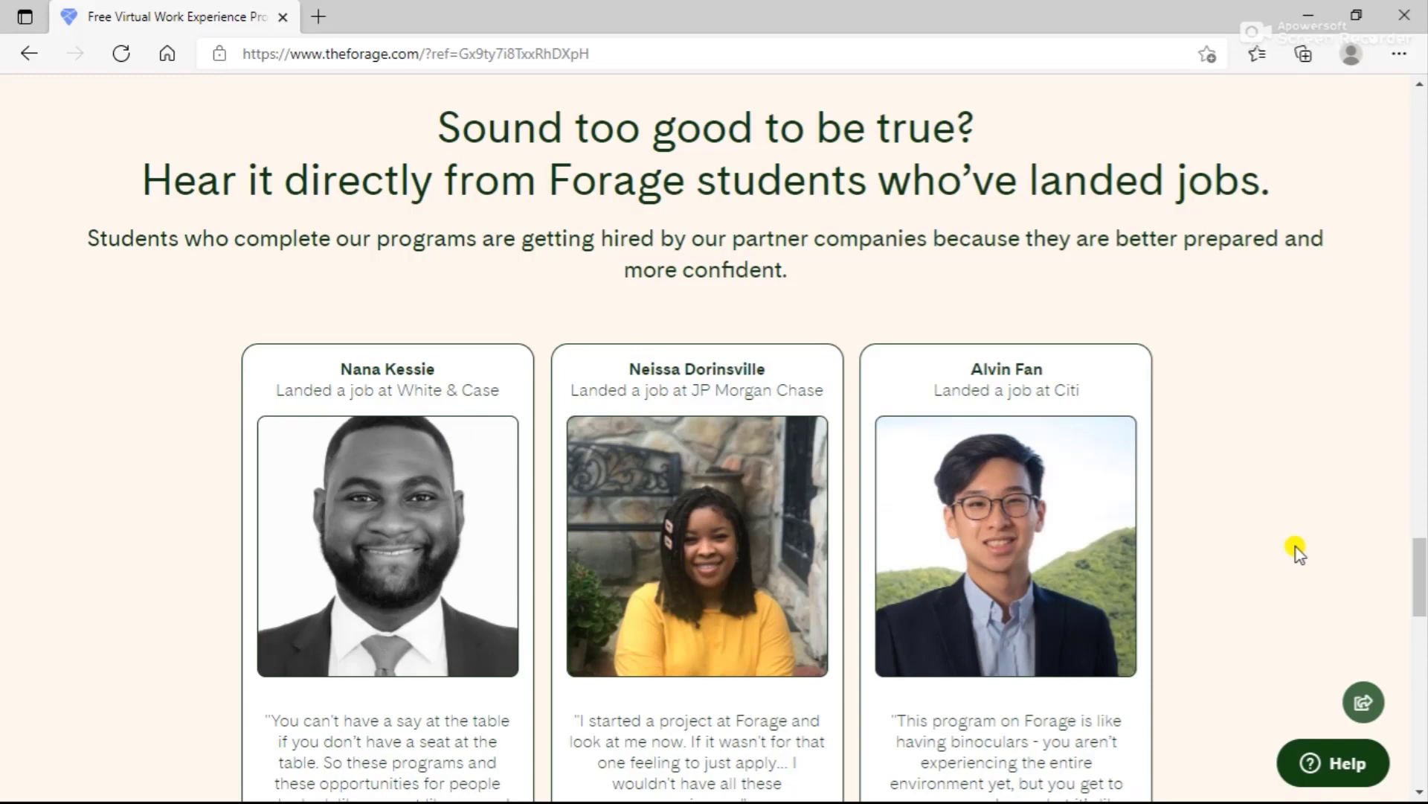
scroll("down", 3)
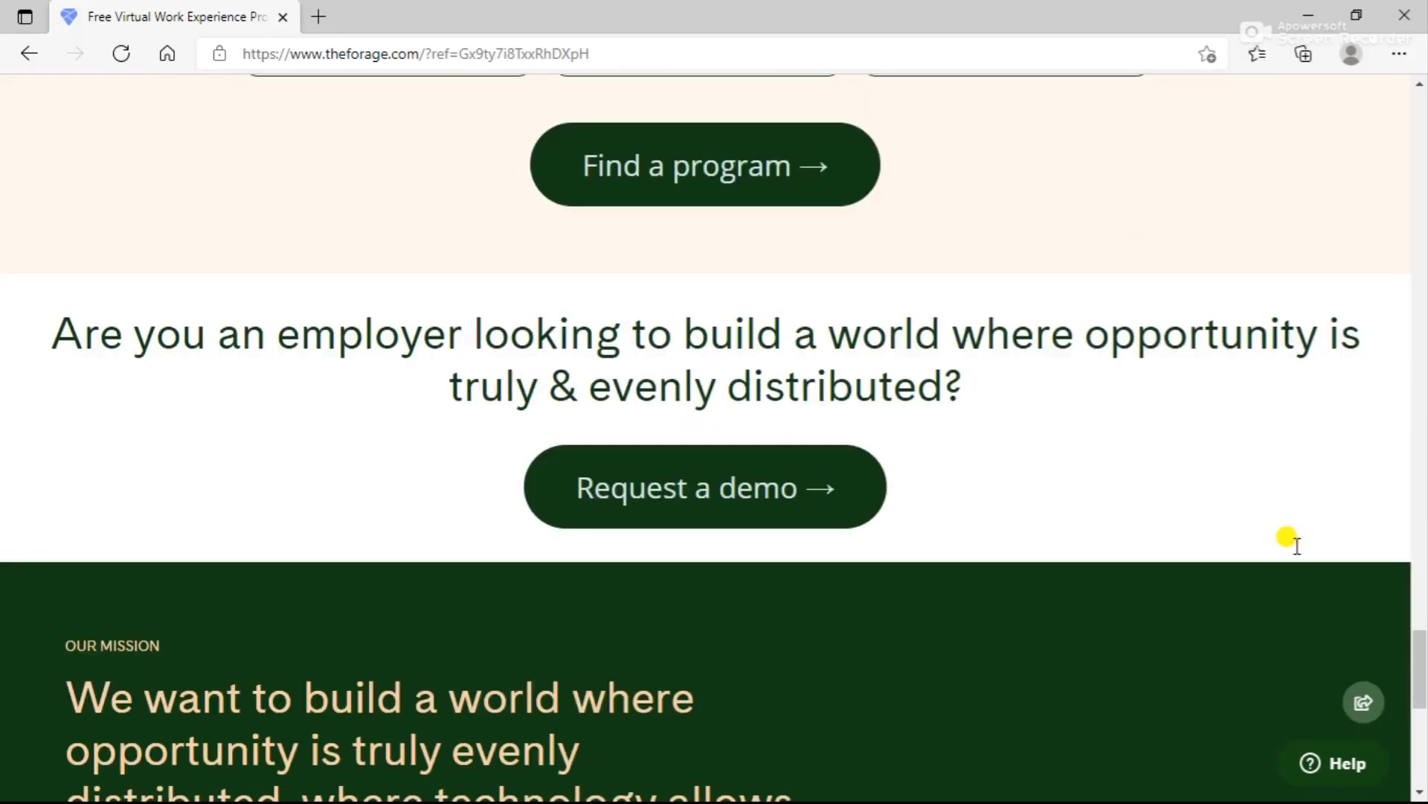
scroll("down", 3)
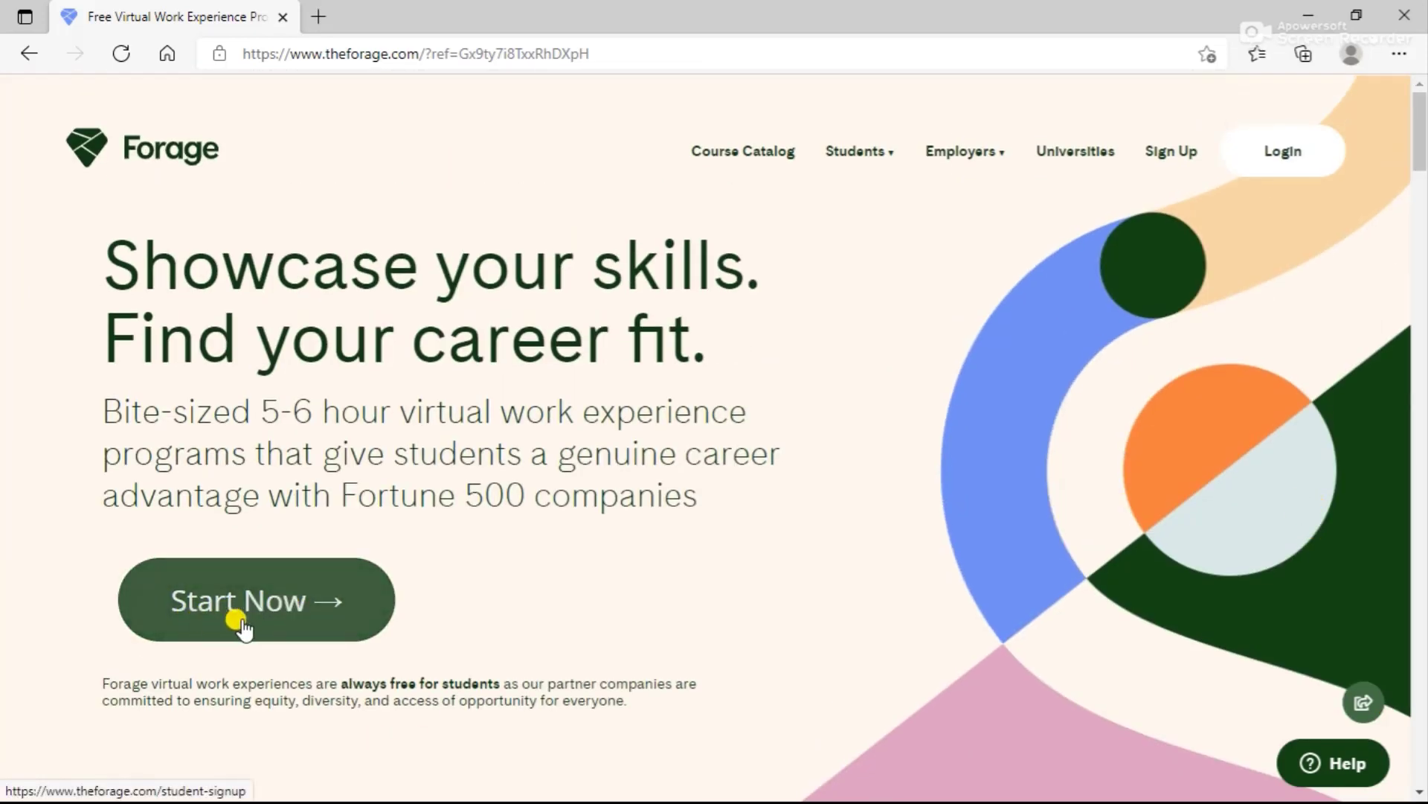
Create a free Forage student account using Continue with Google
left_click(255, 600)
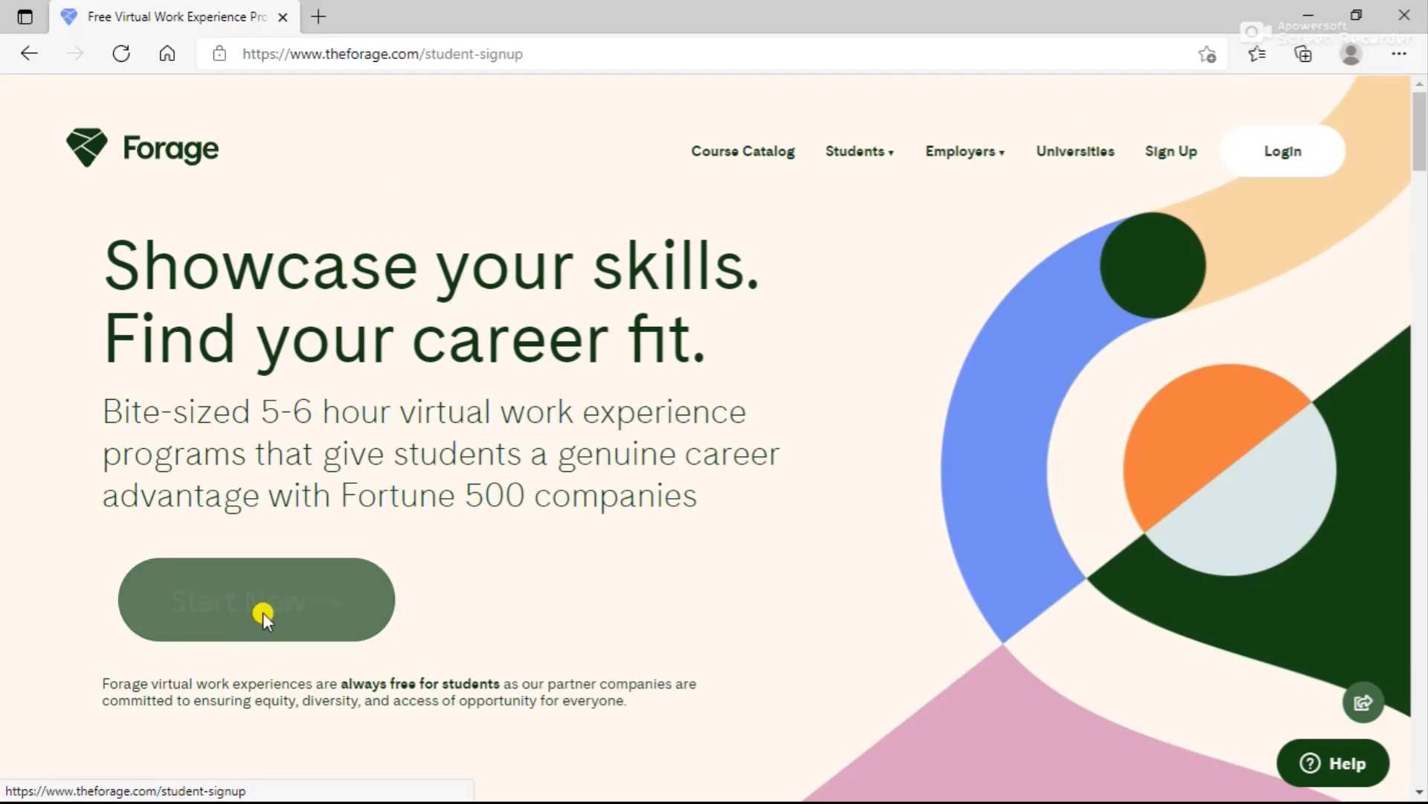
left_click(256, 600)
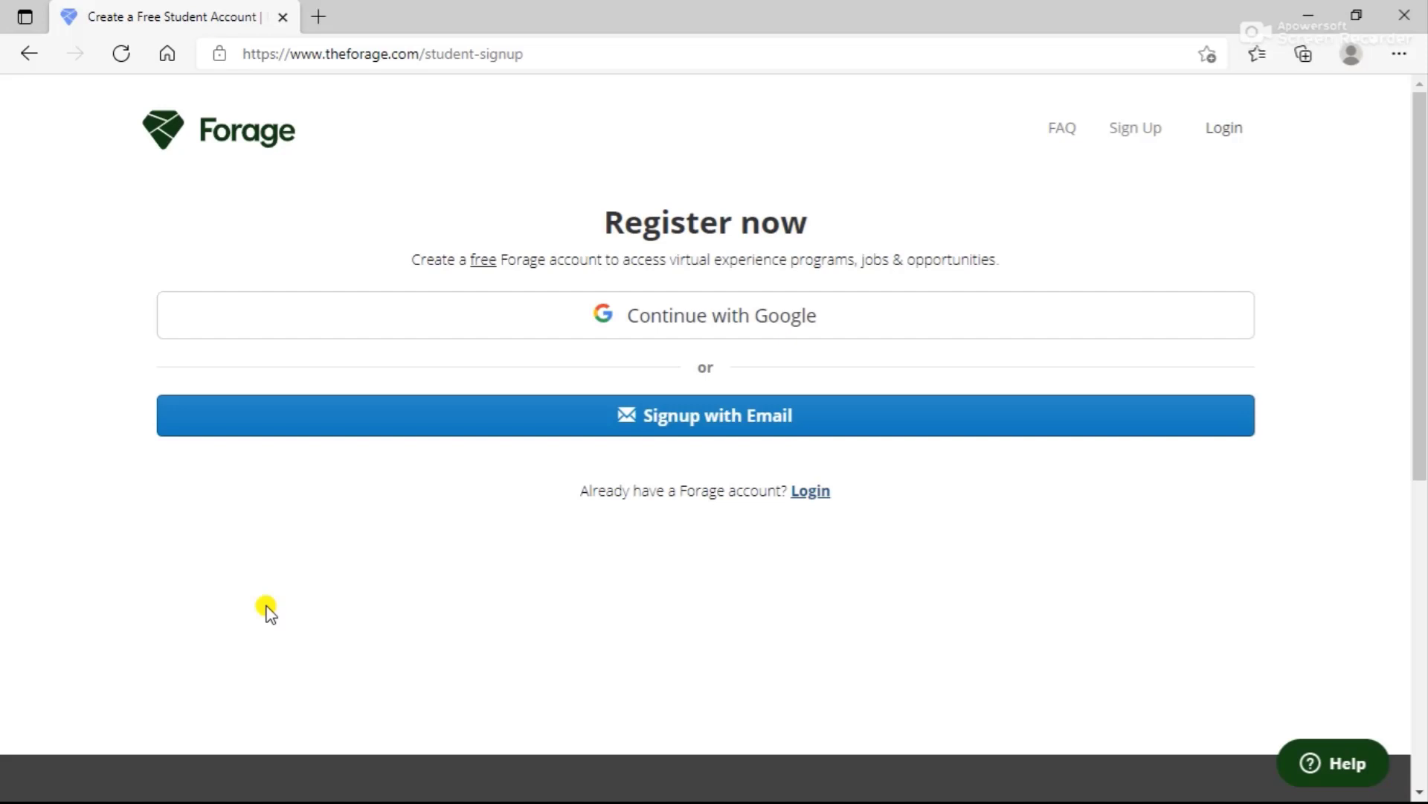
mouse_move(744, 328)
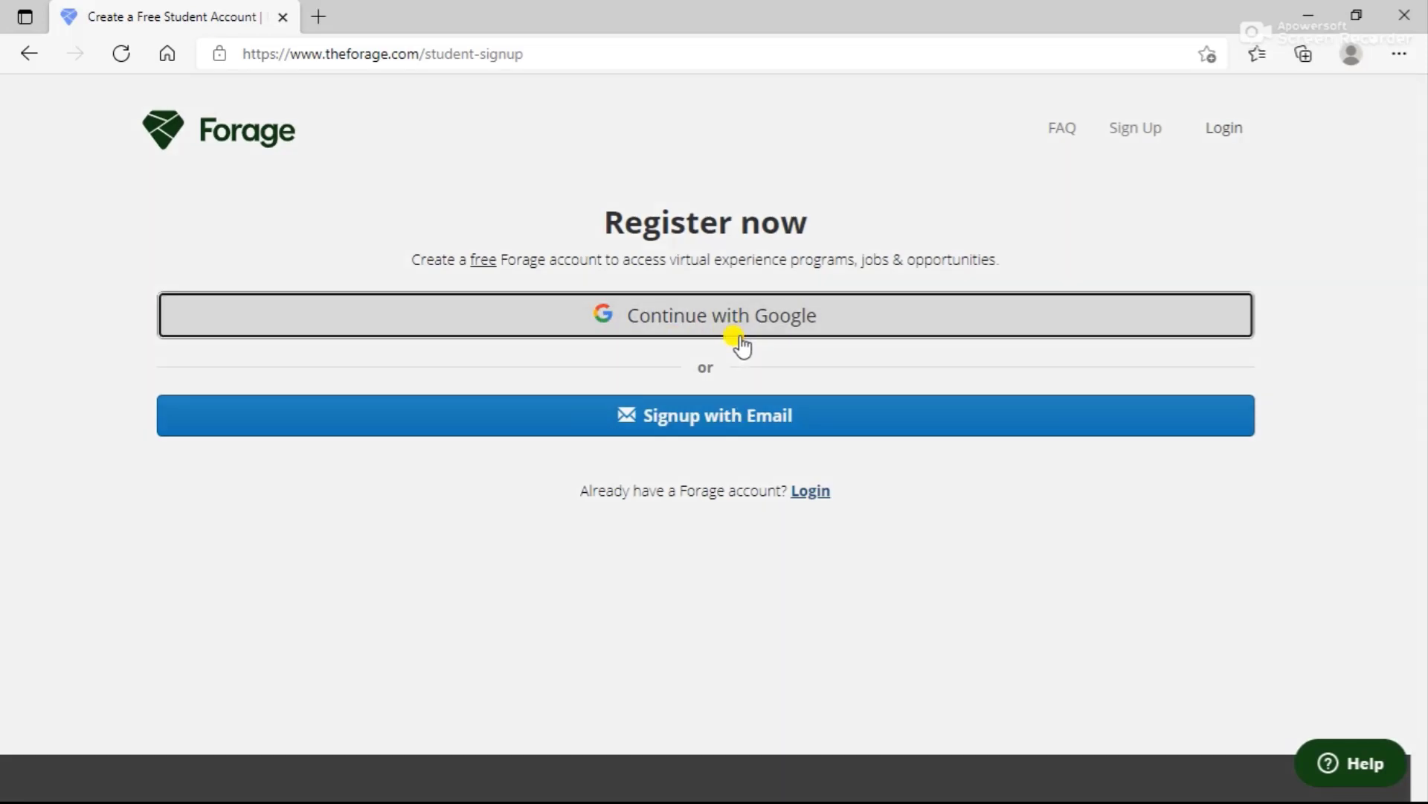
left_click(720, 314)
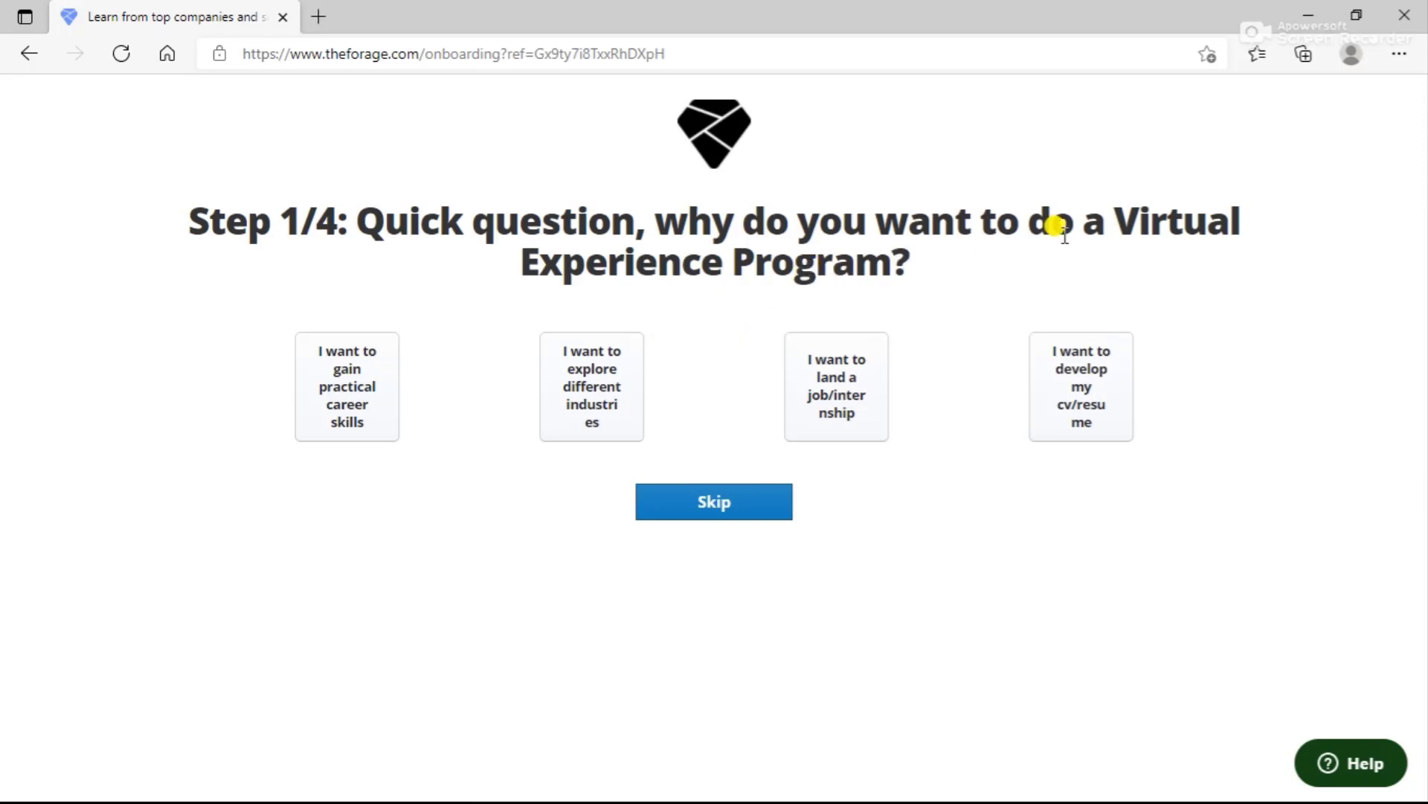
mouse_move(1174, 268)
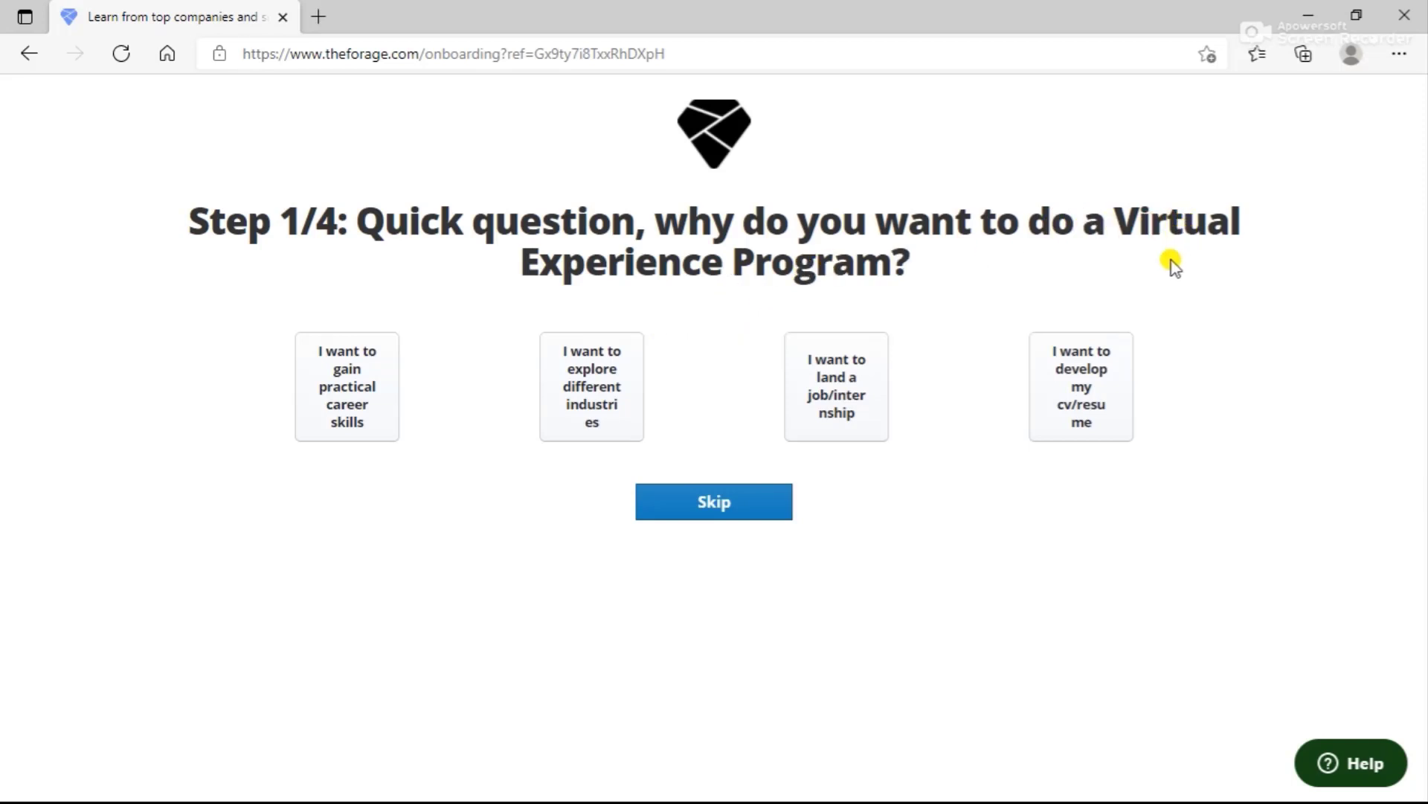
mouse_move(1159, 278)
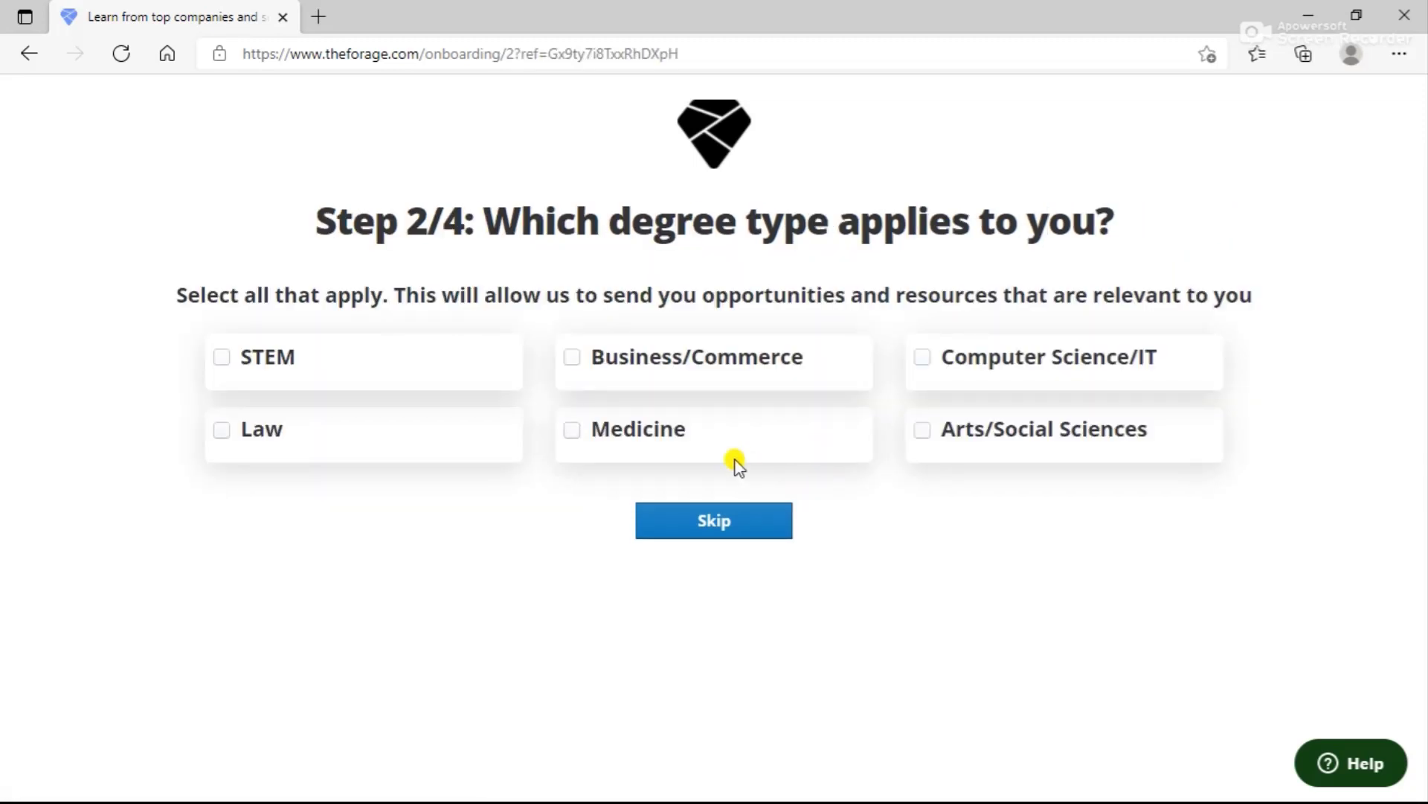
Choose Computer Science/IT with degree years 2016 to 2020, skipping the gender question
left_click(922, 357)
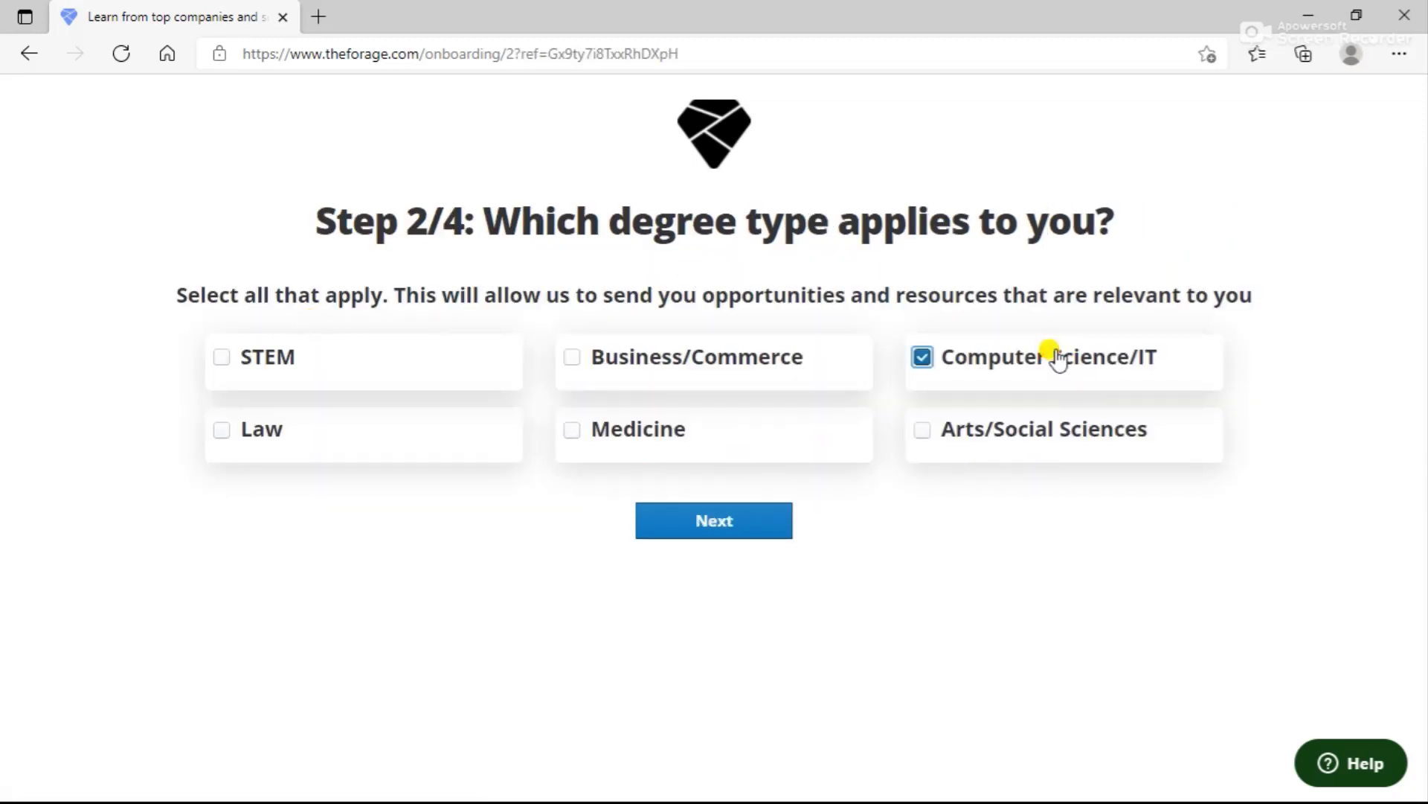
left_click(714, 520)
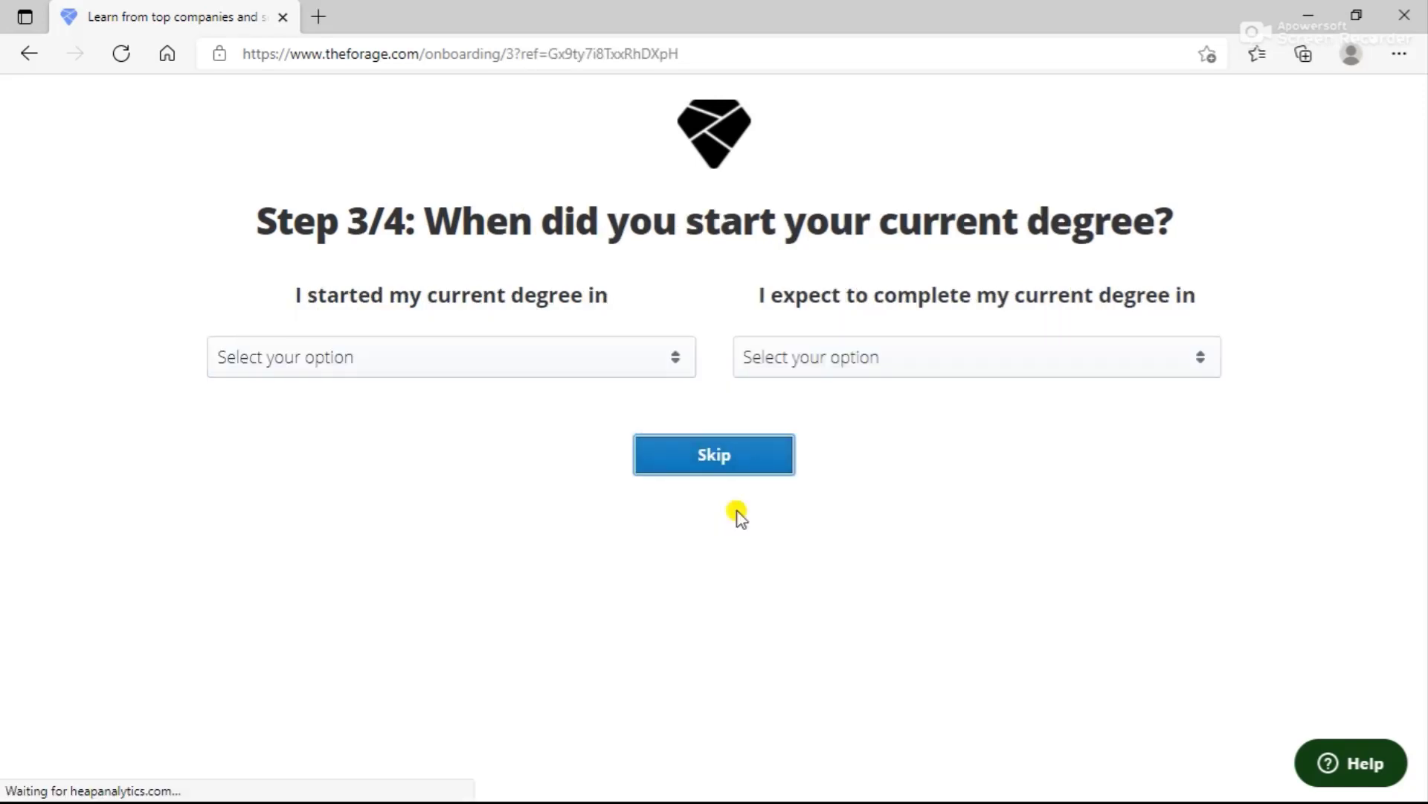
left_click(450, 357)
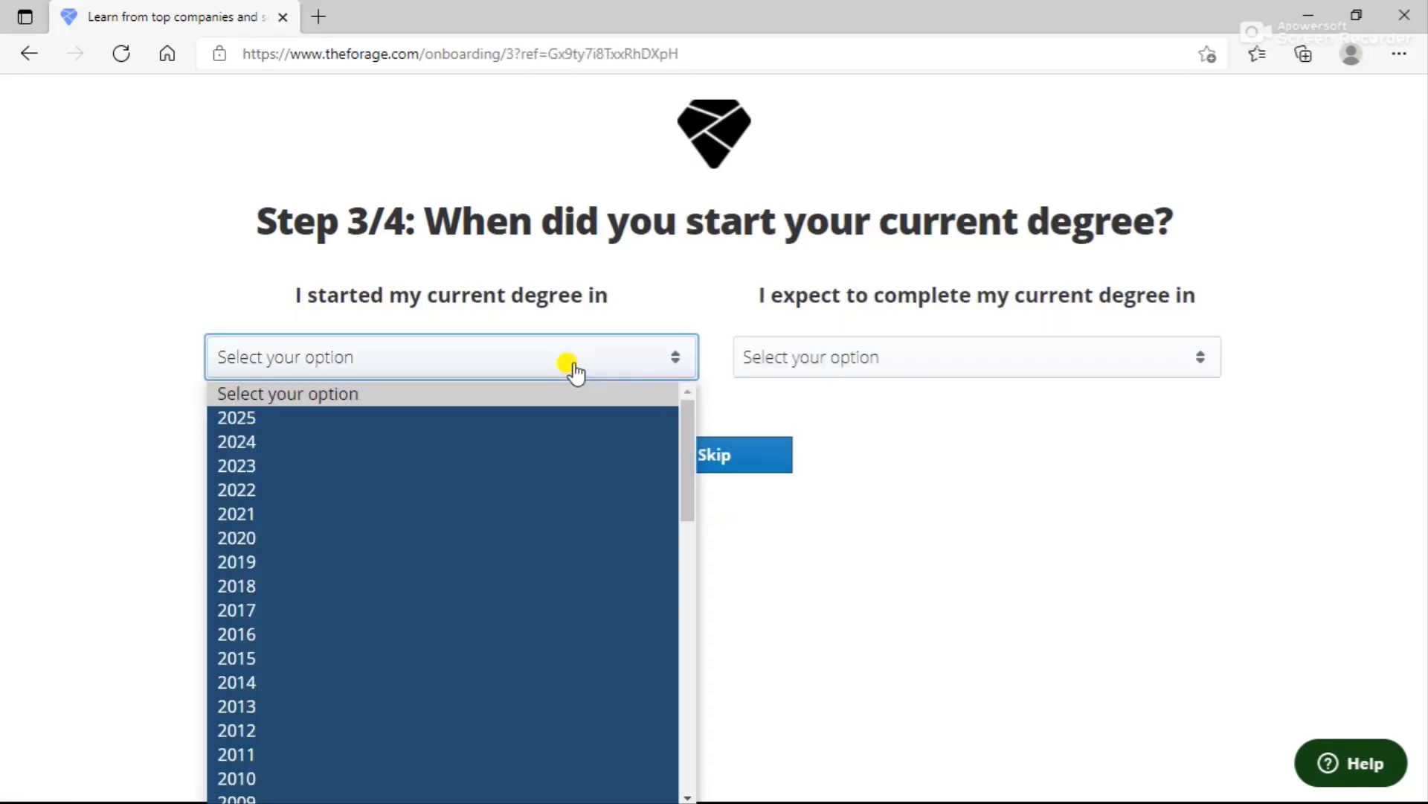
mouse_move(573, 490)
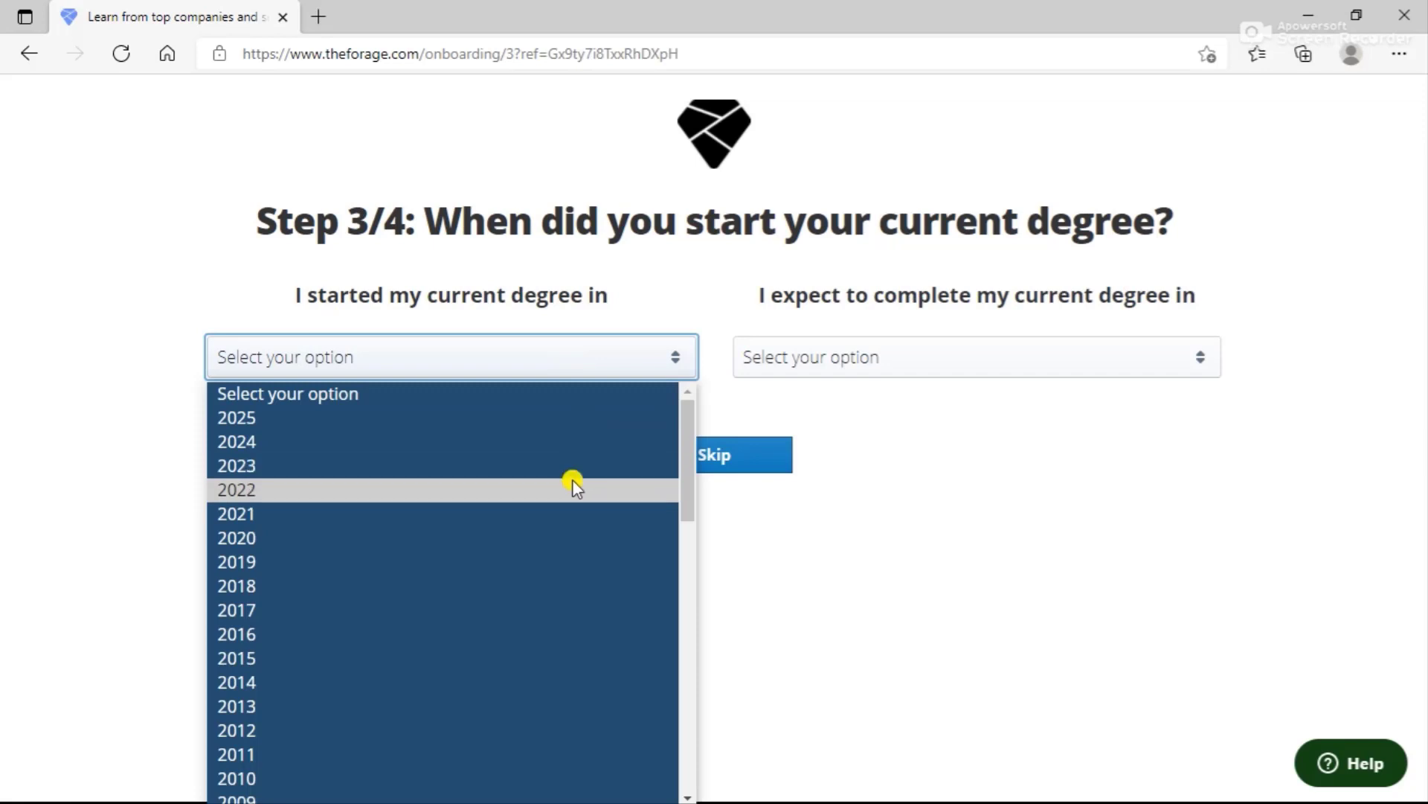
mouse_move(569, 559)
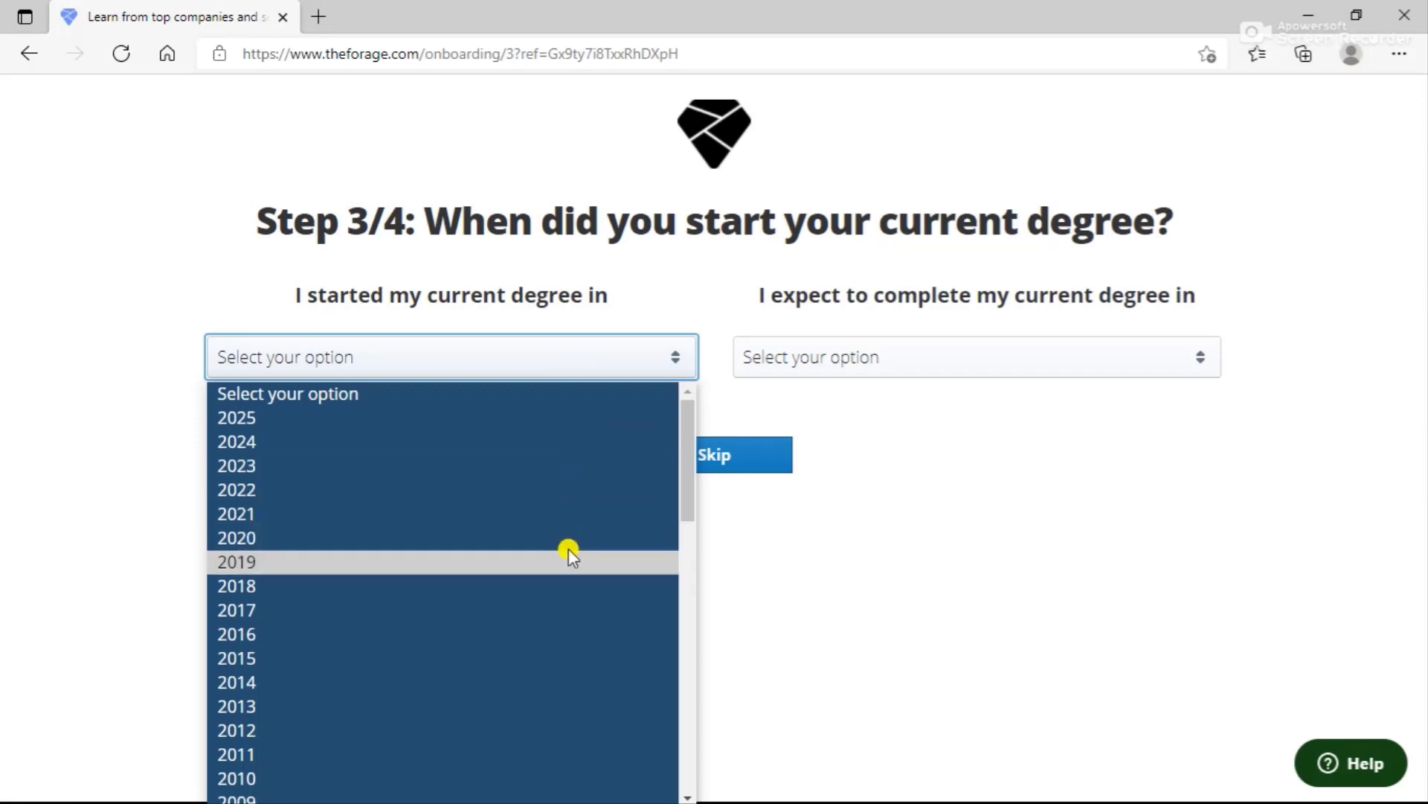
left_click(236, 633)
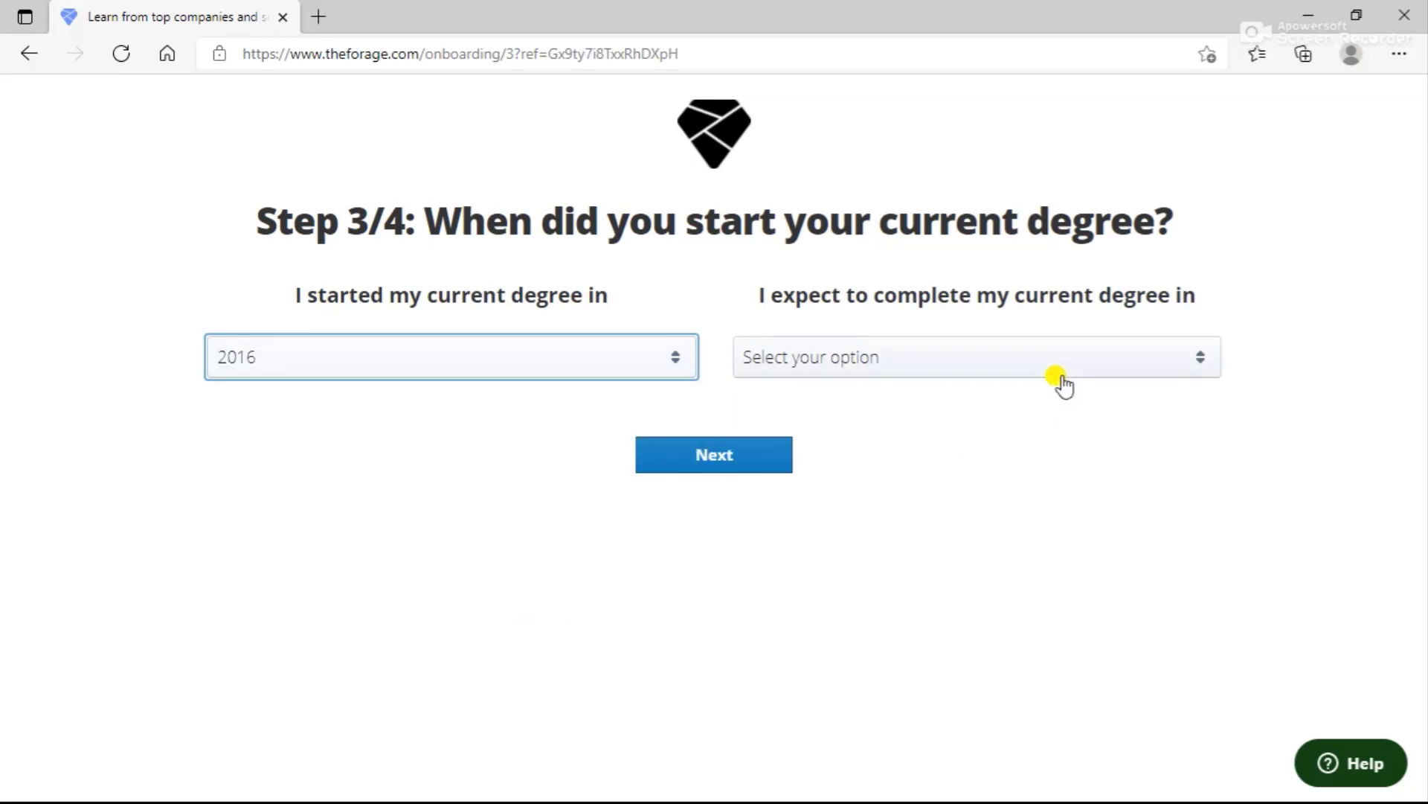
left_click(975, 356)
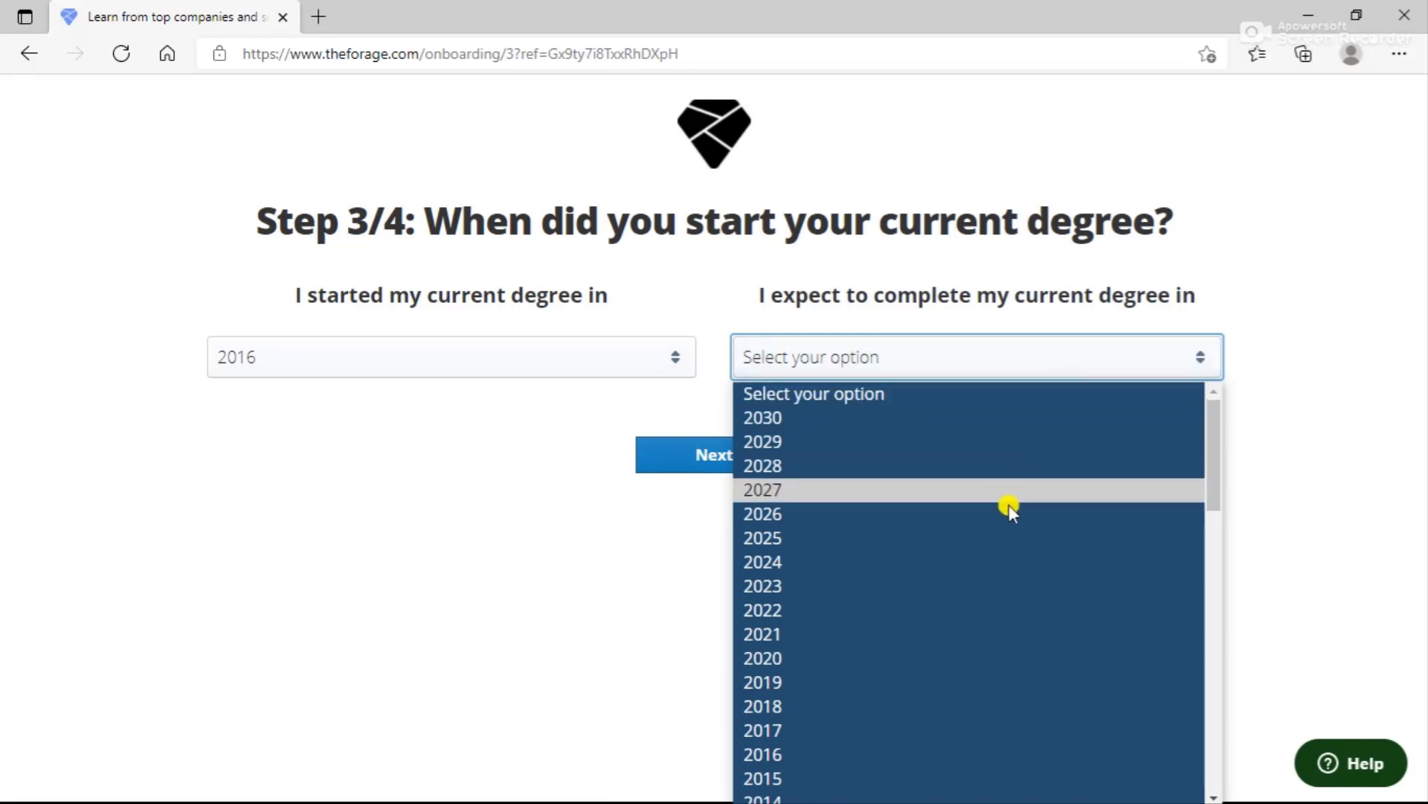
left_click(762, 657)
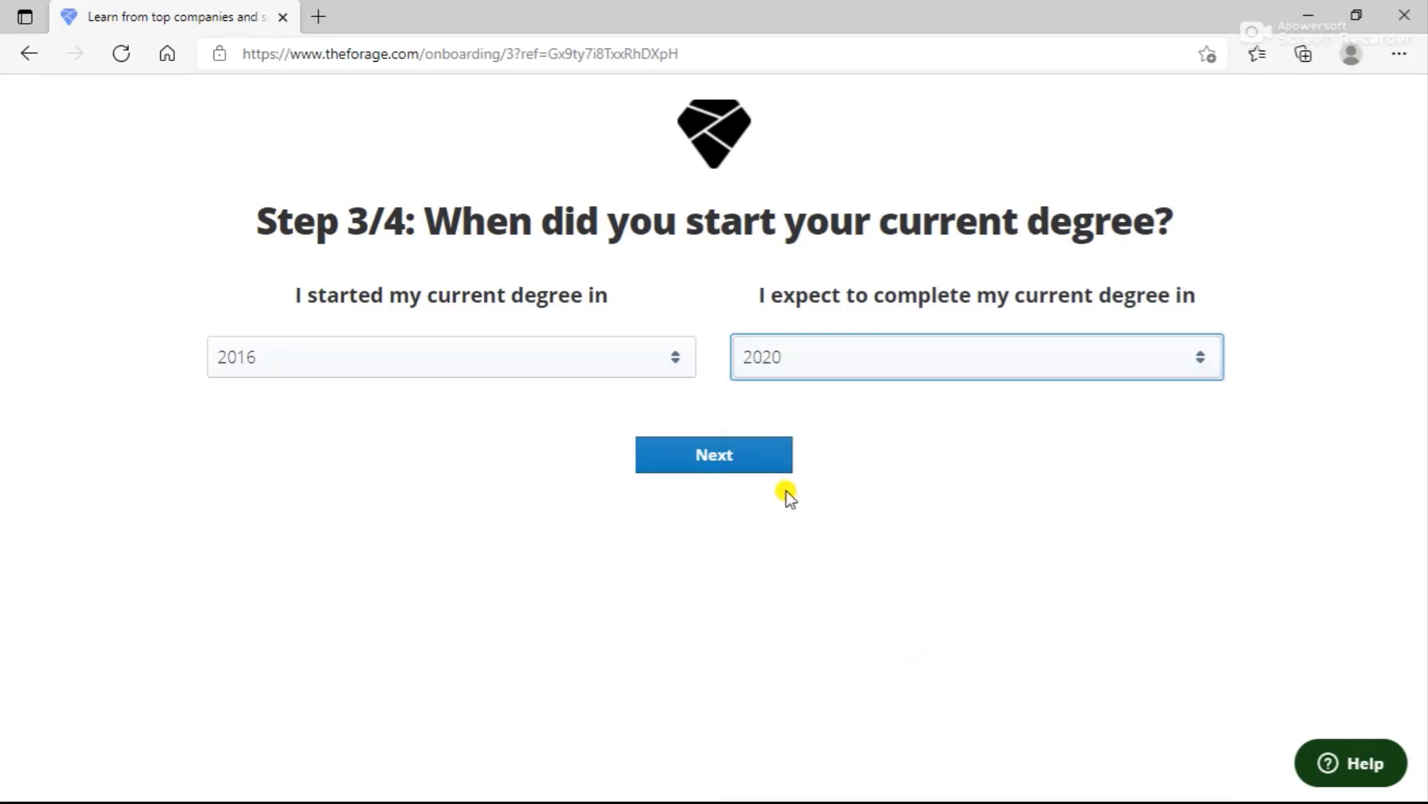
left_click(713, 454)
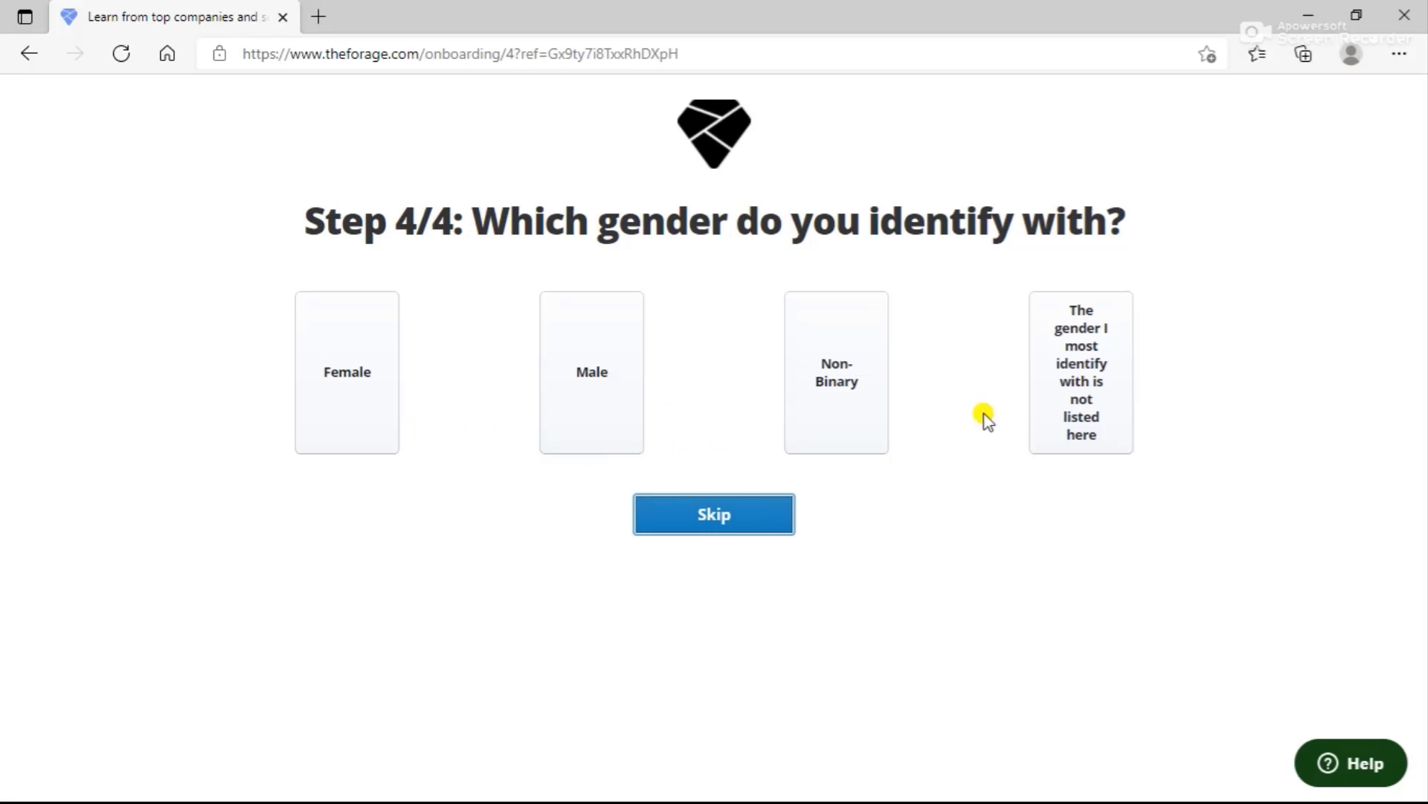
left_click(346, 371)
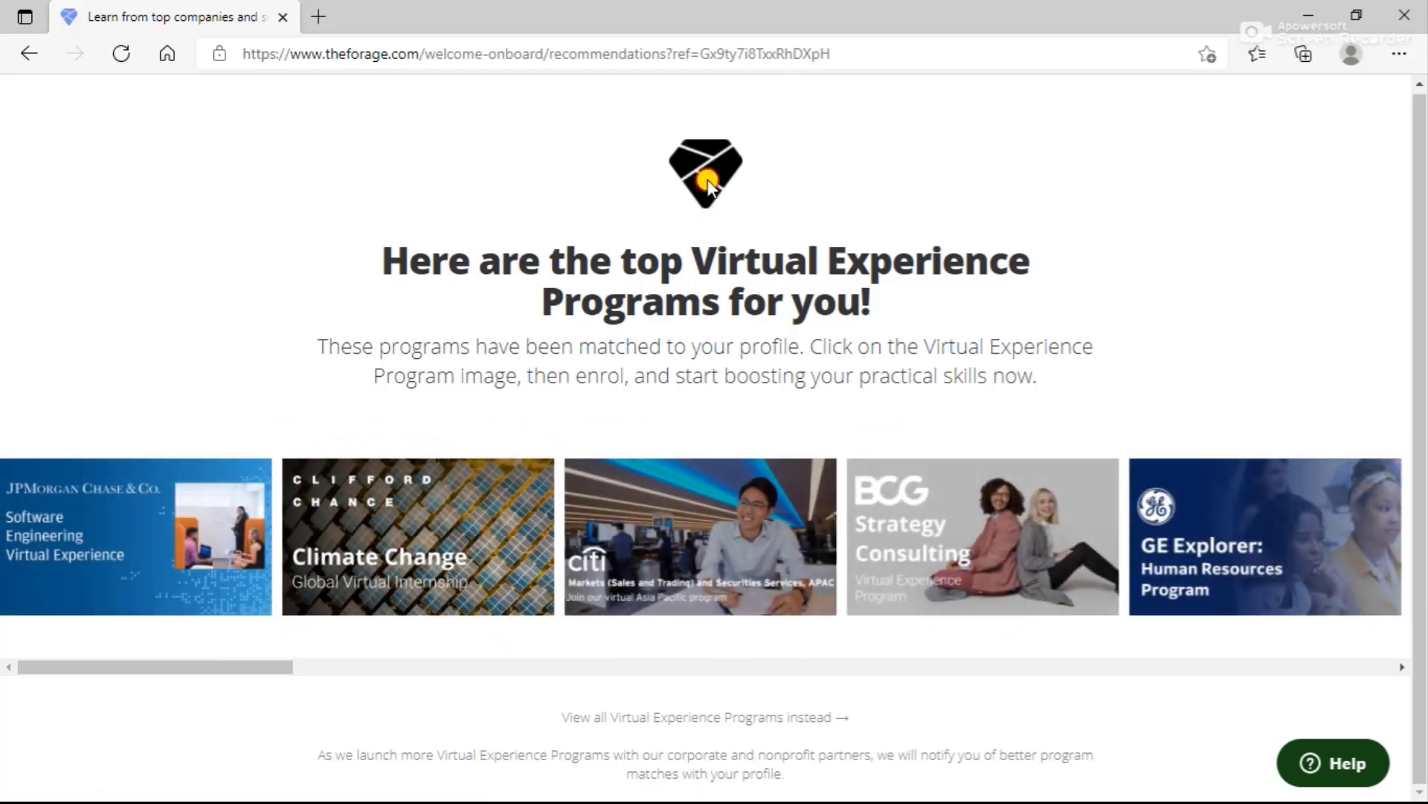
mouse_move(1182, 697)
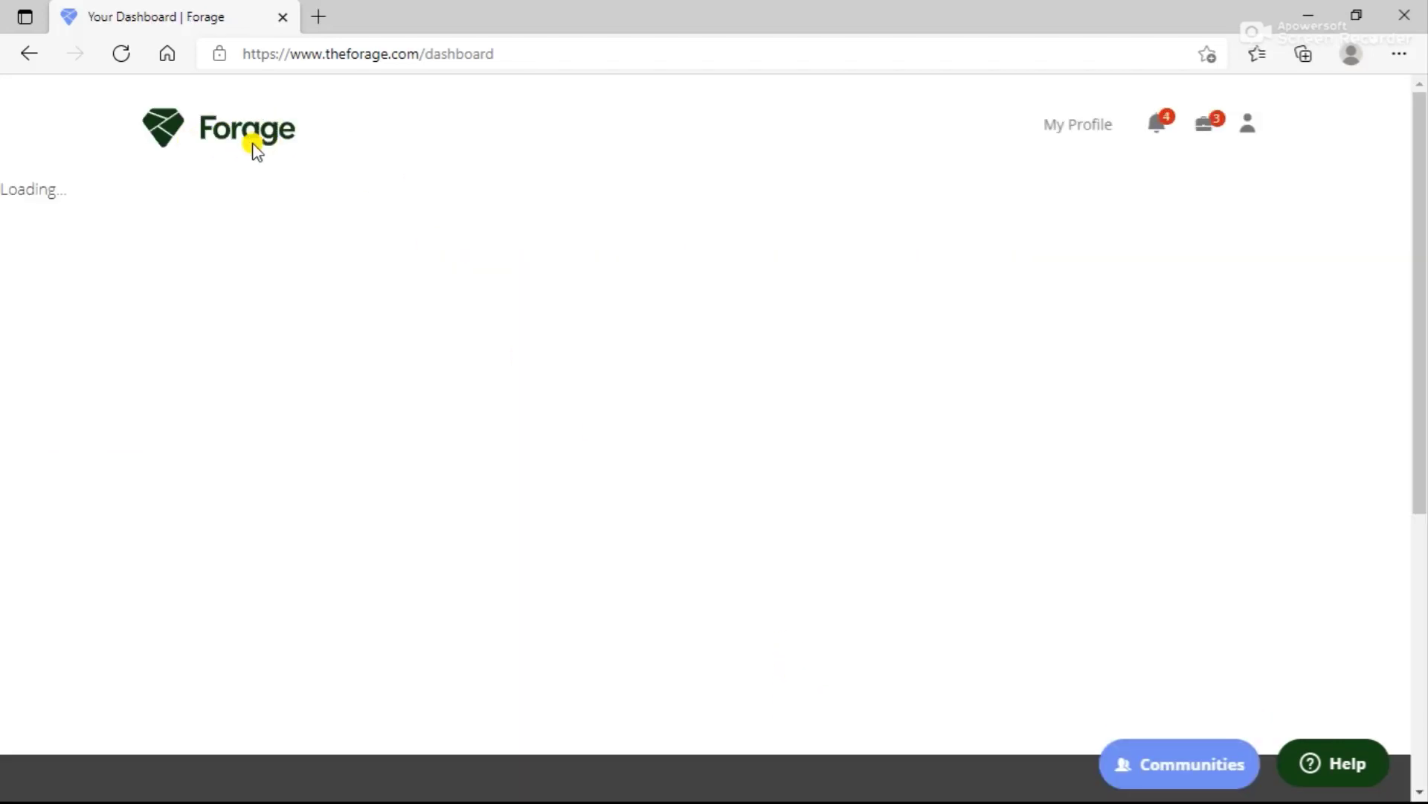
mouse_move(258, 146)
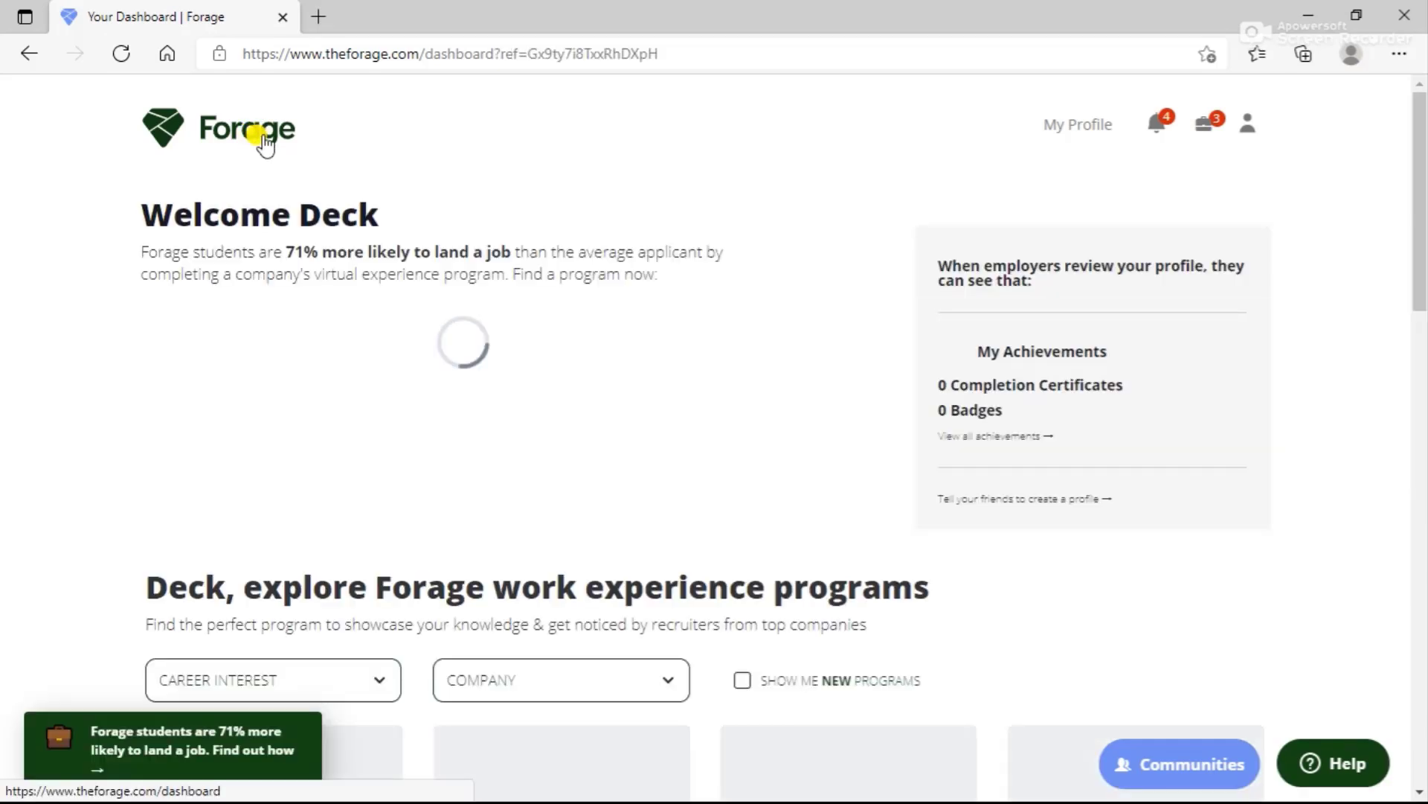
Scroll down the dashboard to the work experience program listing
scroll("down", 3)
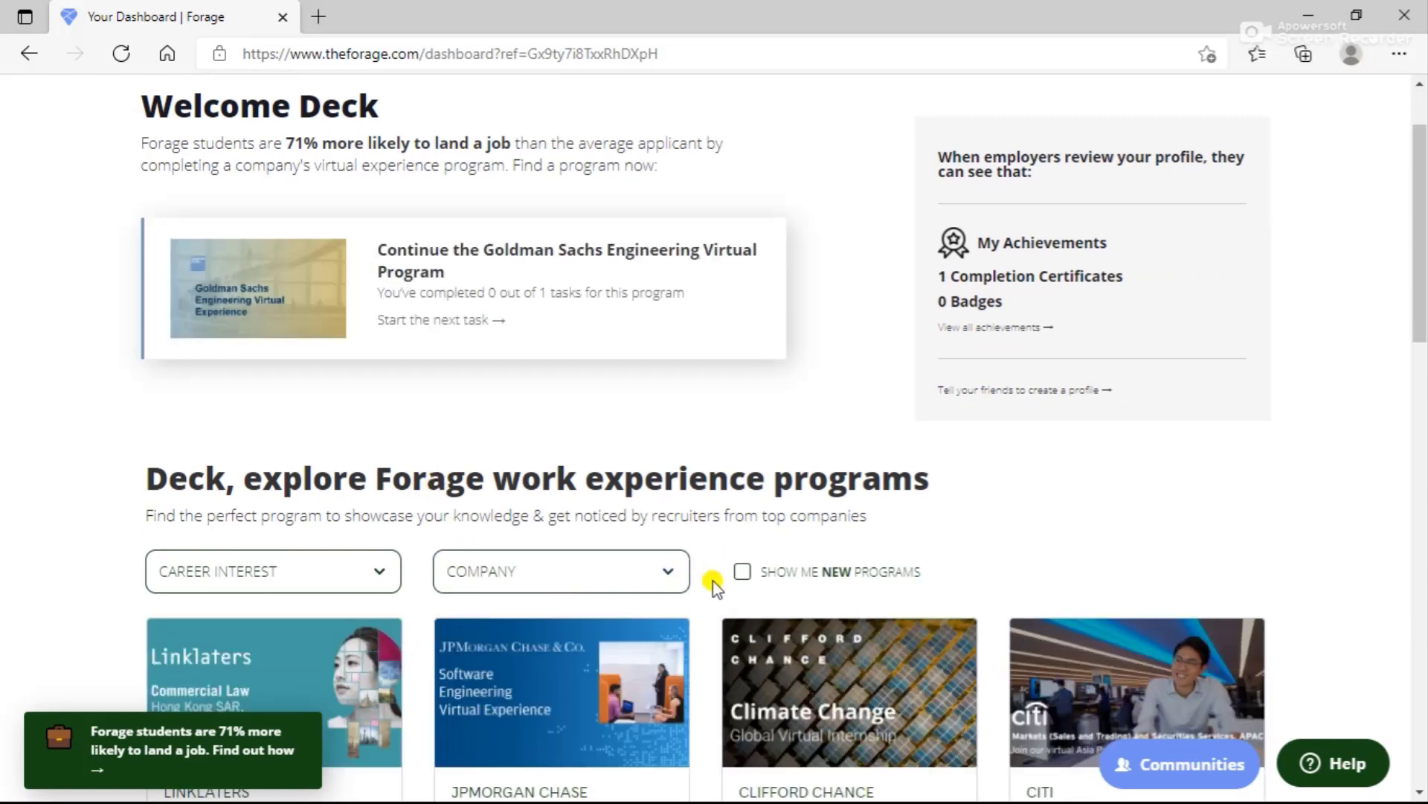
Filter the catalogue to new programs and browse to Cognizant's Ready, Set, Agile!
left_click(742, 572)
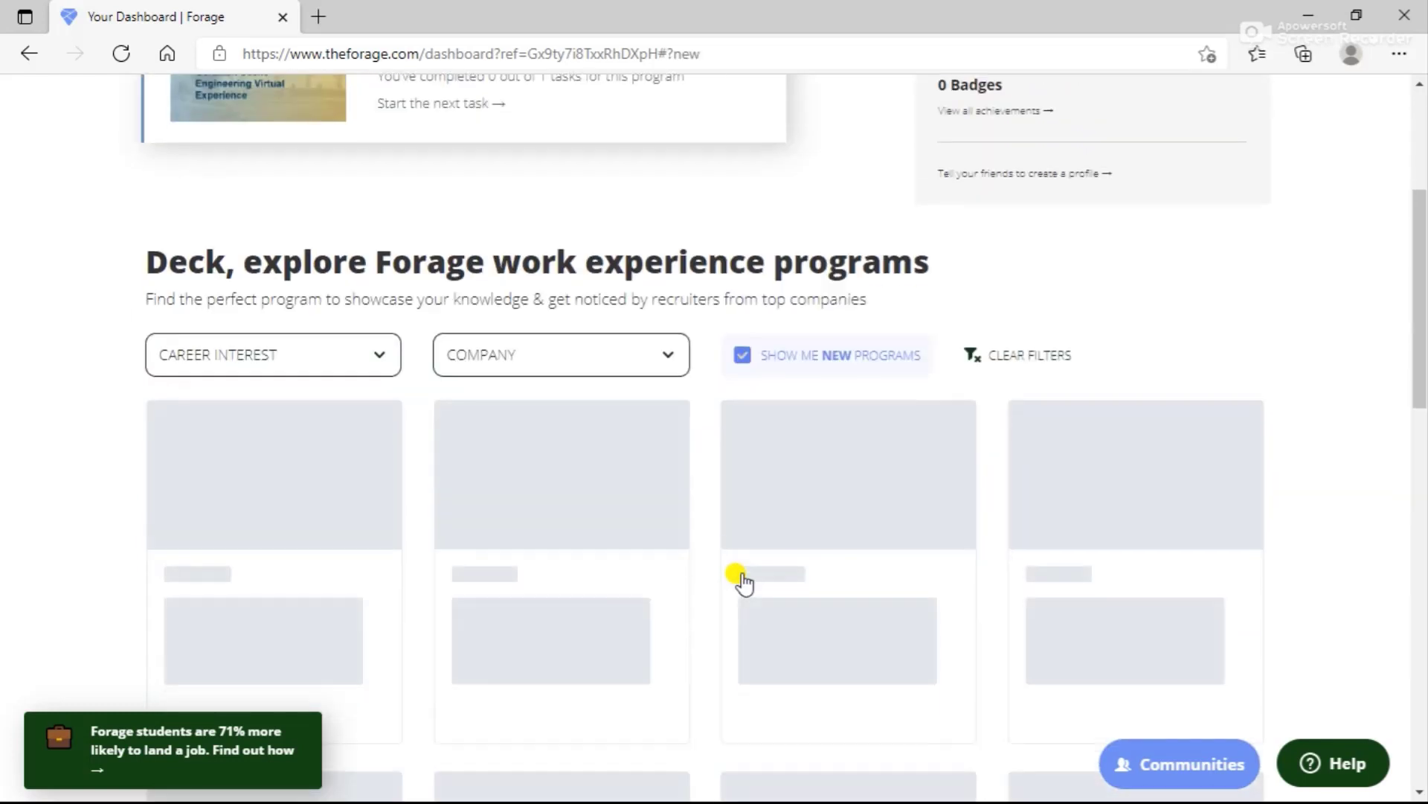
scroll("down", 3)
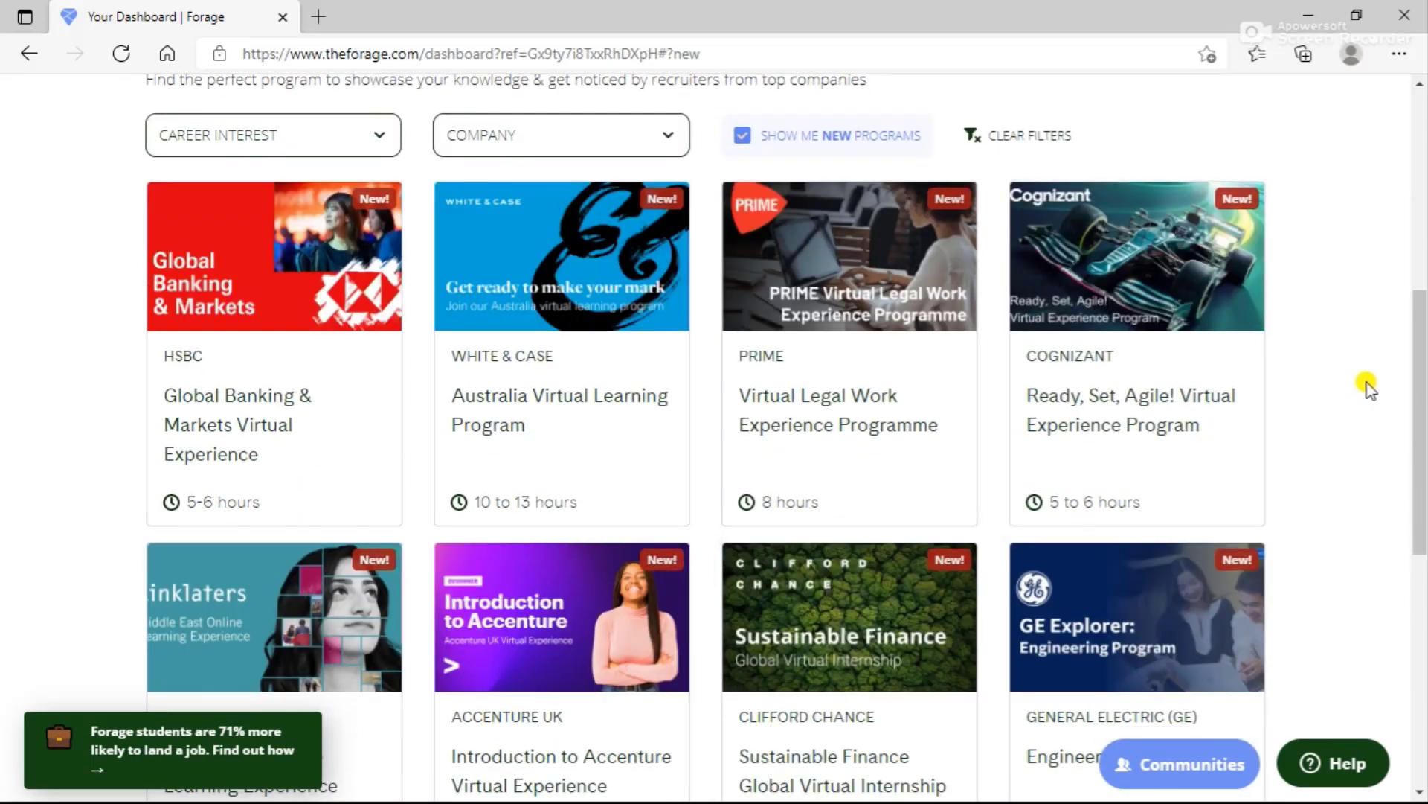
mouse_move(1194, 537)
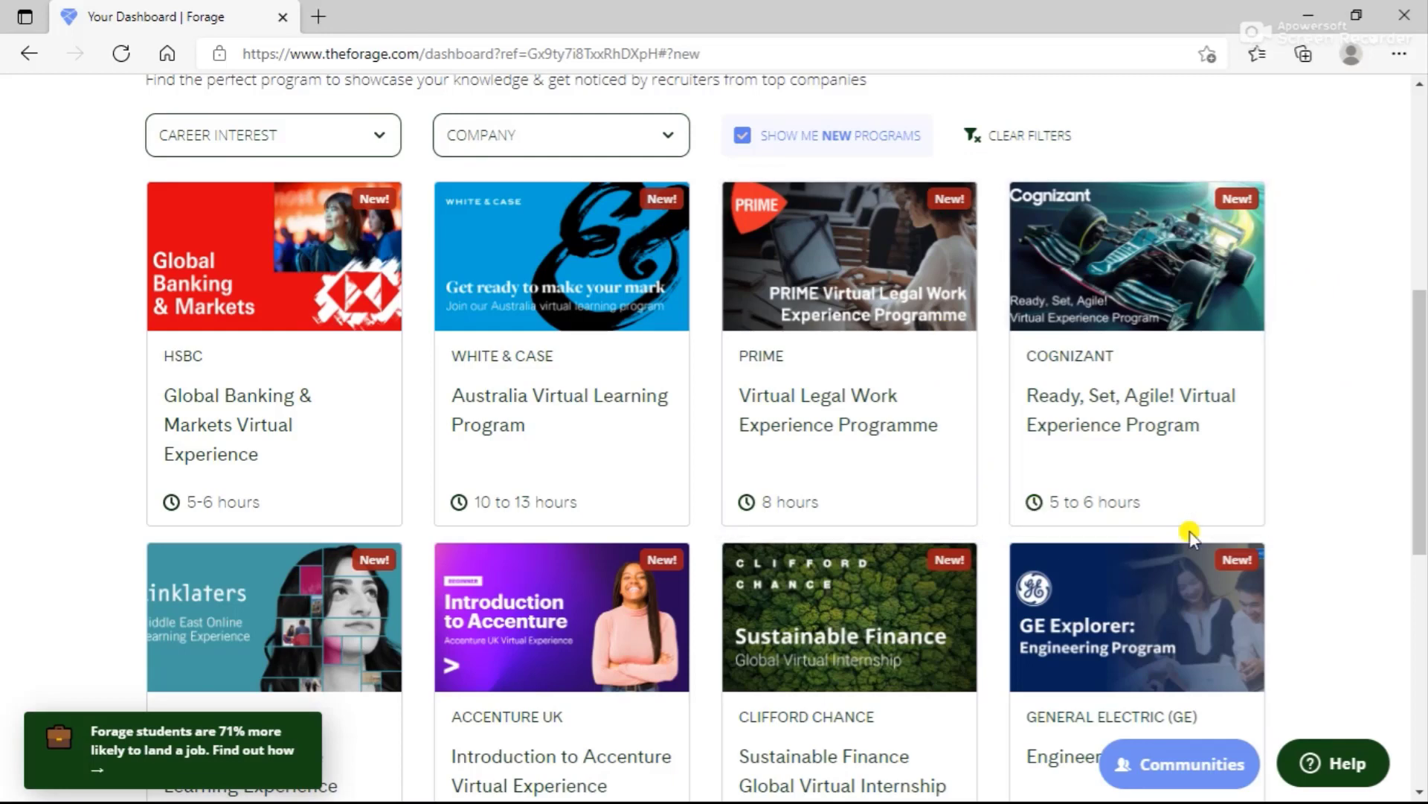
mouse_move(1347, 455)
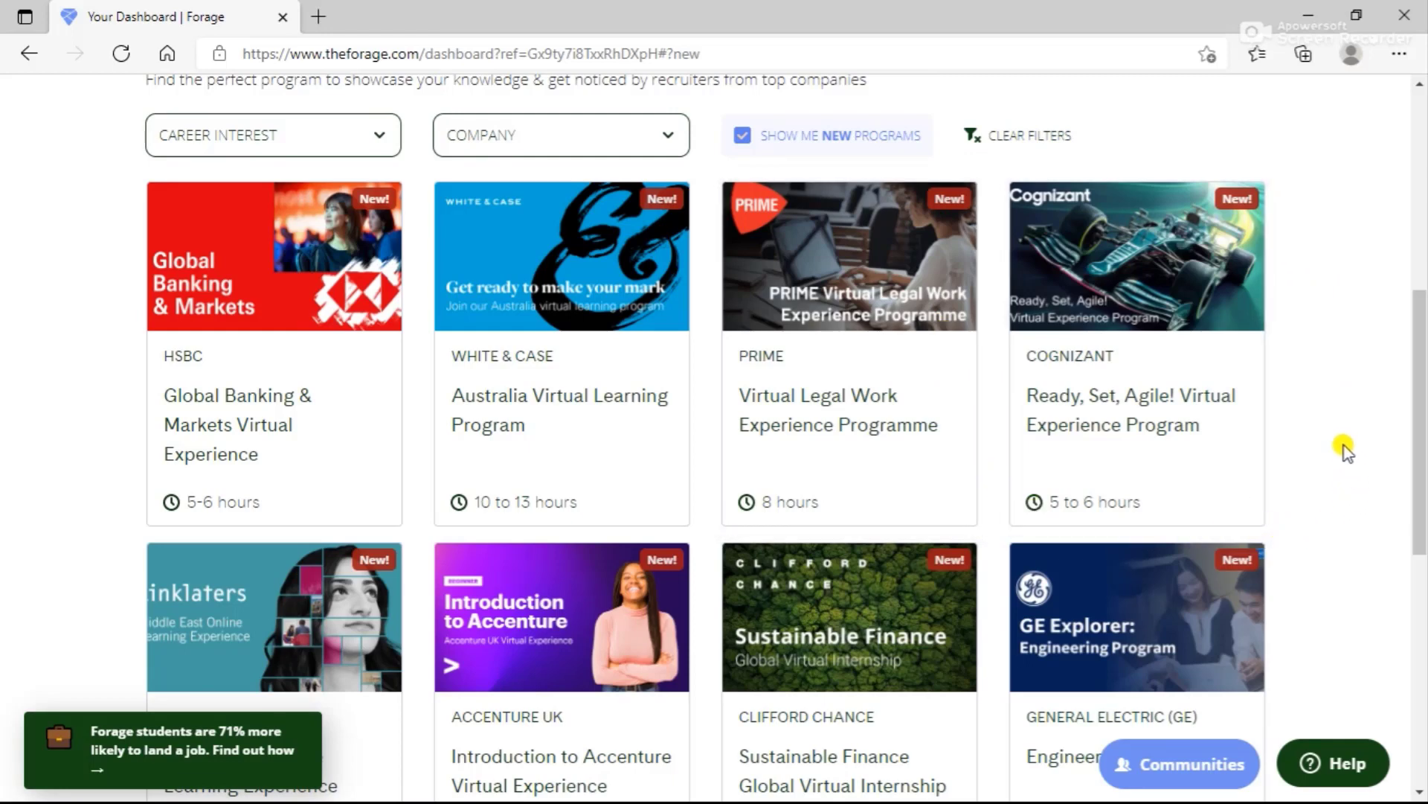
scroll("down", 3)
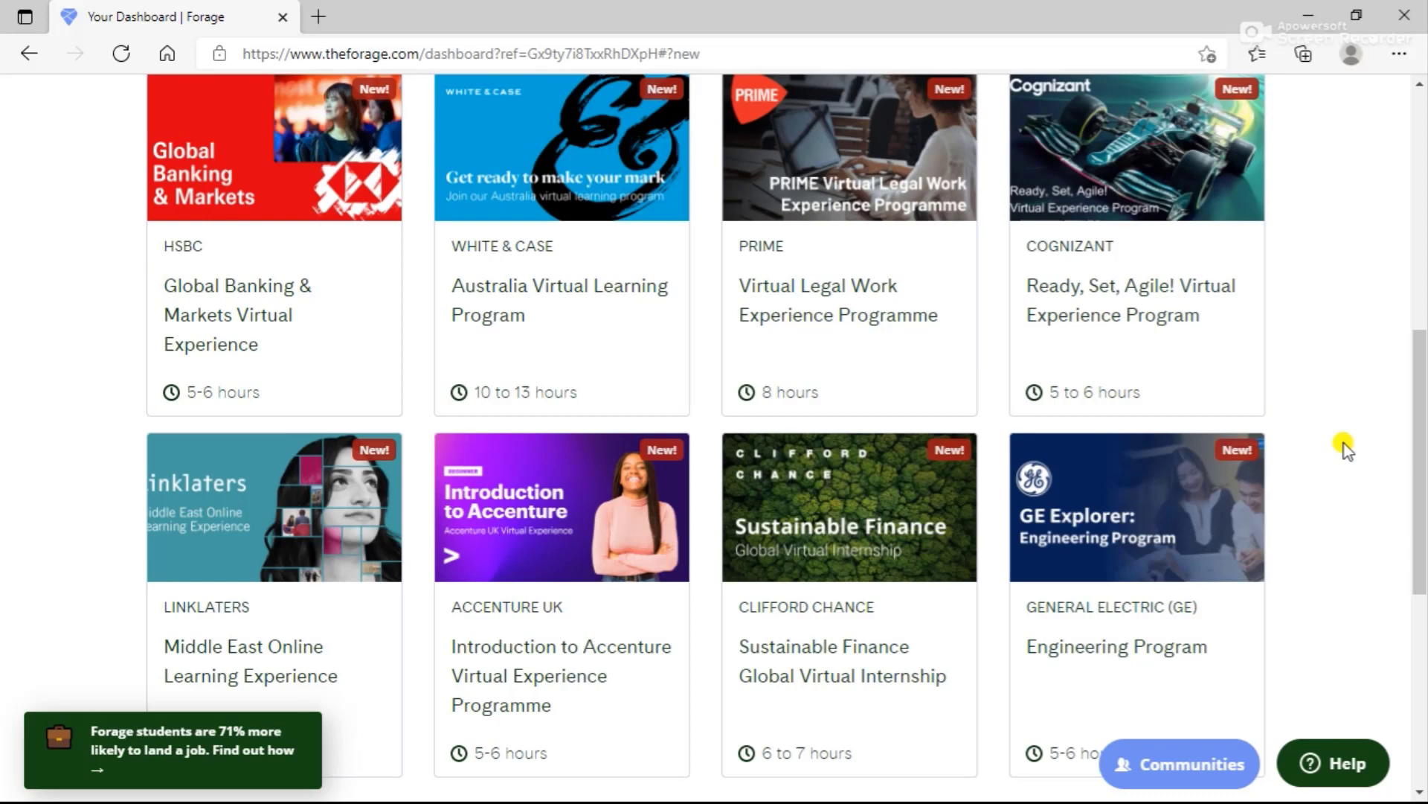
scroll("down", 3)
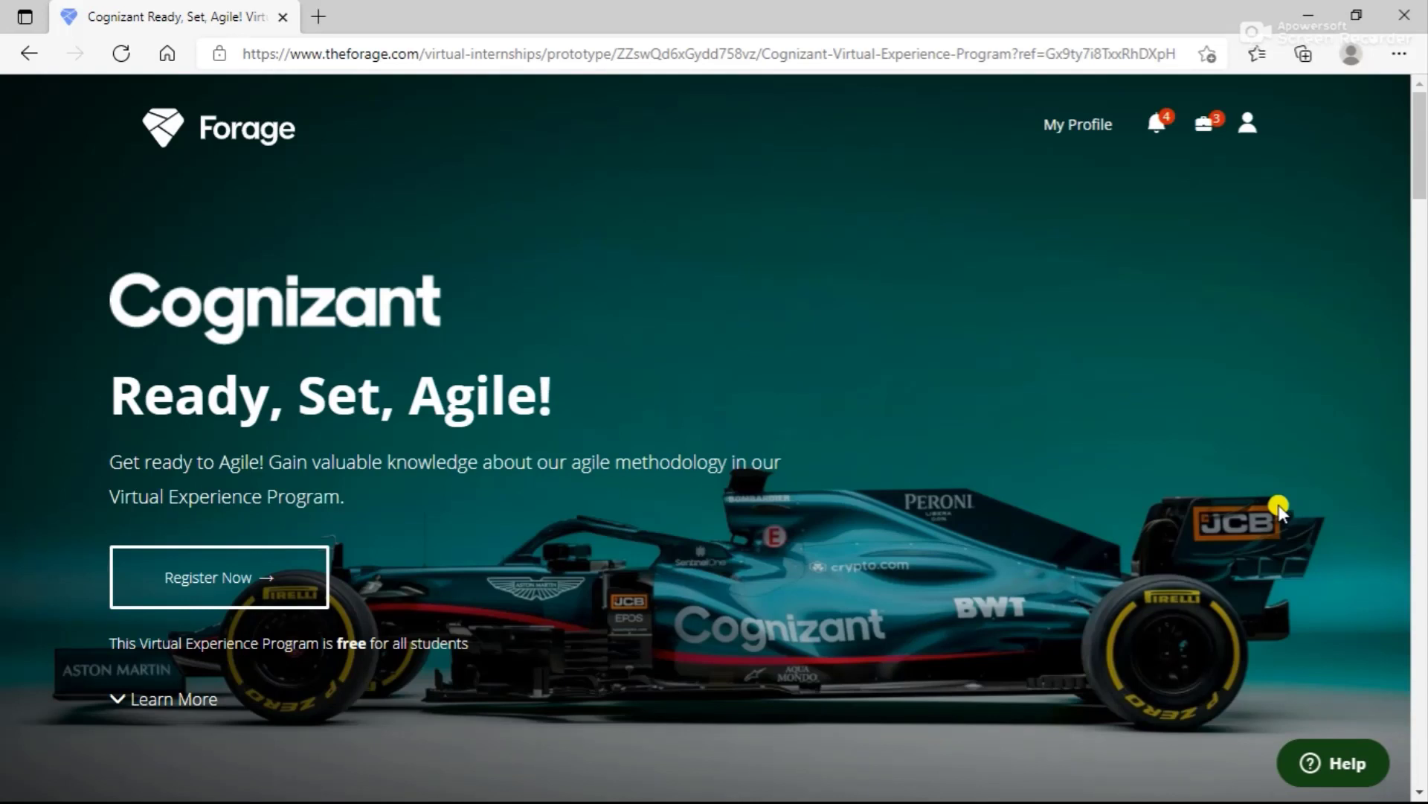
mouse_move(1275, 520)
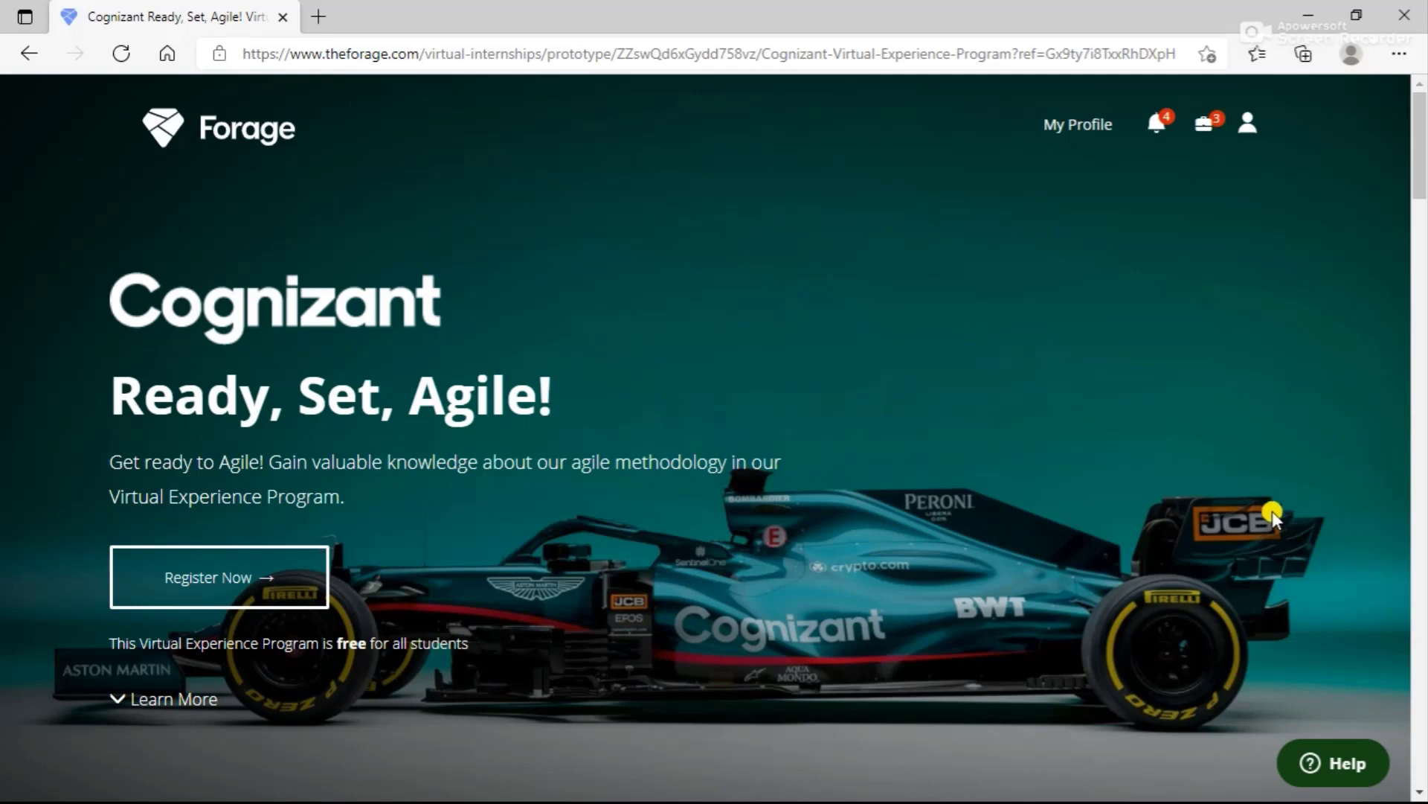
Scroll past the hero banner to 'Why join this Virtual Experience Program?'
scroll("down", 3)
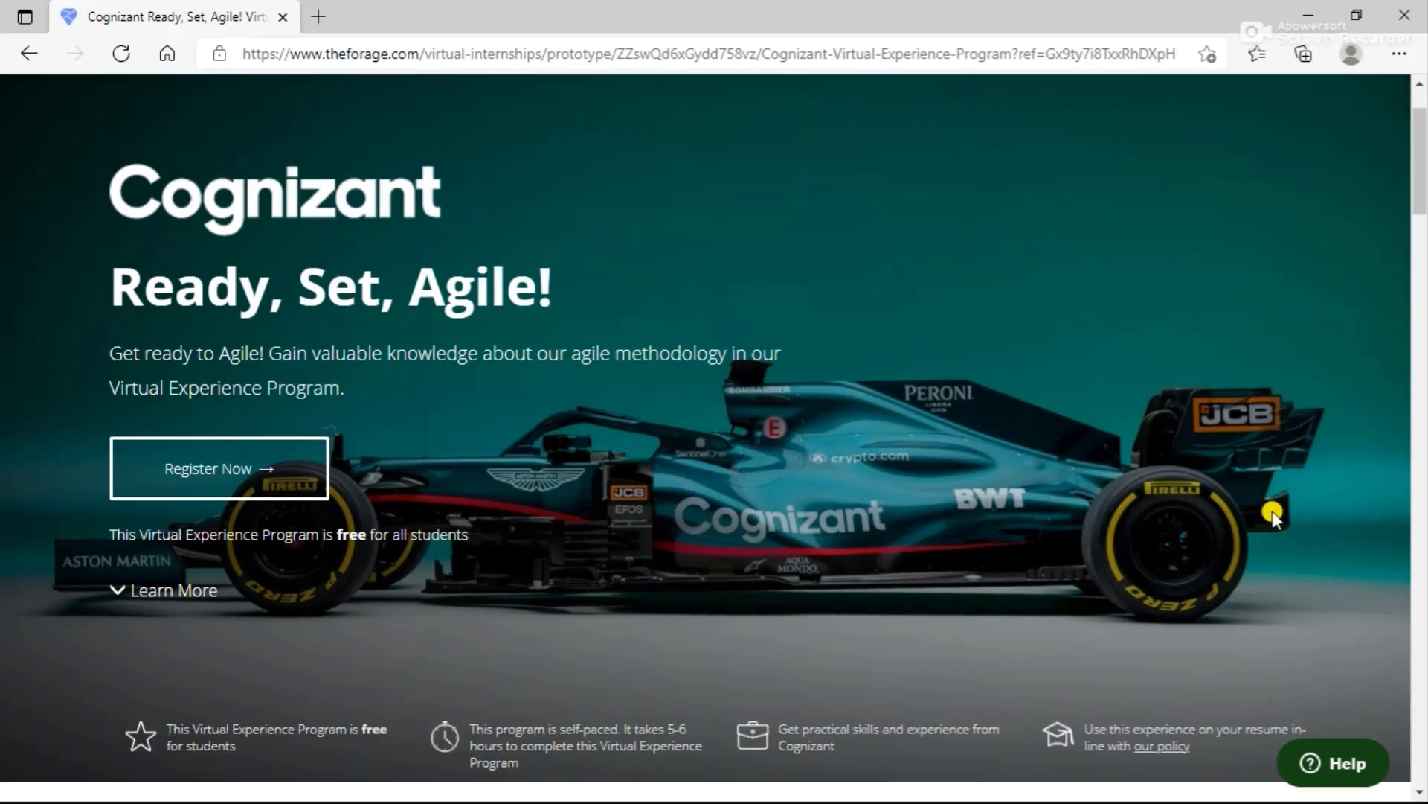
scroll("down", 3)
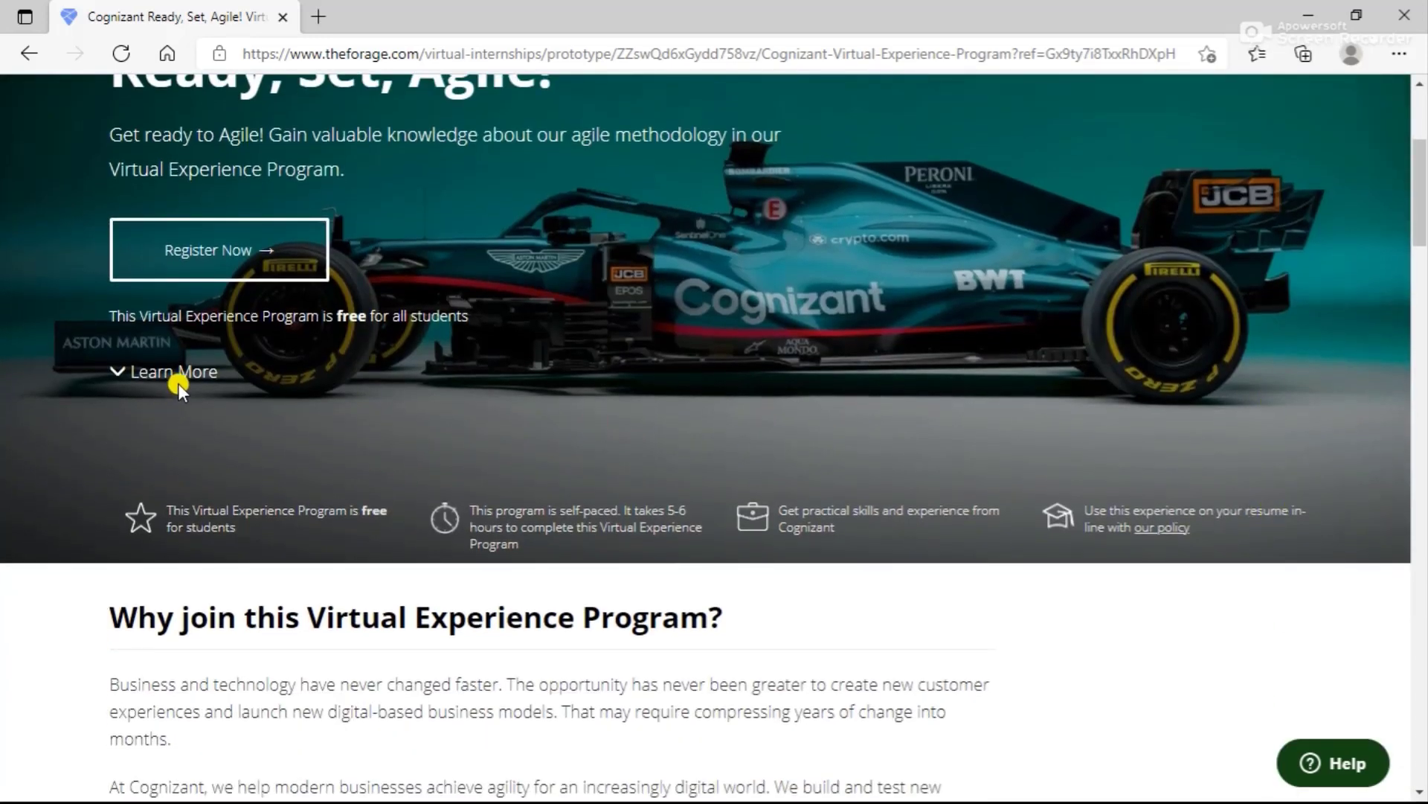
scroll("down", 3)
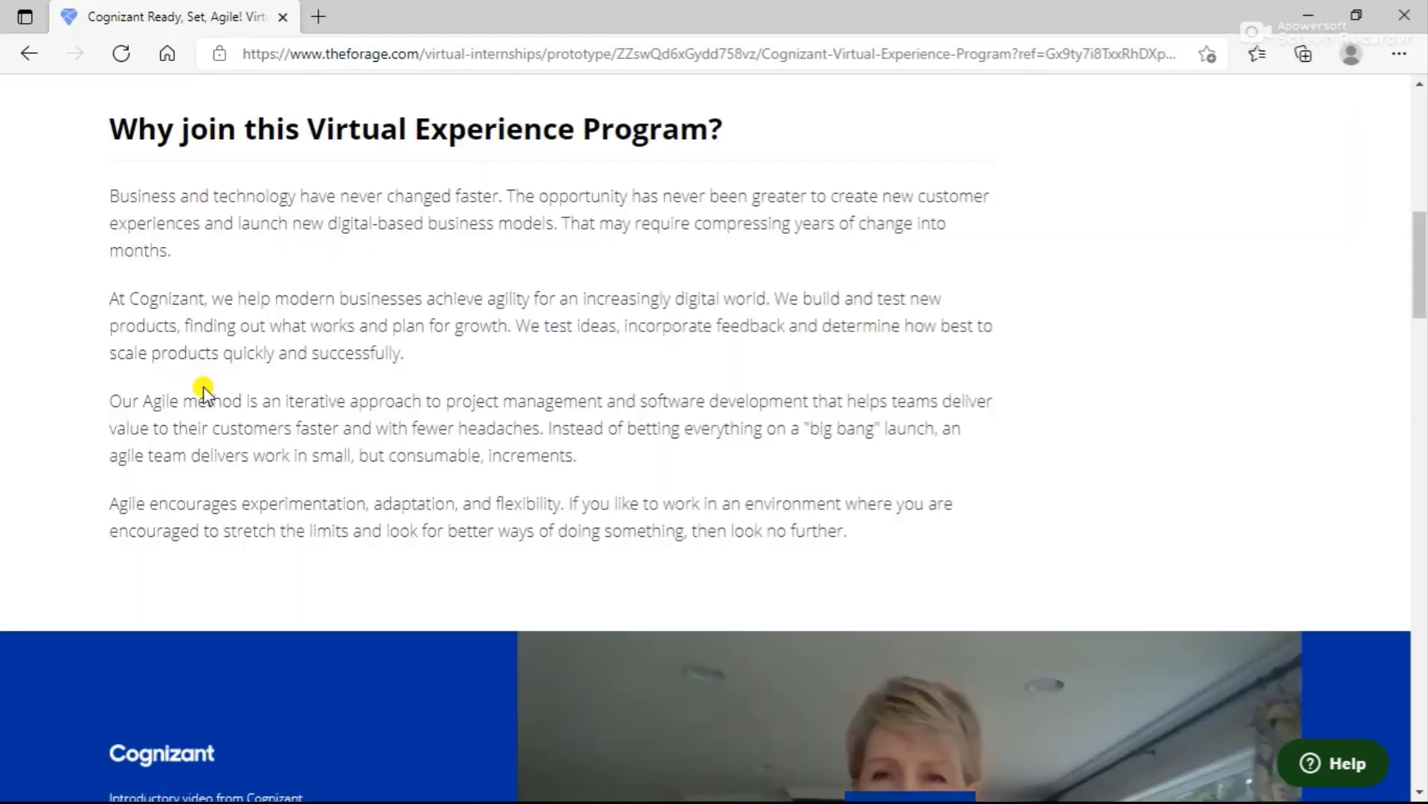
mouse_move(1394, 385)
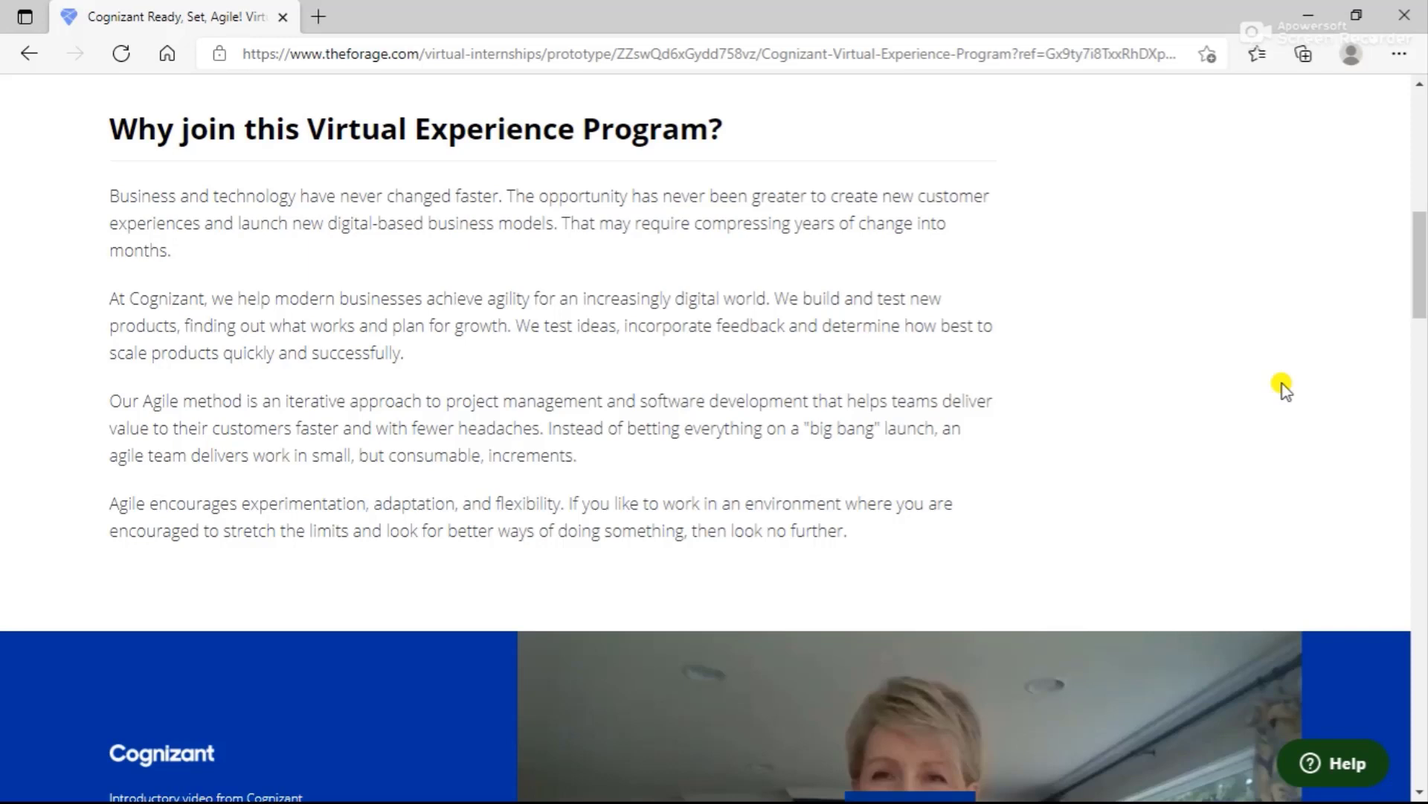
mouse_move(1289, 426)
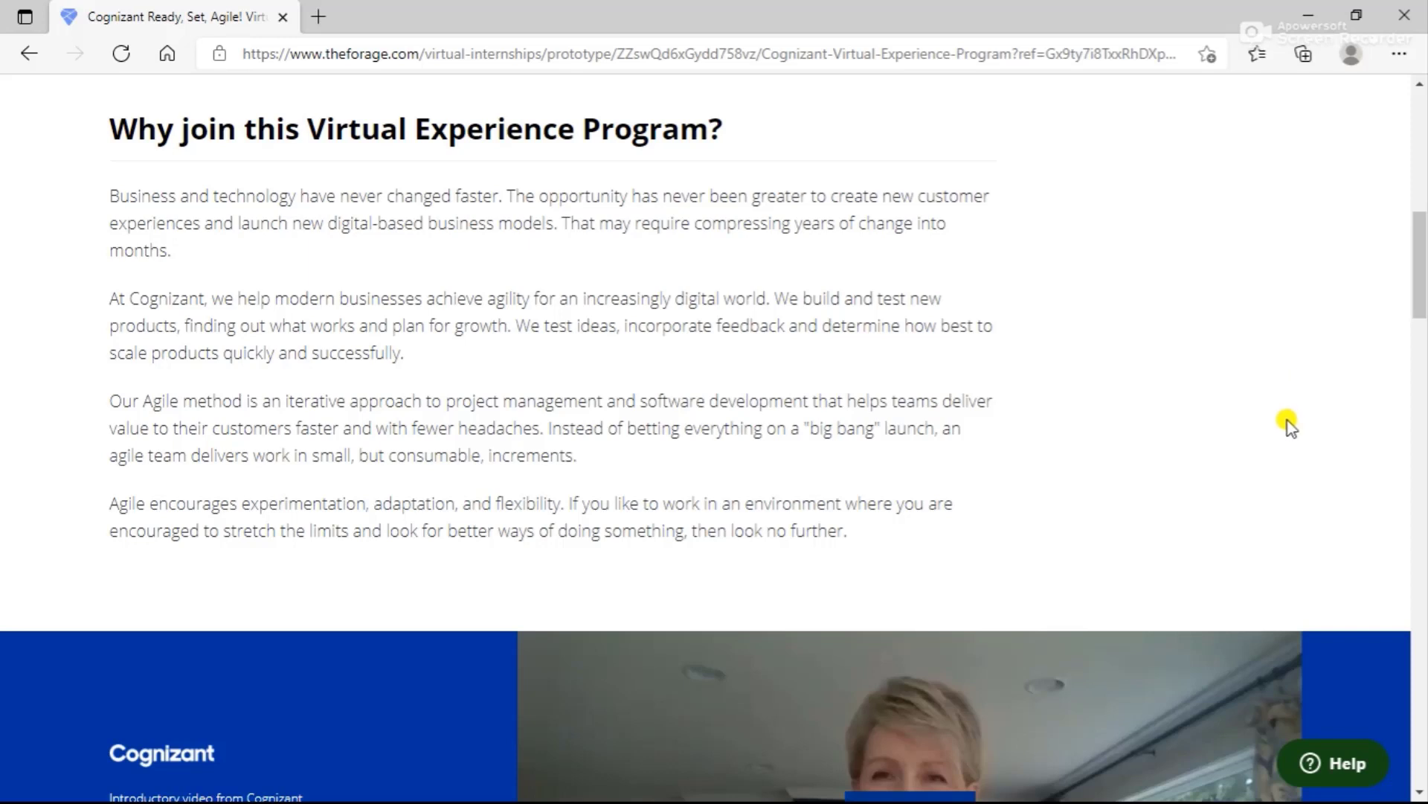
Scroll through the program benefits to the 'What will you do' task list
scroll("down", 3)
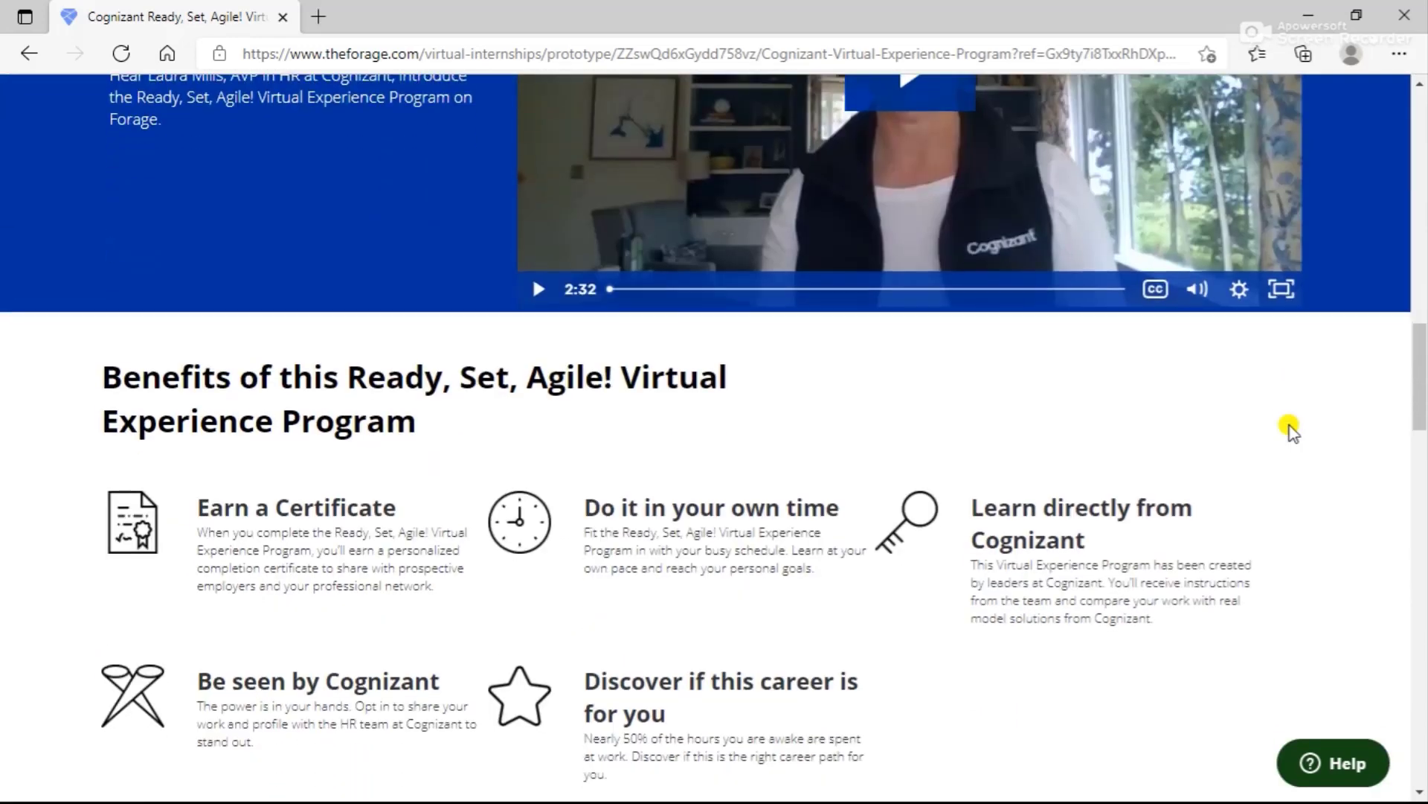
scroll("down", 3)
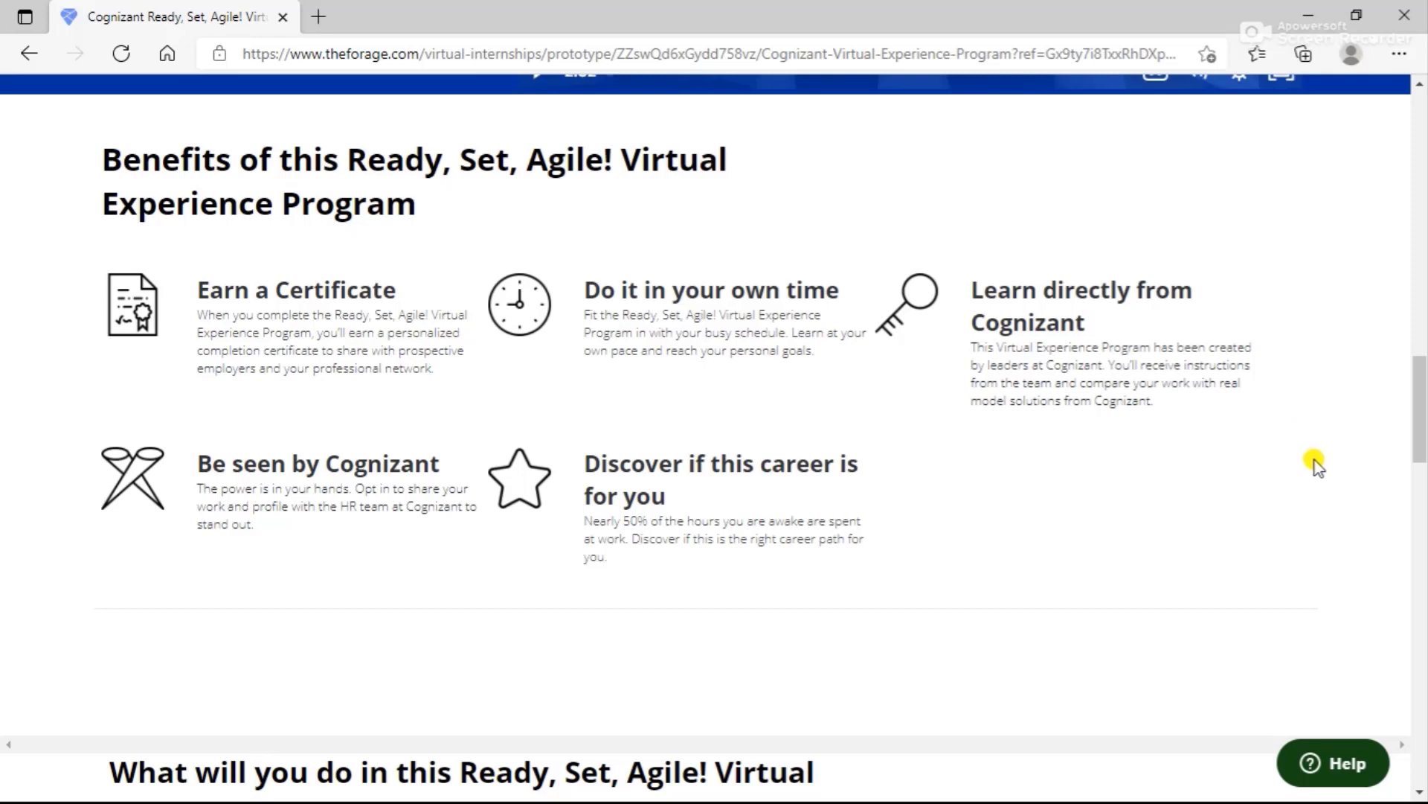
mouse_move(1294, 535)
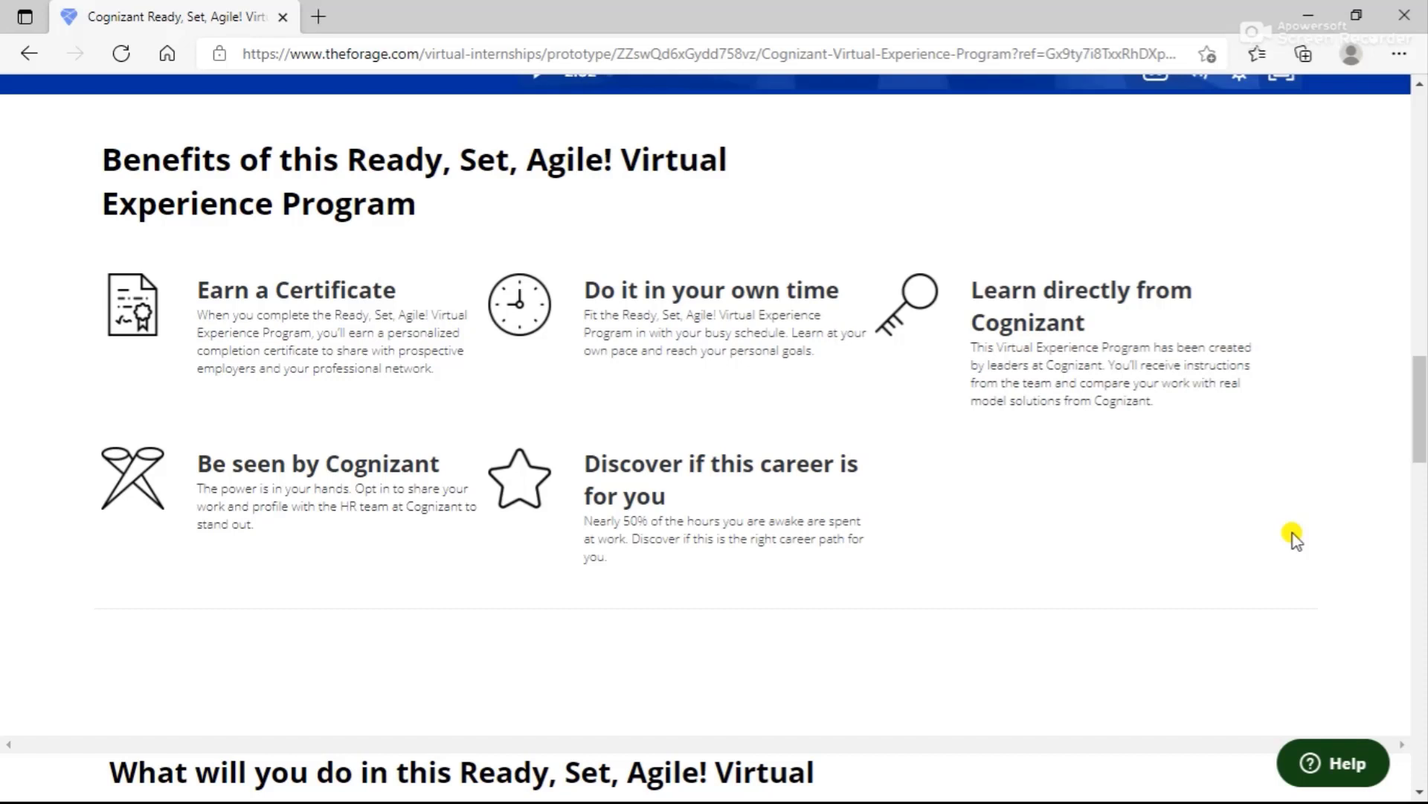
scroll("down", 3)
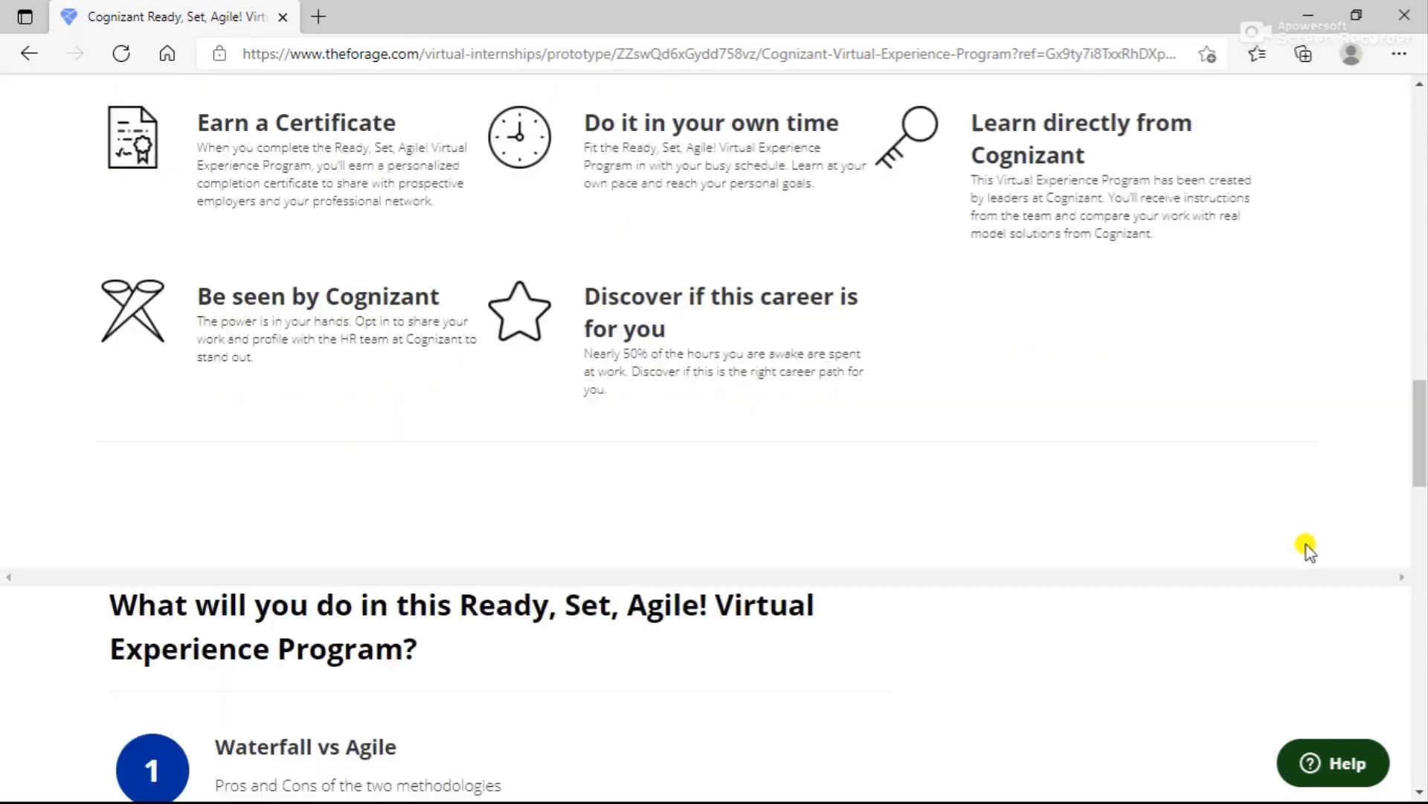
Scroll through modules 1–6 to the self-paced note and Register Now button
scroll("down", 3)
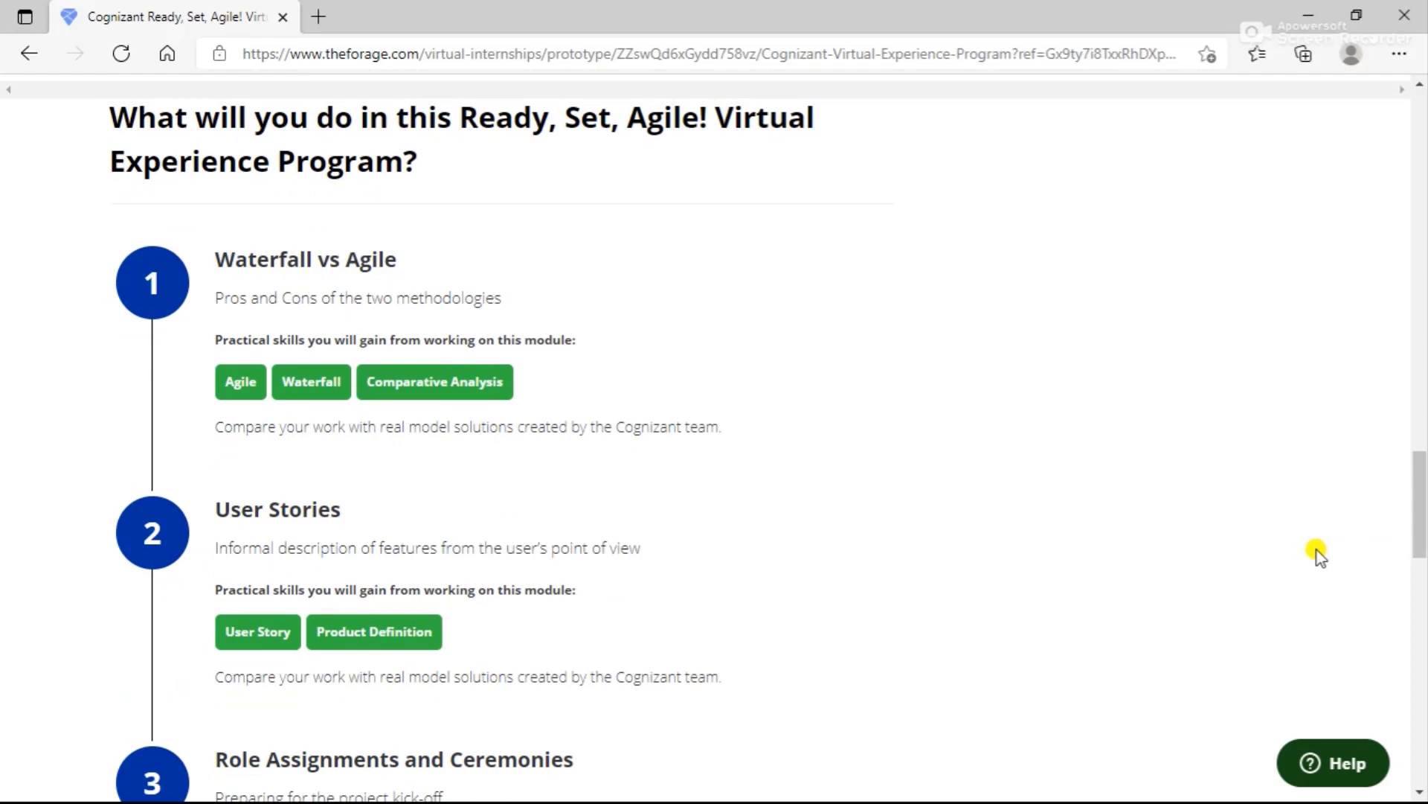
scroll("down", 3)
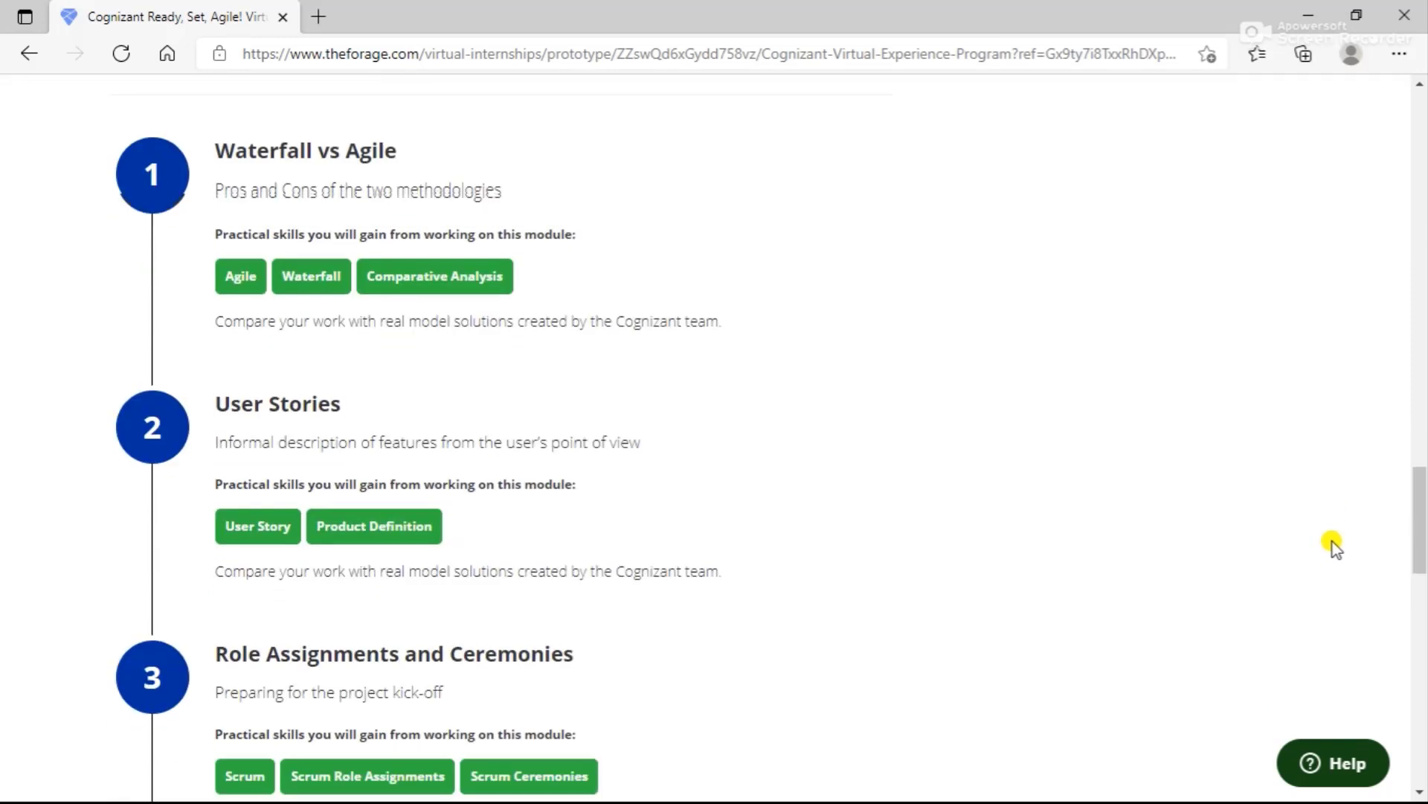
scroll("down", 3)
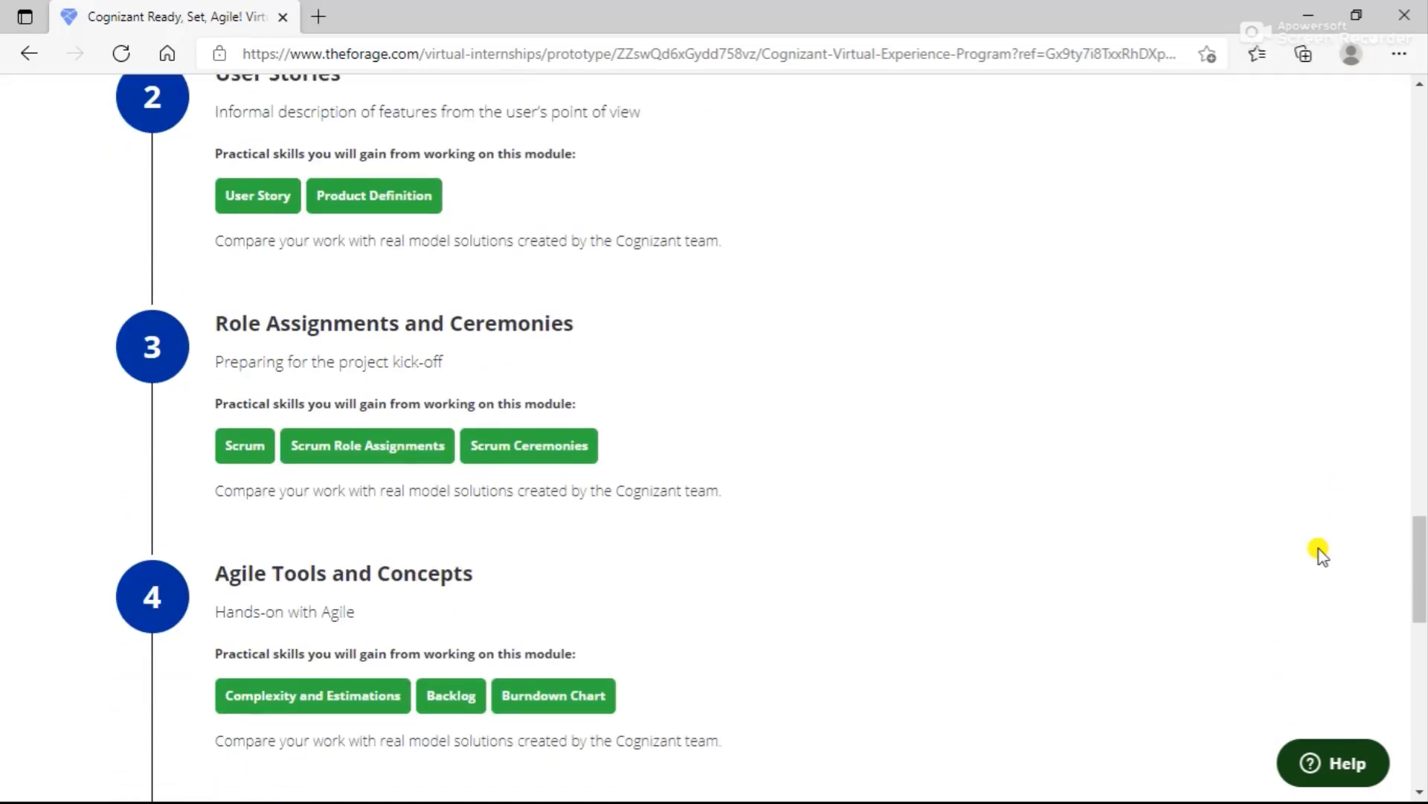
mouse_move(1315, 551)
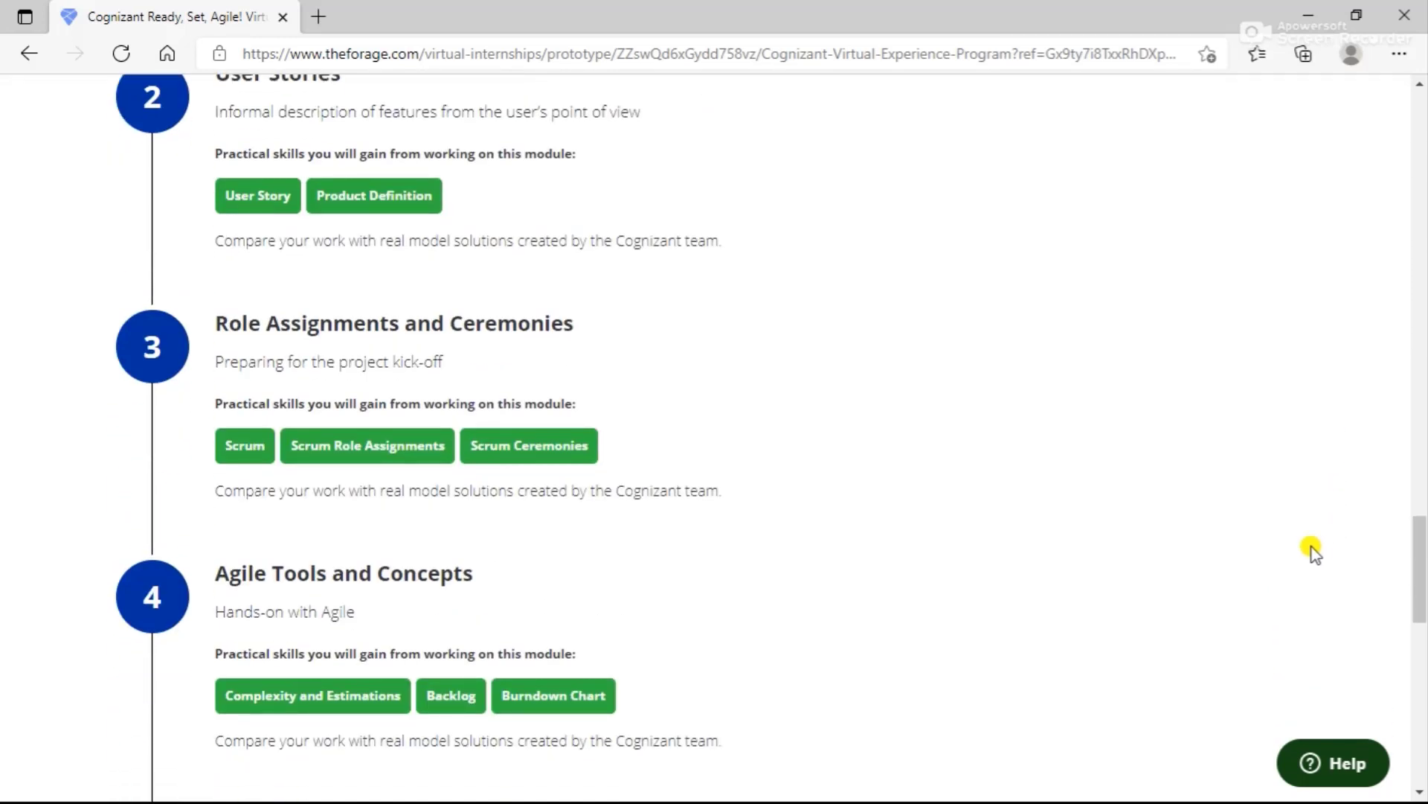
scroll("down", 3)
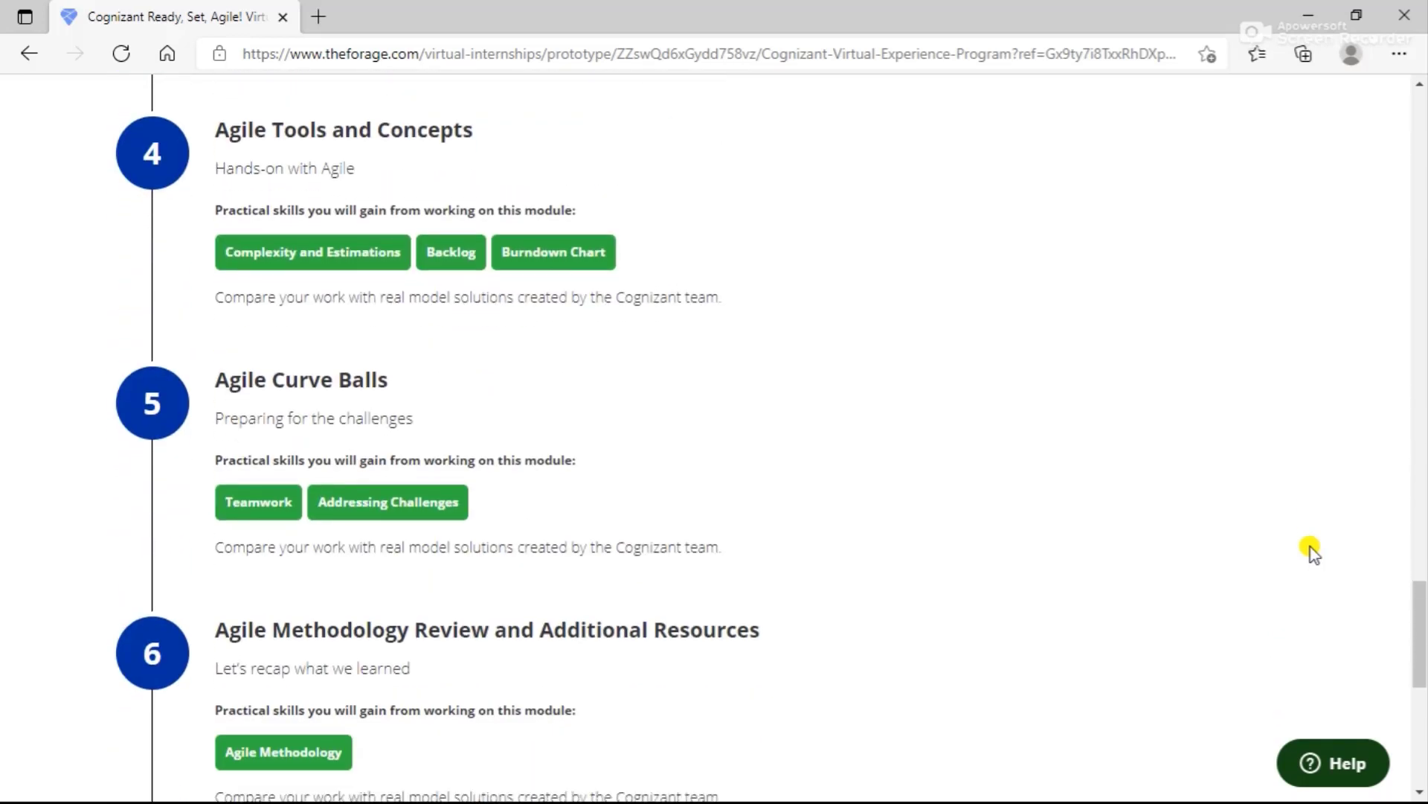
scroll("down", 3)
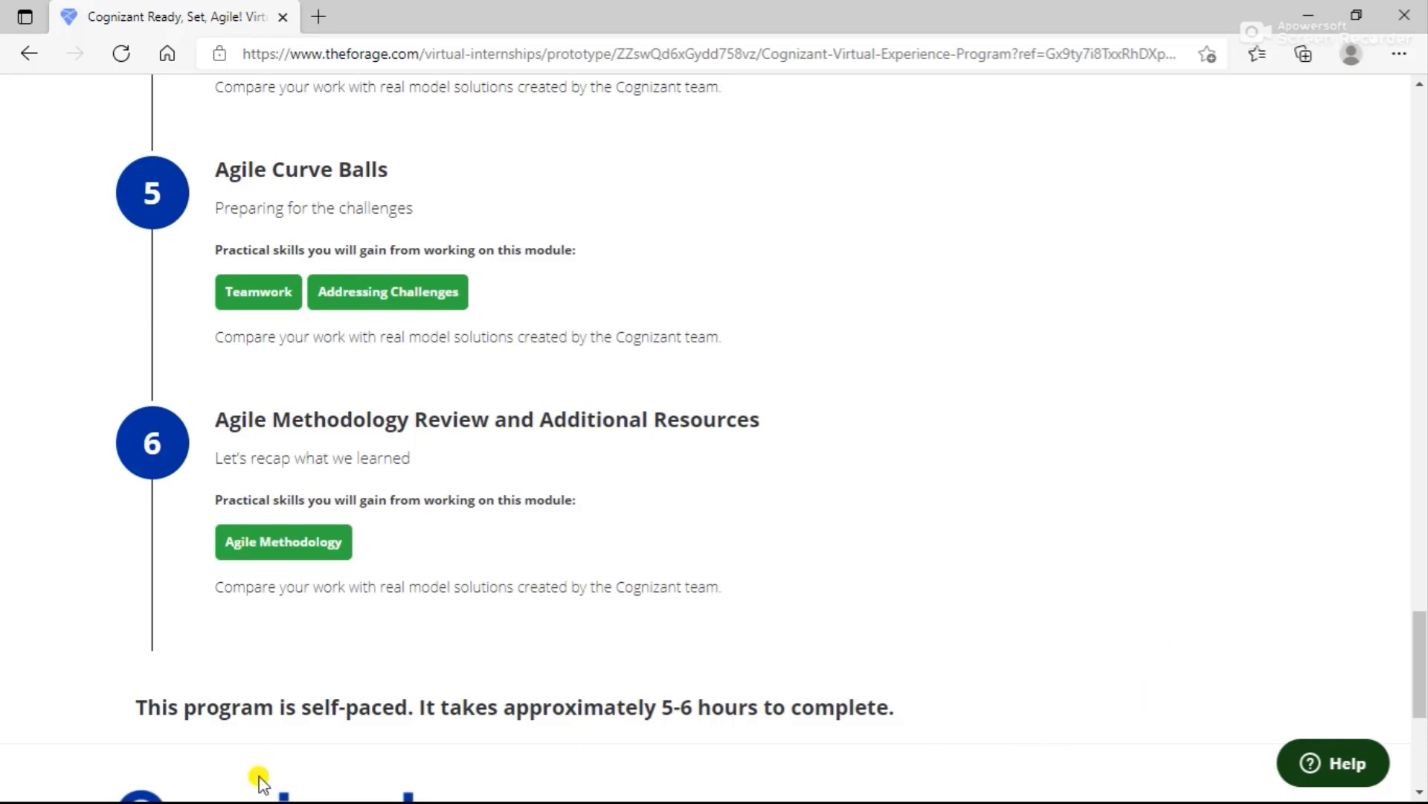
scroll("down", 3)
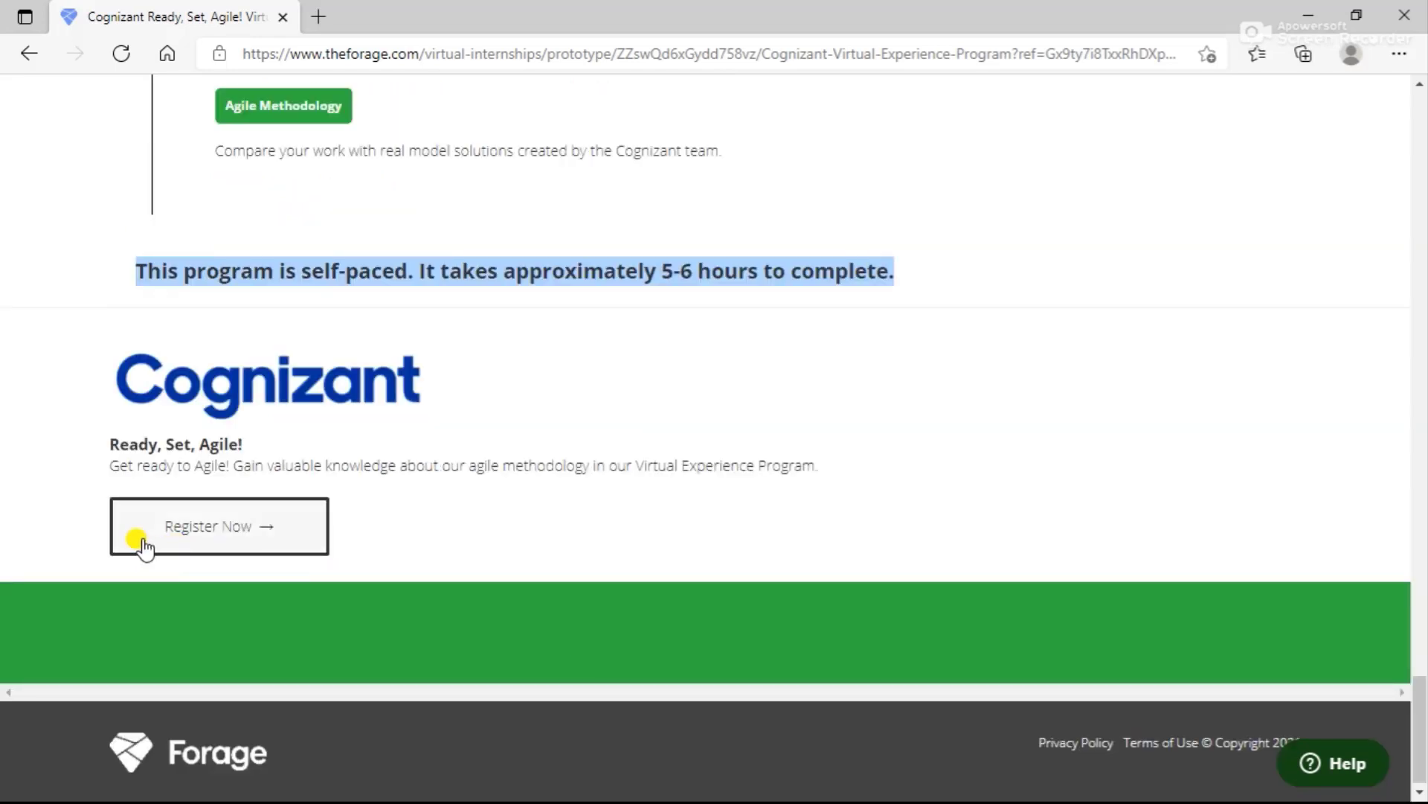
Start registration, answering 'Other' for how you heard and 'building Agile skills' as the reason
left_click(219, 526)
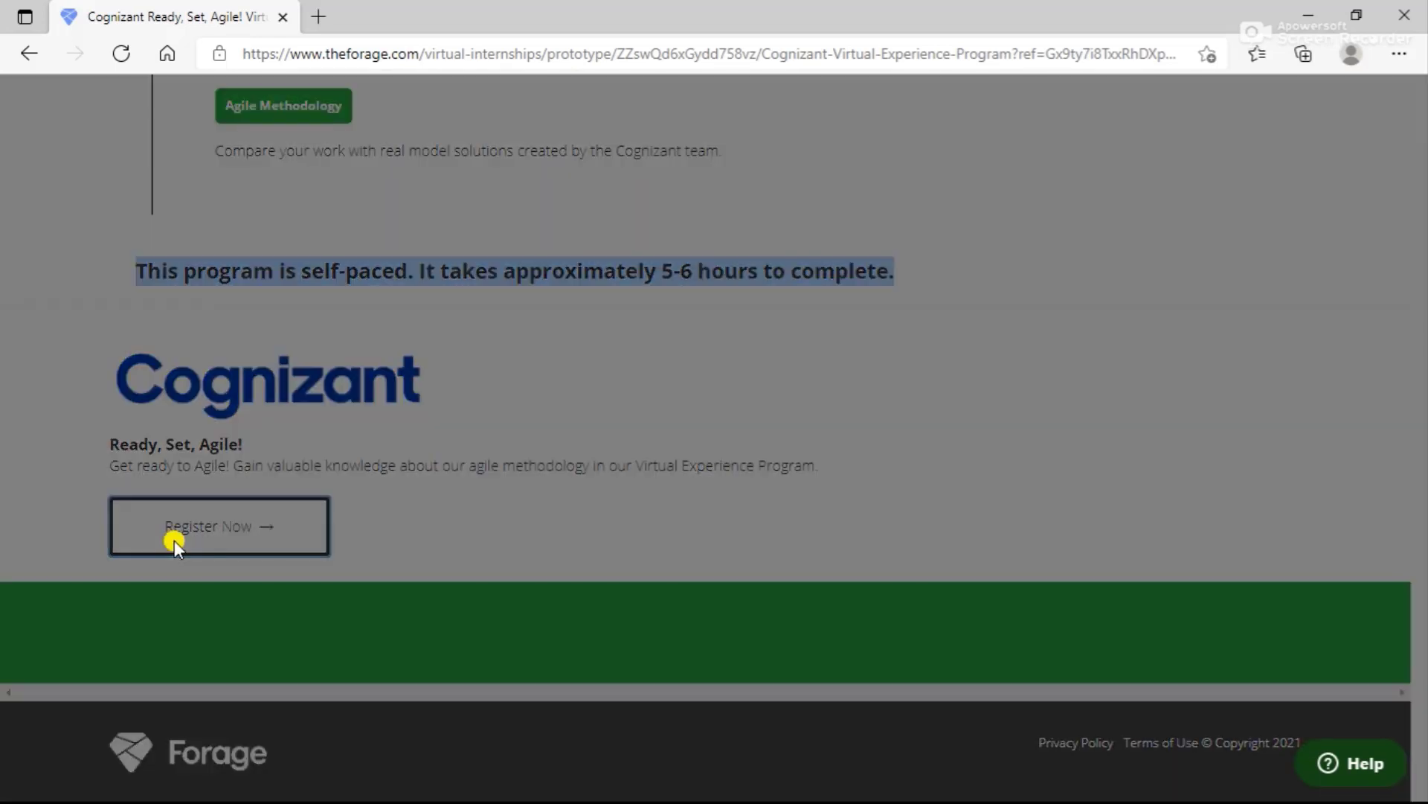
left_click(219, 526)
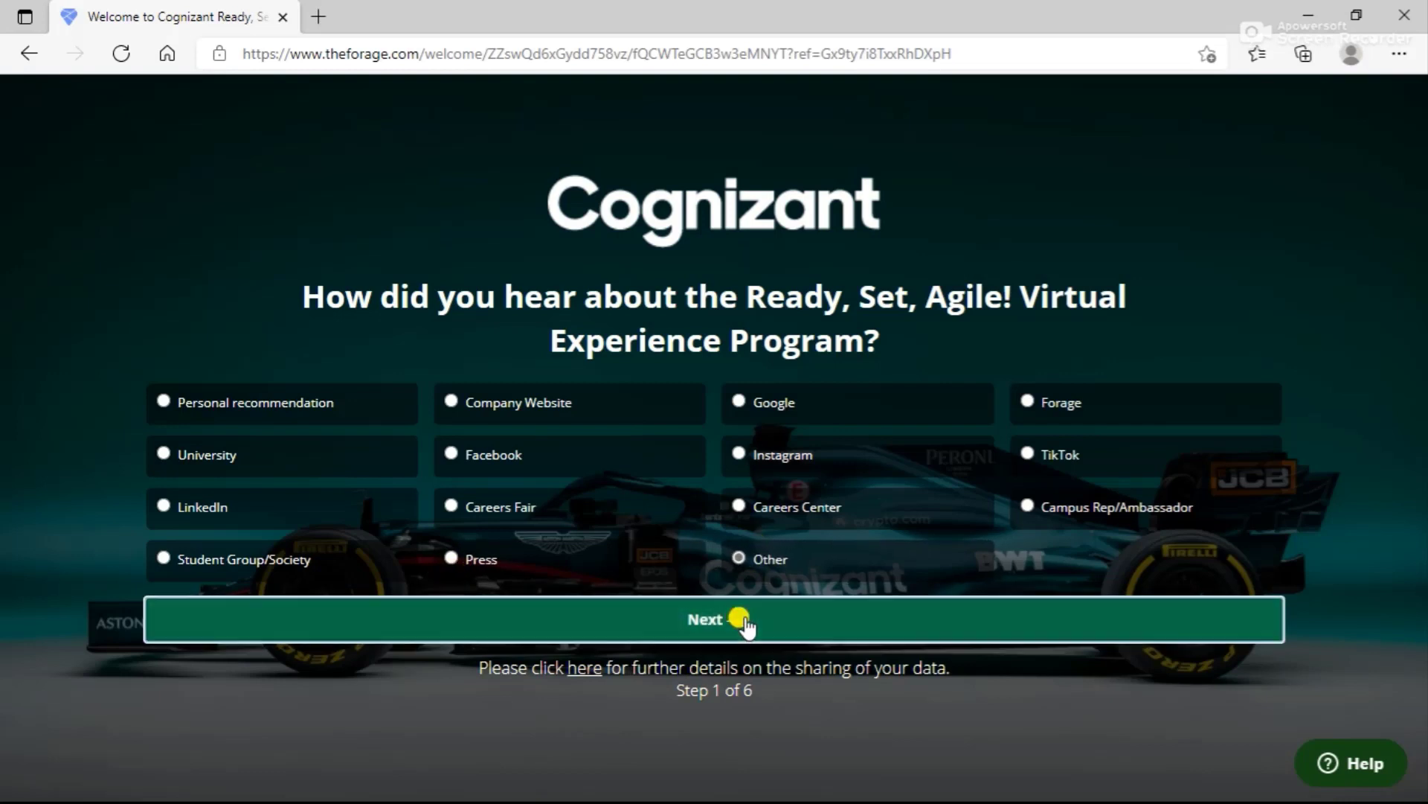
left_click(714, 619)
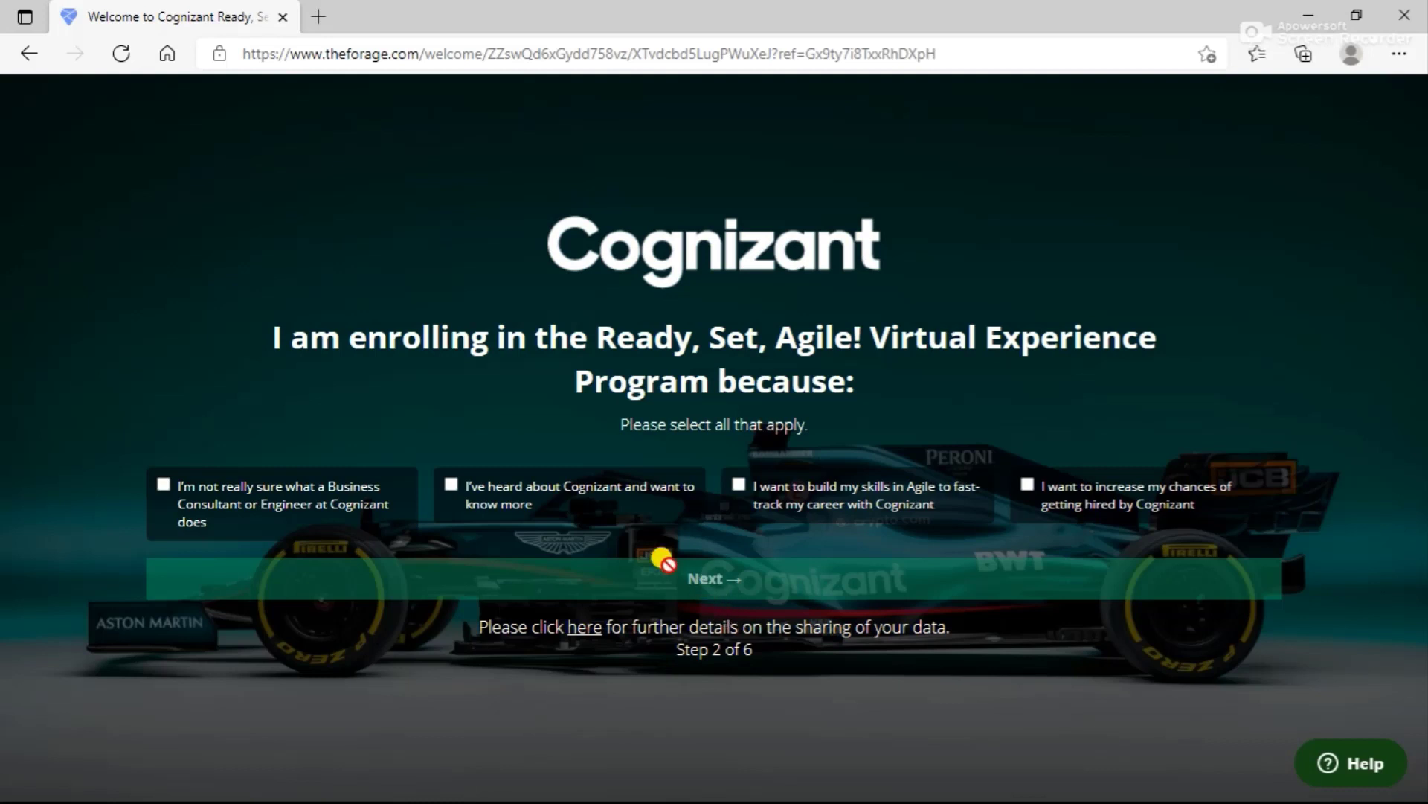
left_click(726, 484)
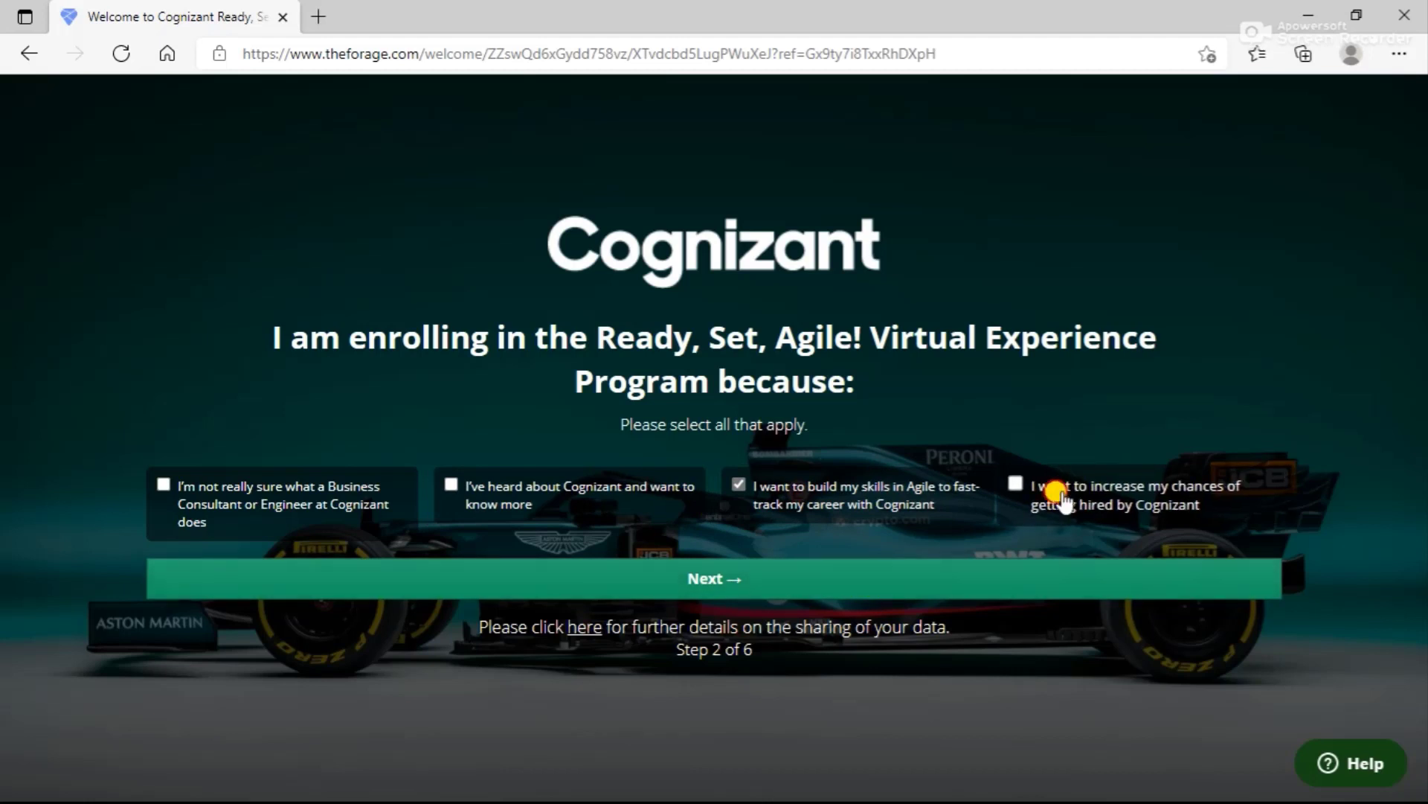
left_click(714, 577)
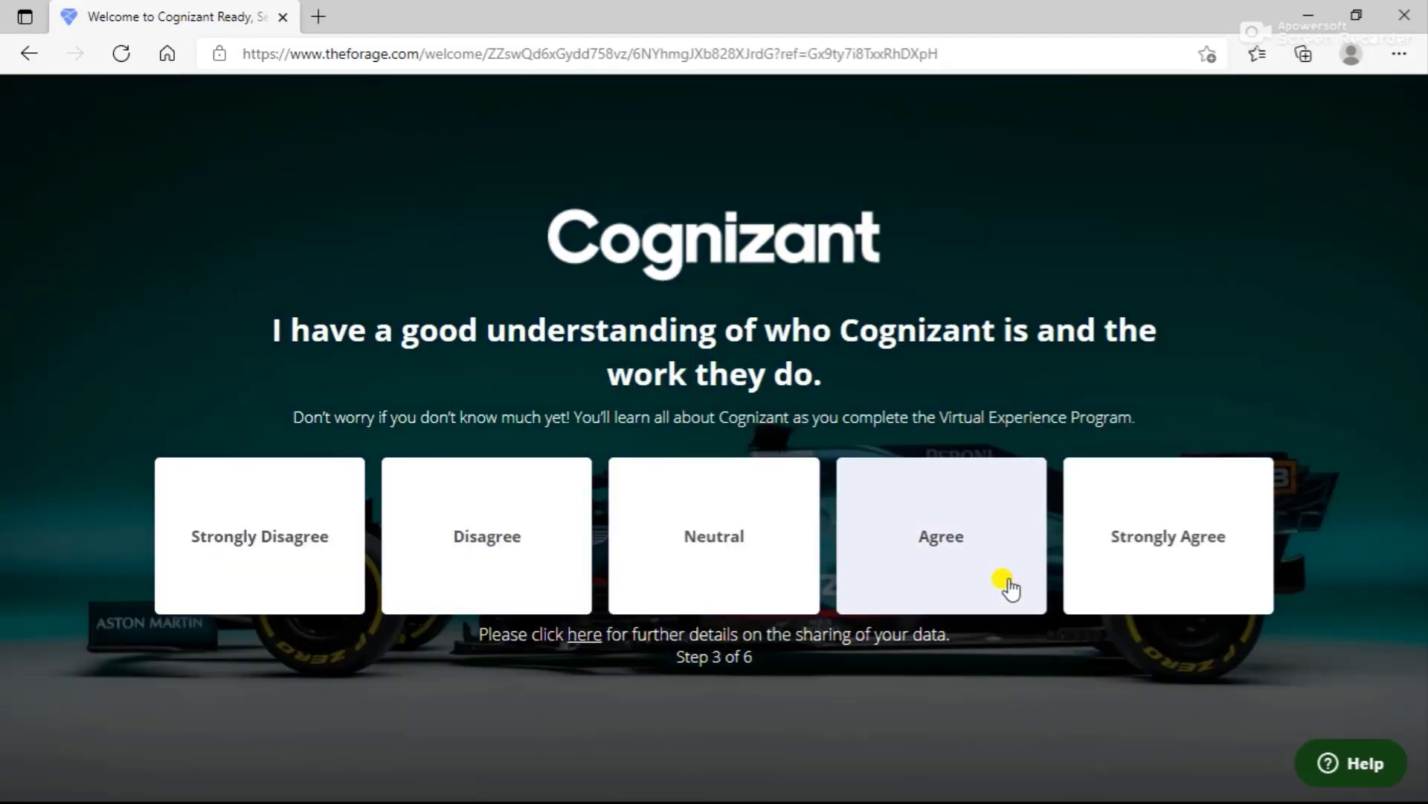
Rate understanding and confidence Agree, applying Strongly Agree, and consent to share details
left_click(941, 535)
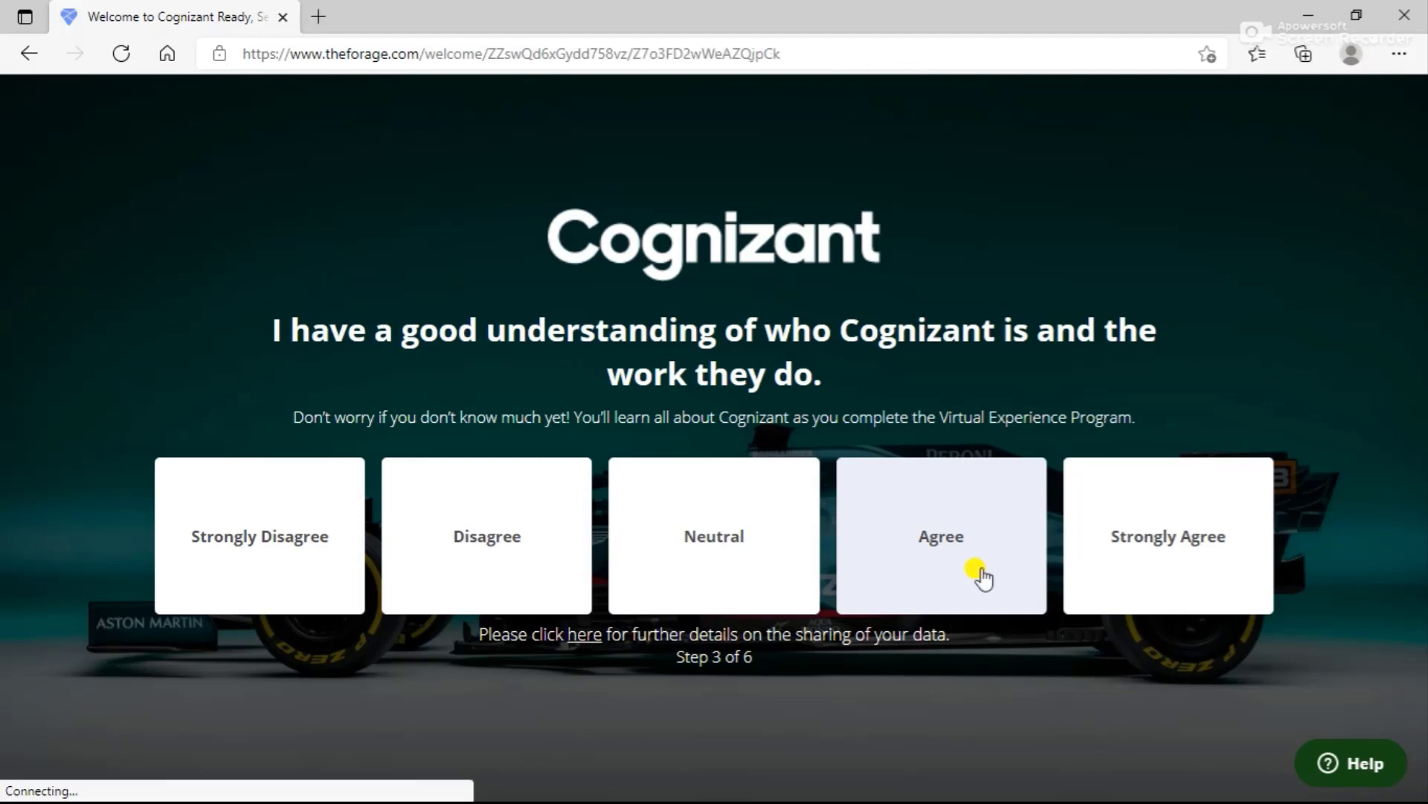
left_click(940, 536)
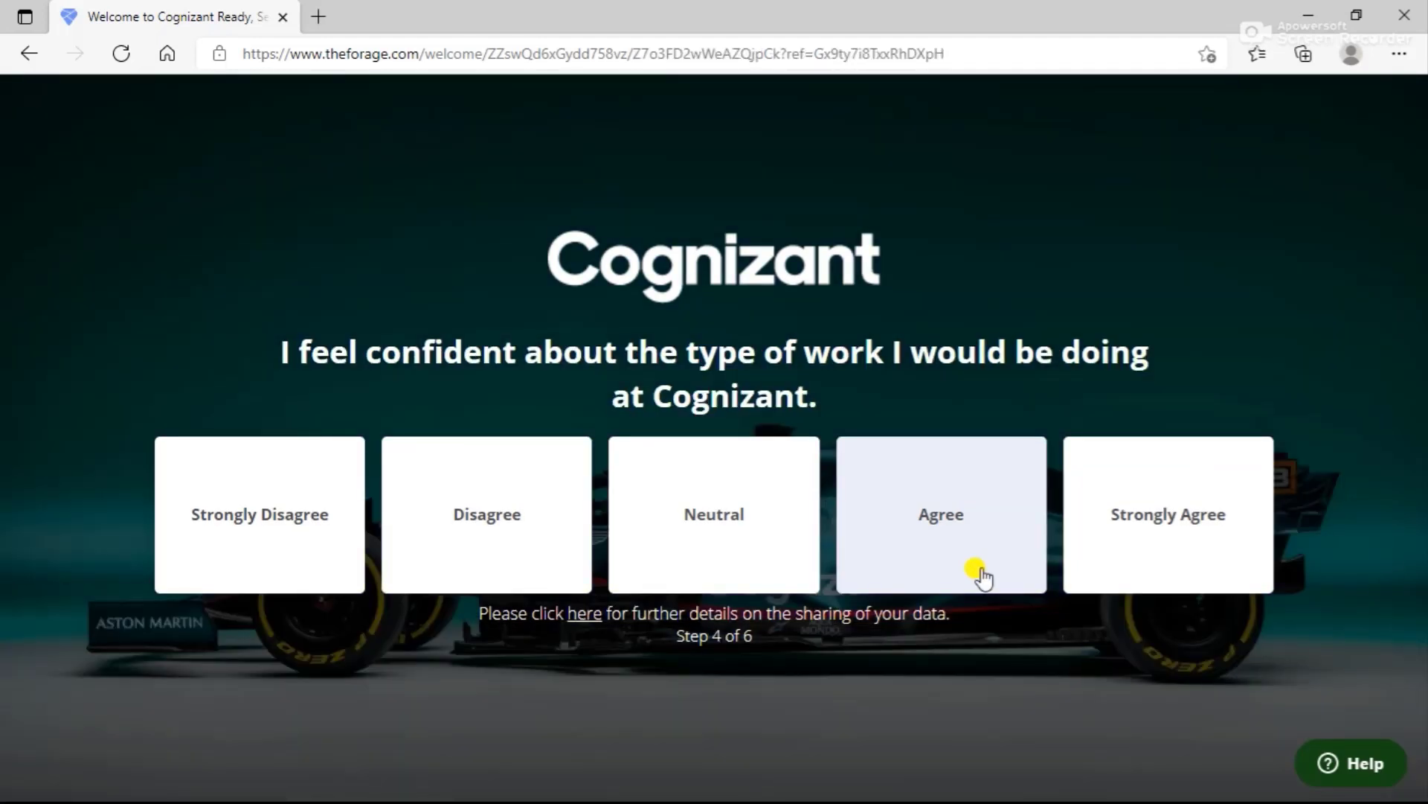
left_click(940, 514)
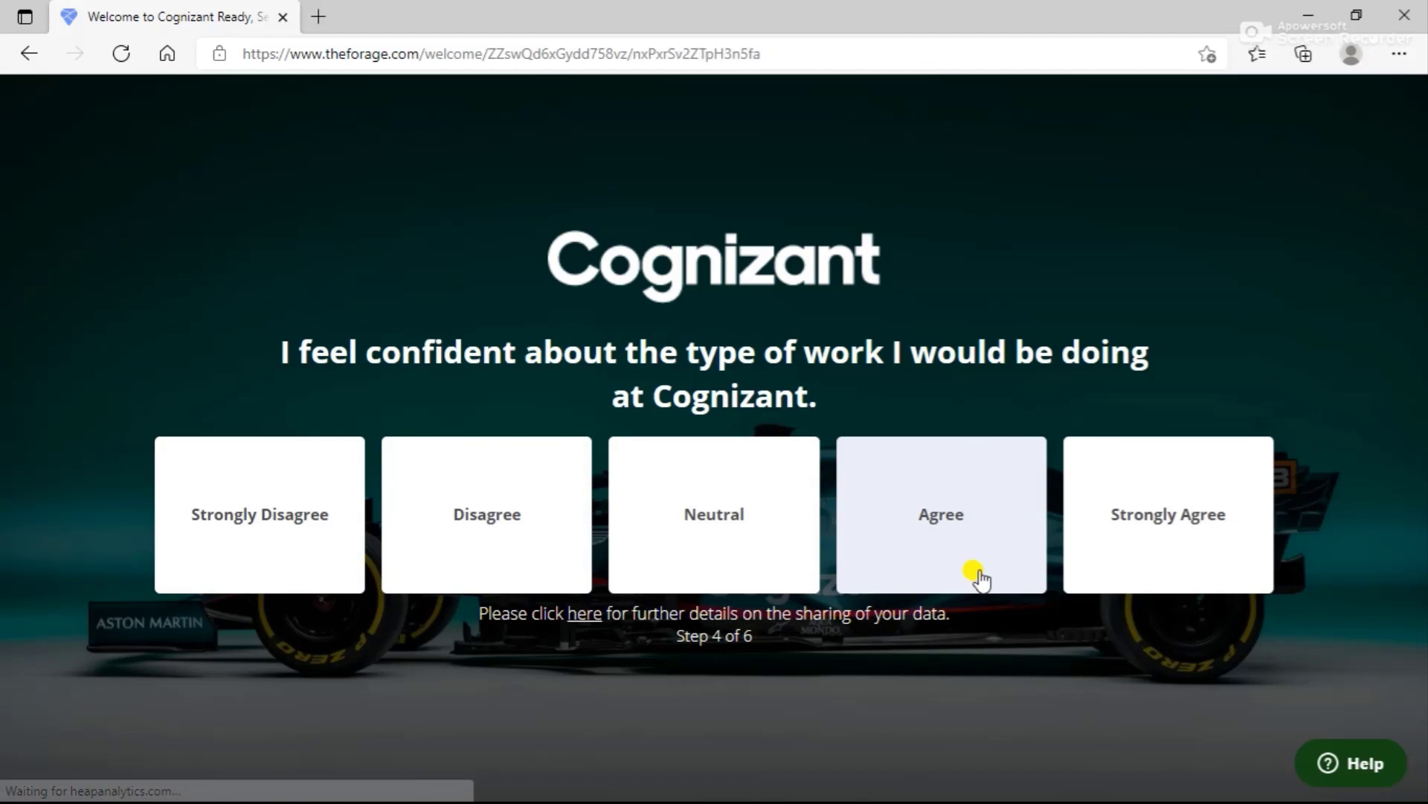
left_click(941, 514)
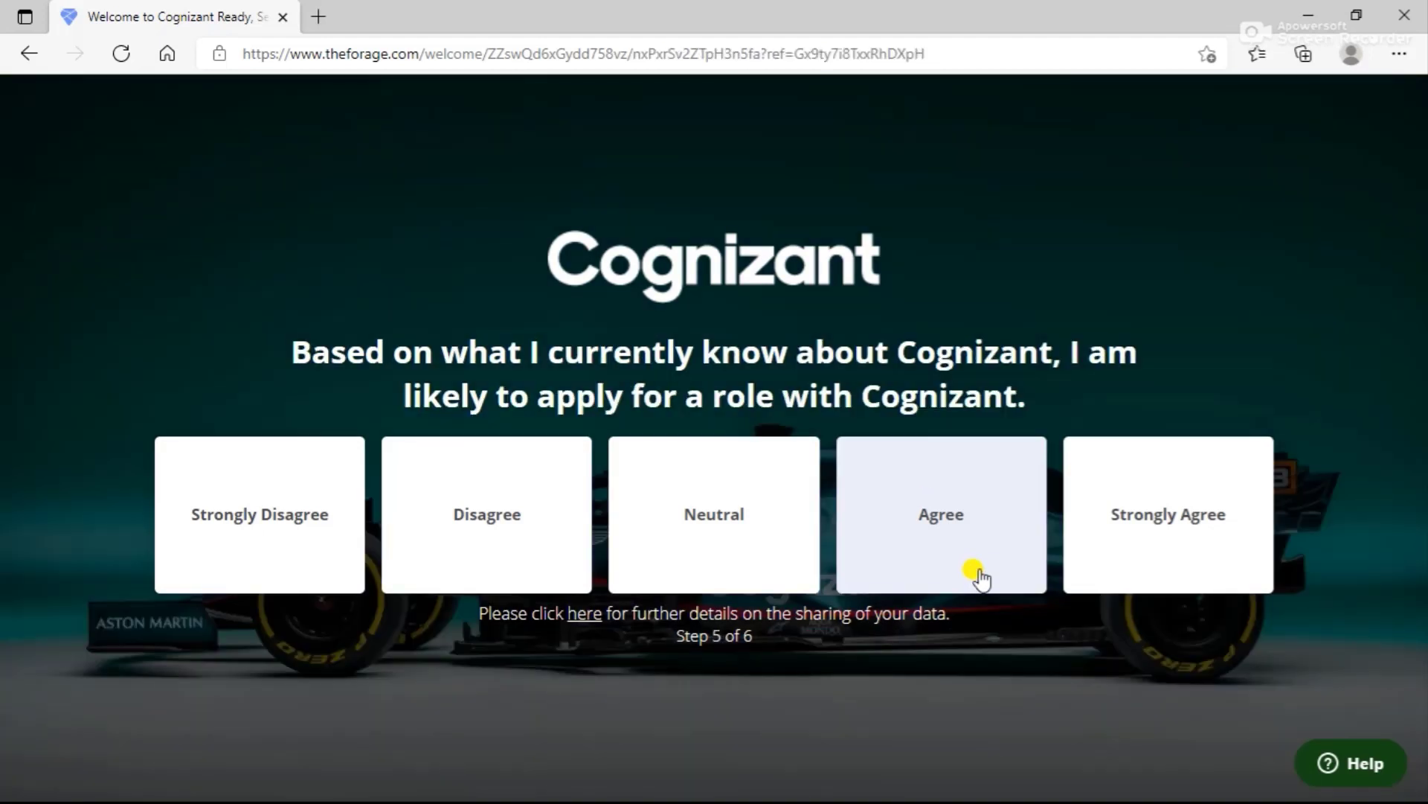
left_click(1167, 514)
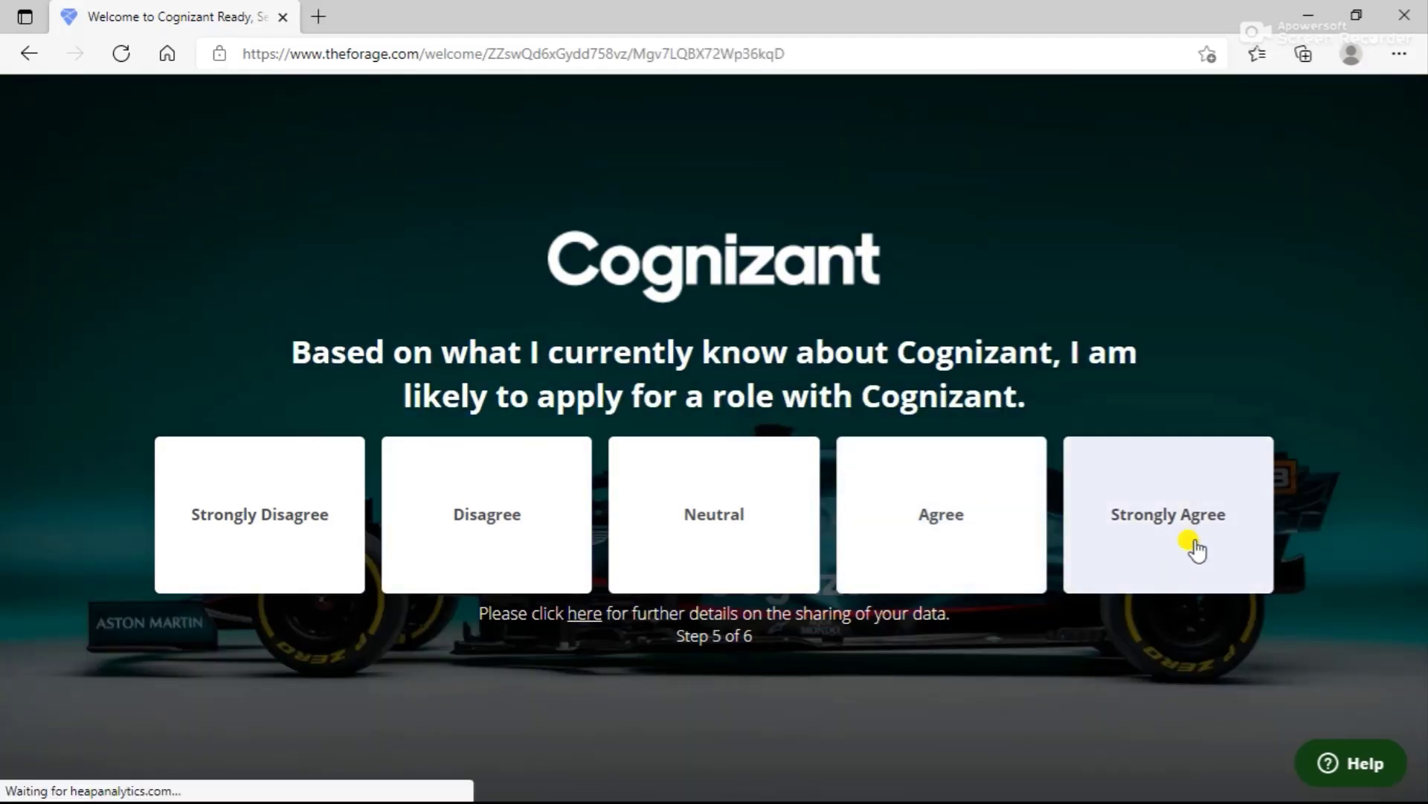
left_click(1167, 515)
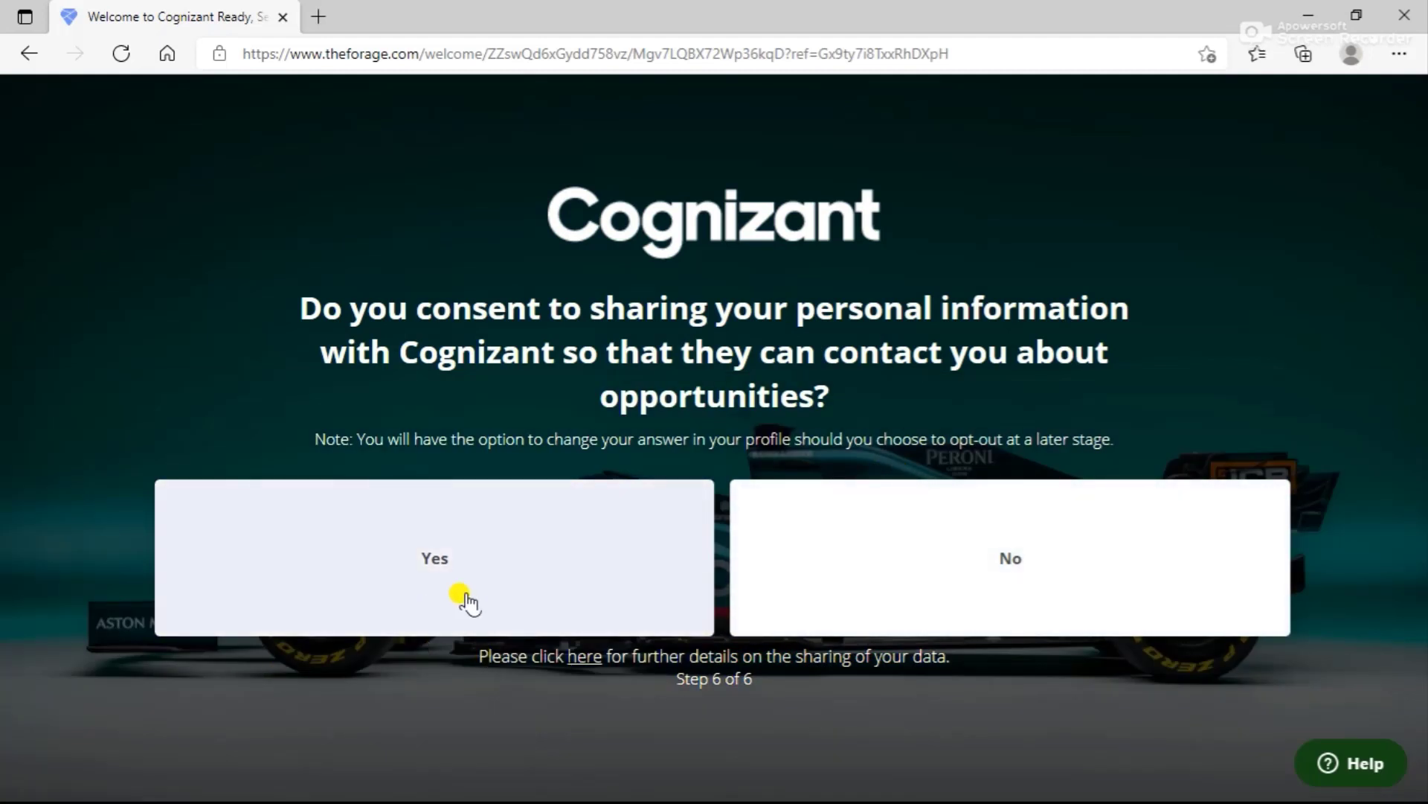
left_click(435, 558)
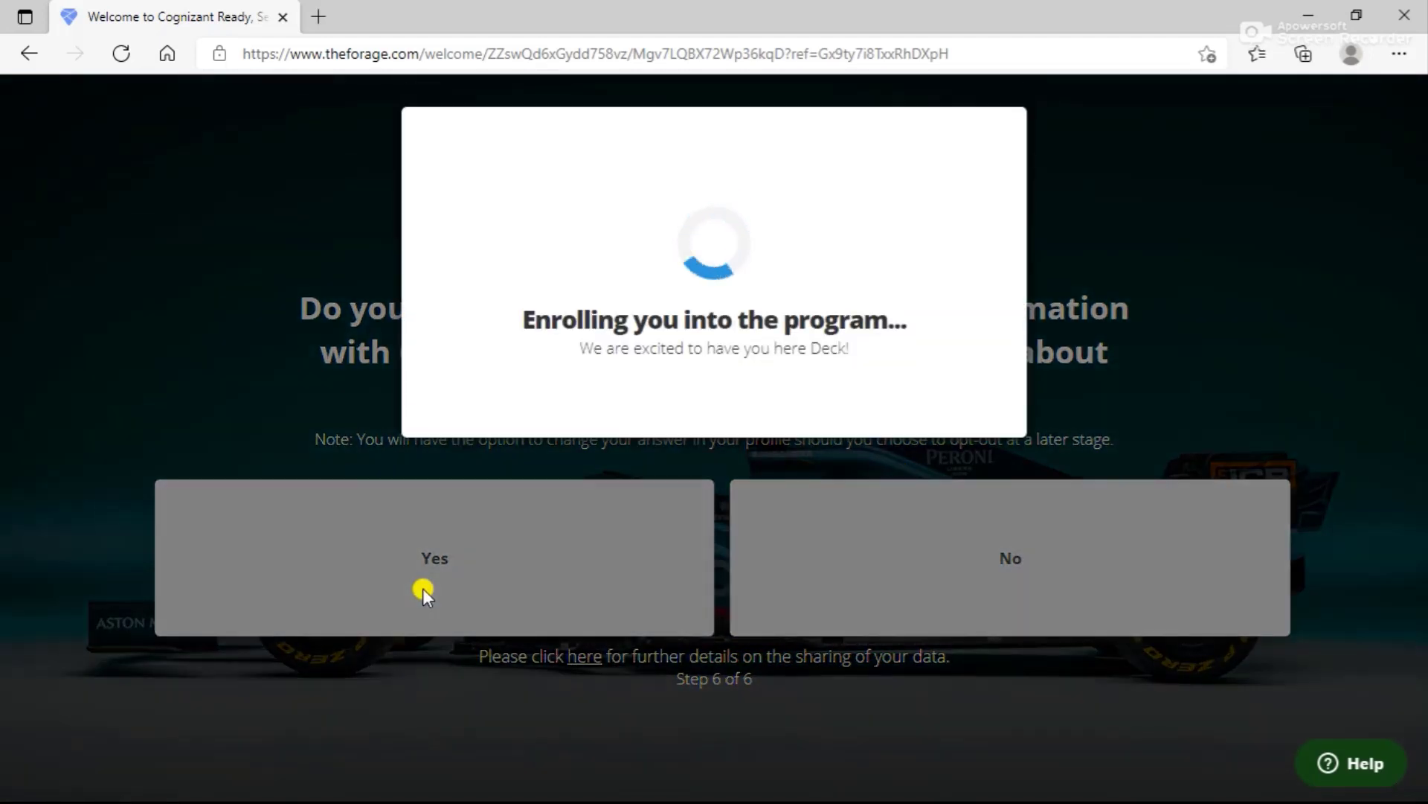
left_click(433, 558)
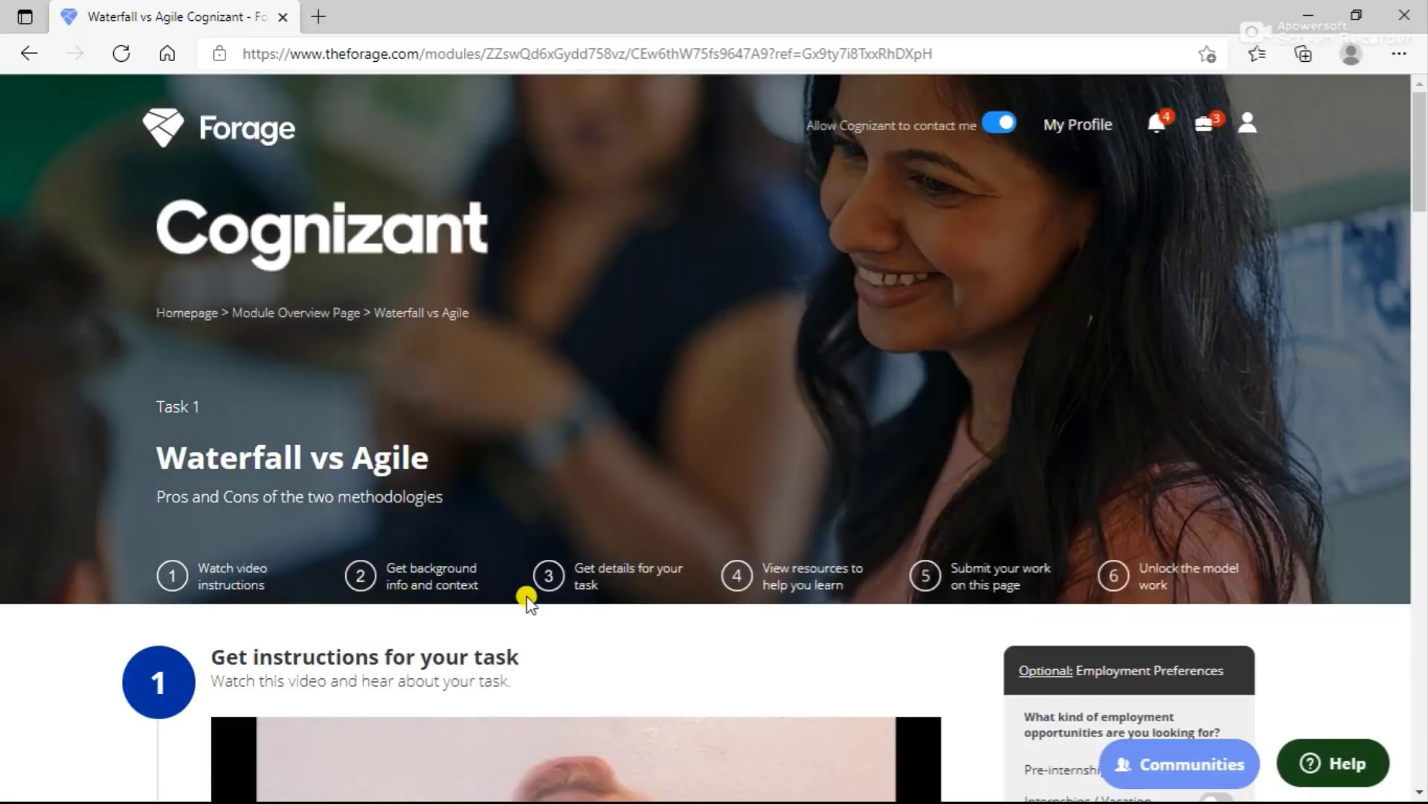
mouse_move(563, 478)
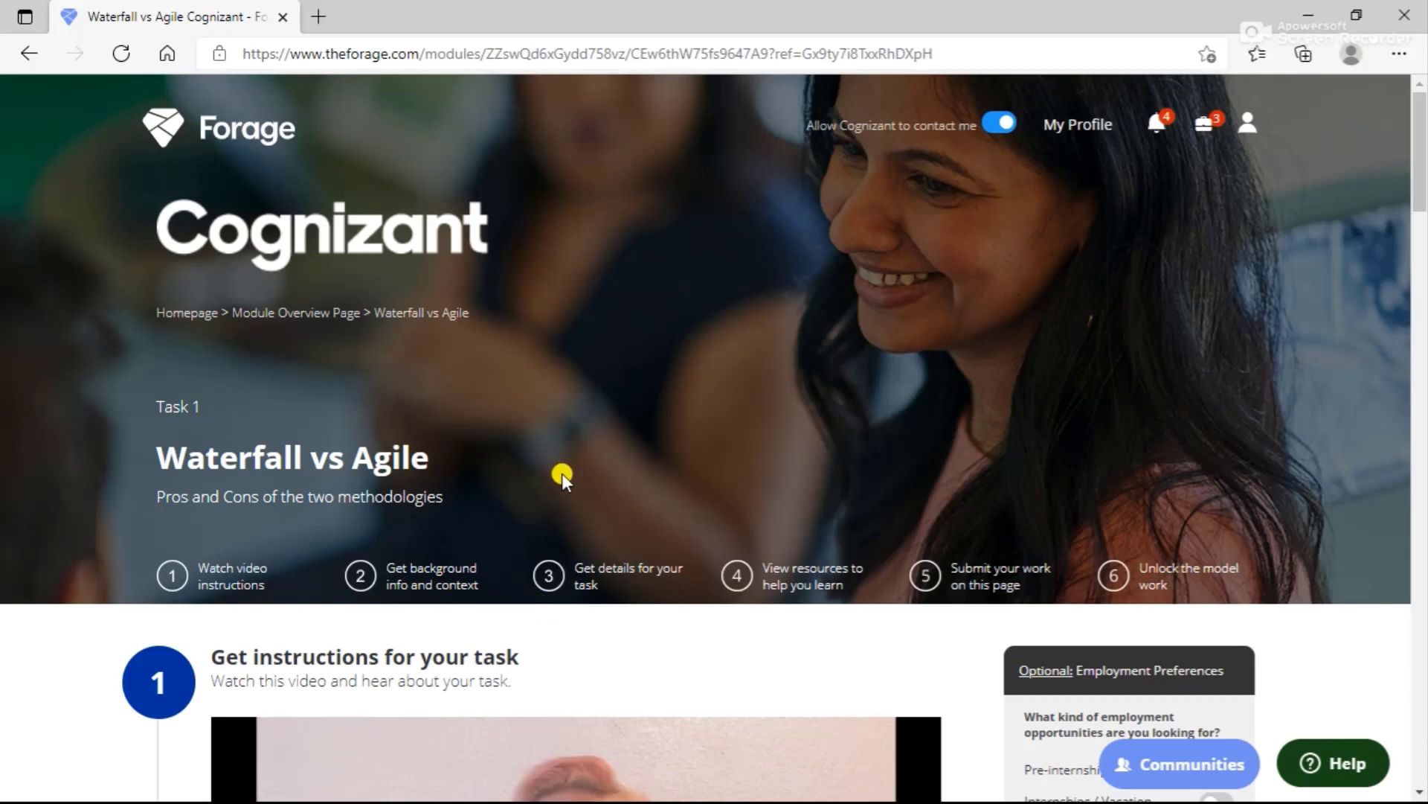
Scroll down the Ready, Set, Agile! module overview page once enrollment finishes
scroll("down", 3)
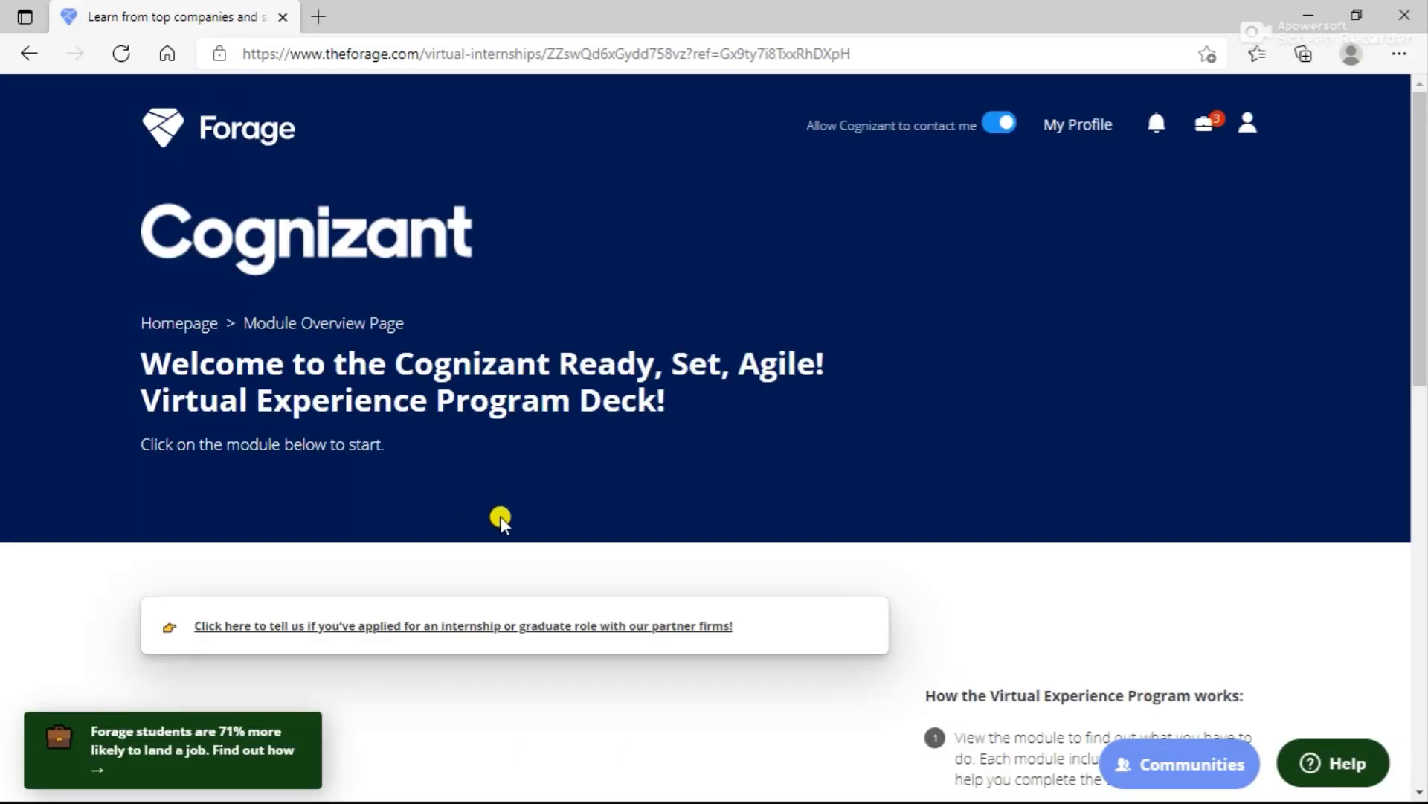
Browse the module overview, highlighting the how-it-works steps and scrolling past 0% progress
scroll("down", 3)
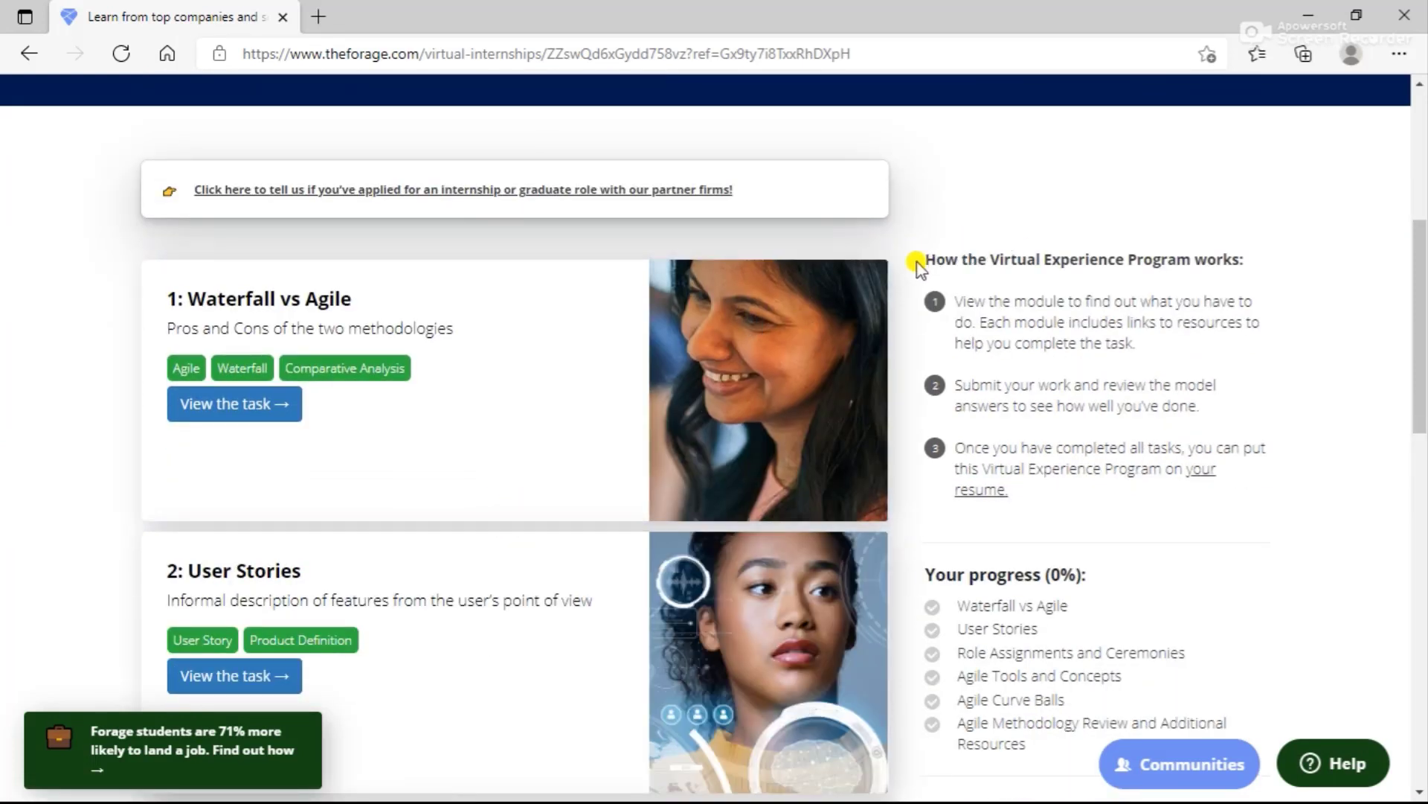
left_click_drag(920, 264, 1102, 468)
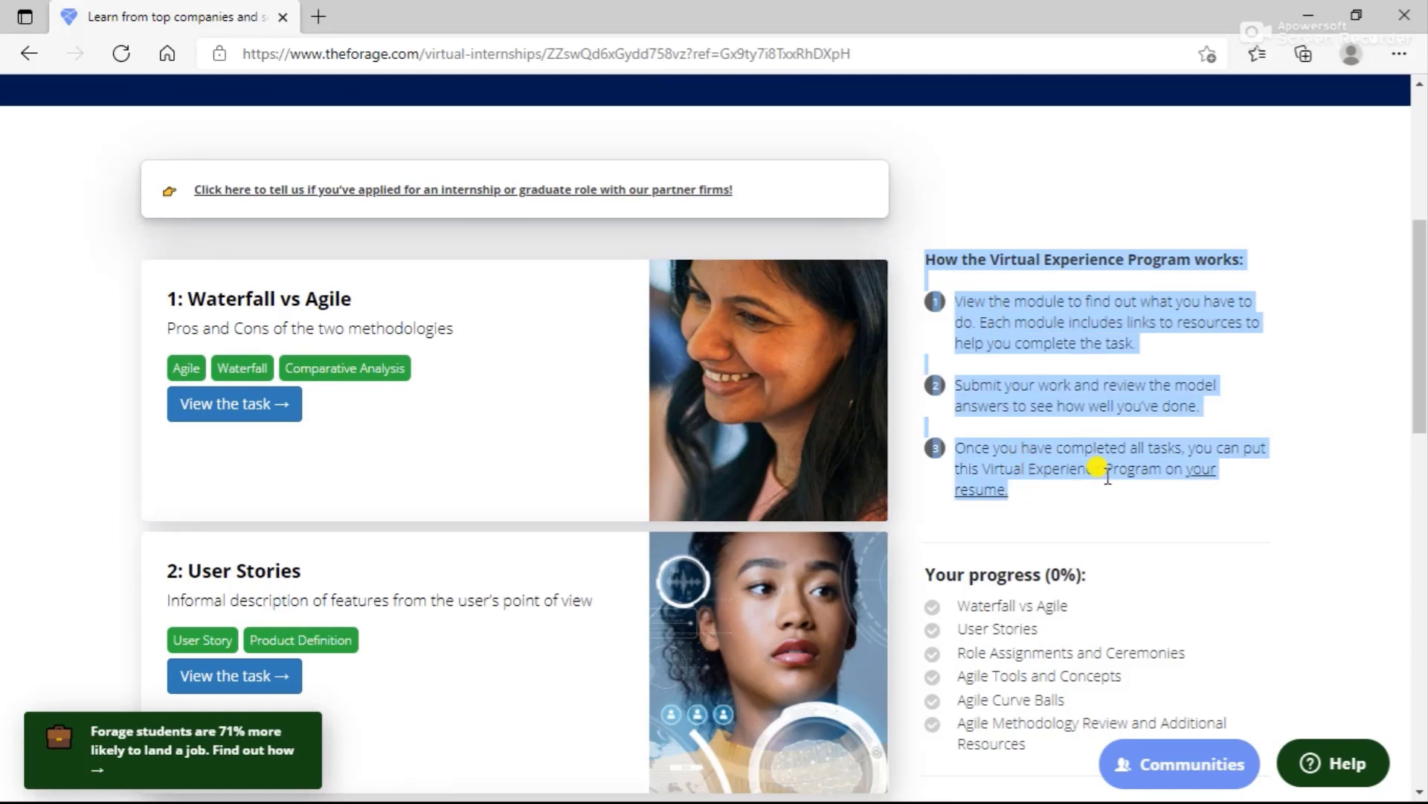
mouse_move(1364, 487)
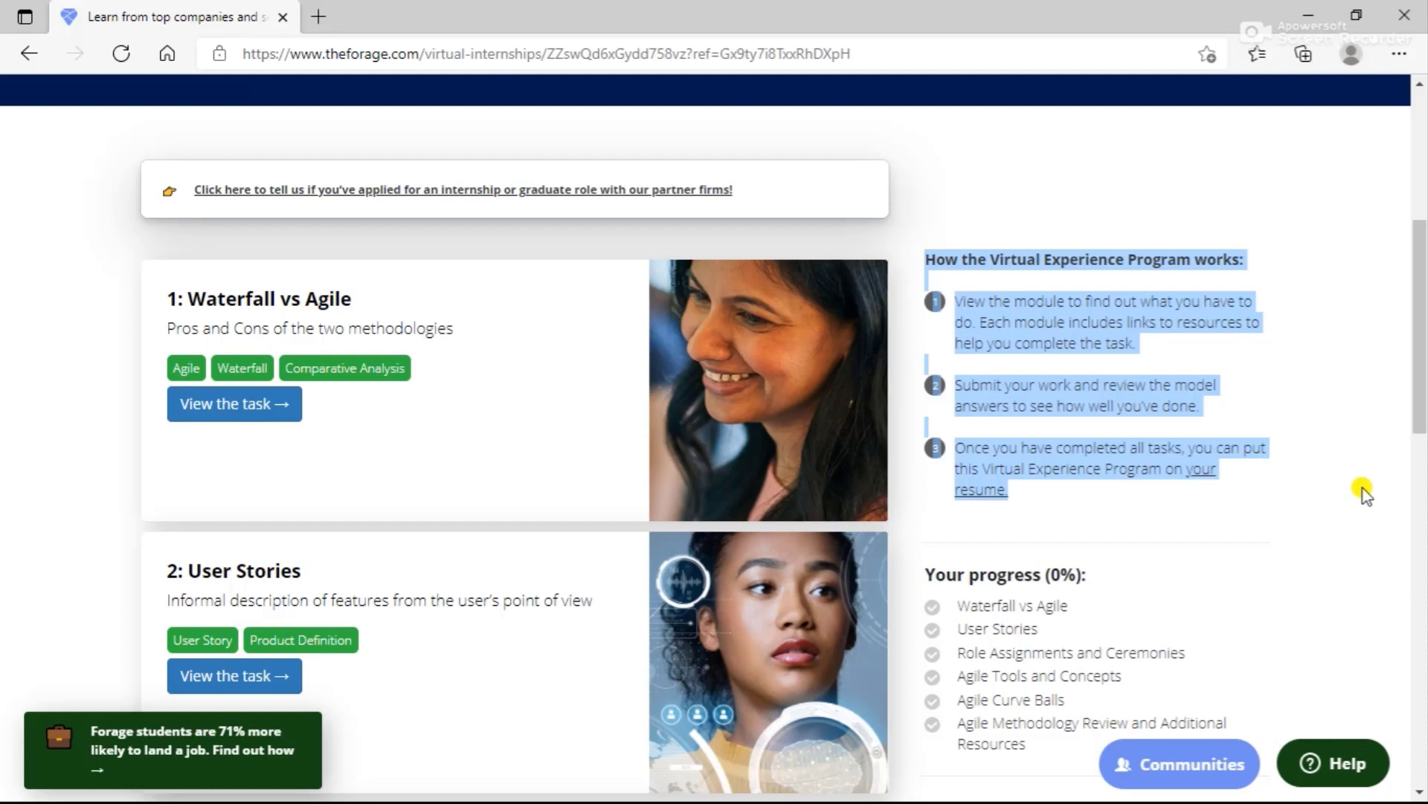
scroll("down", 3)
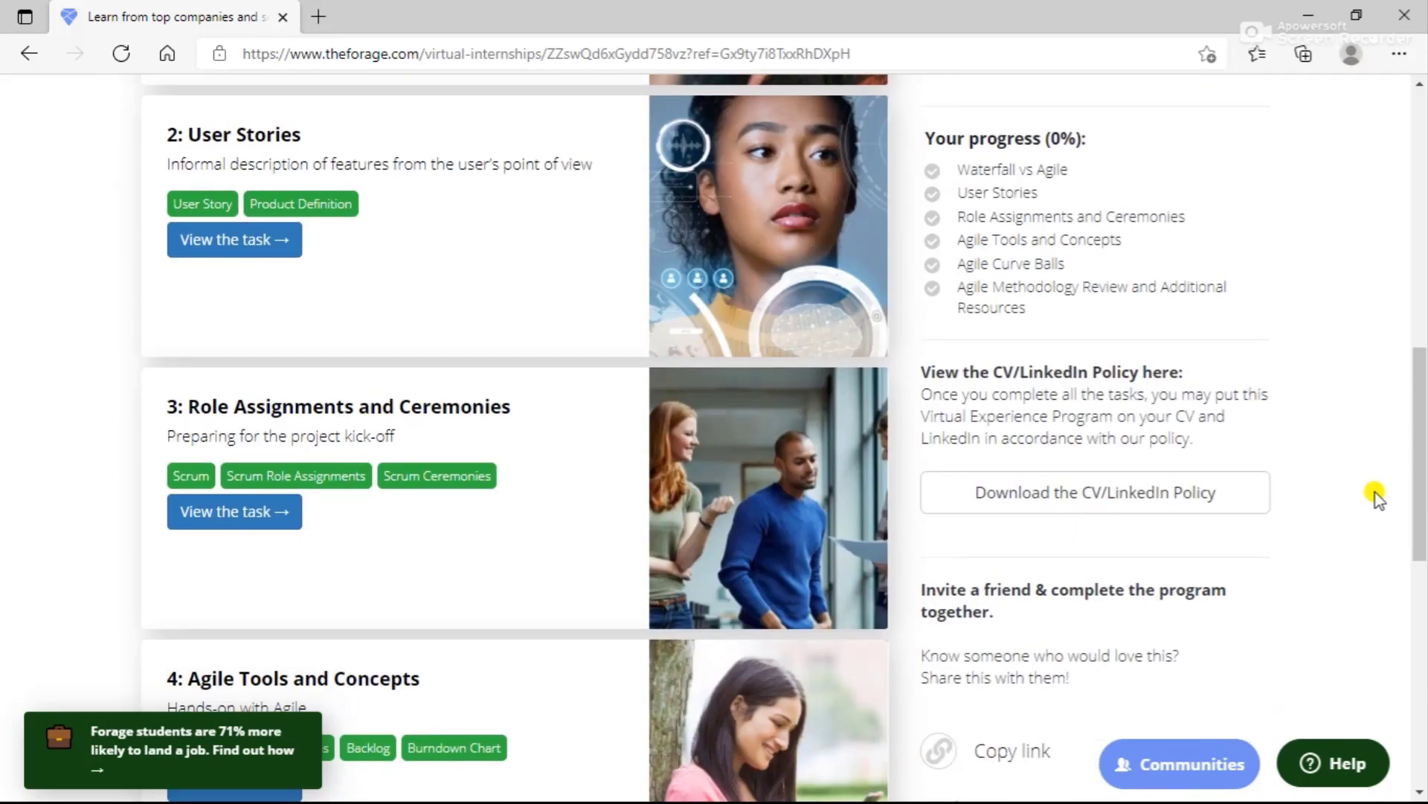
scroll("down", 3)
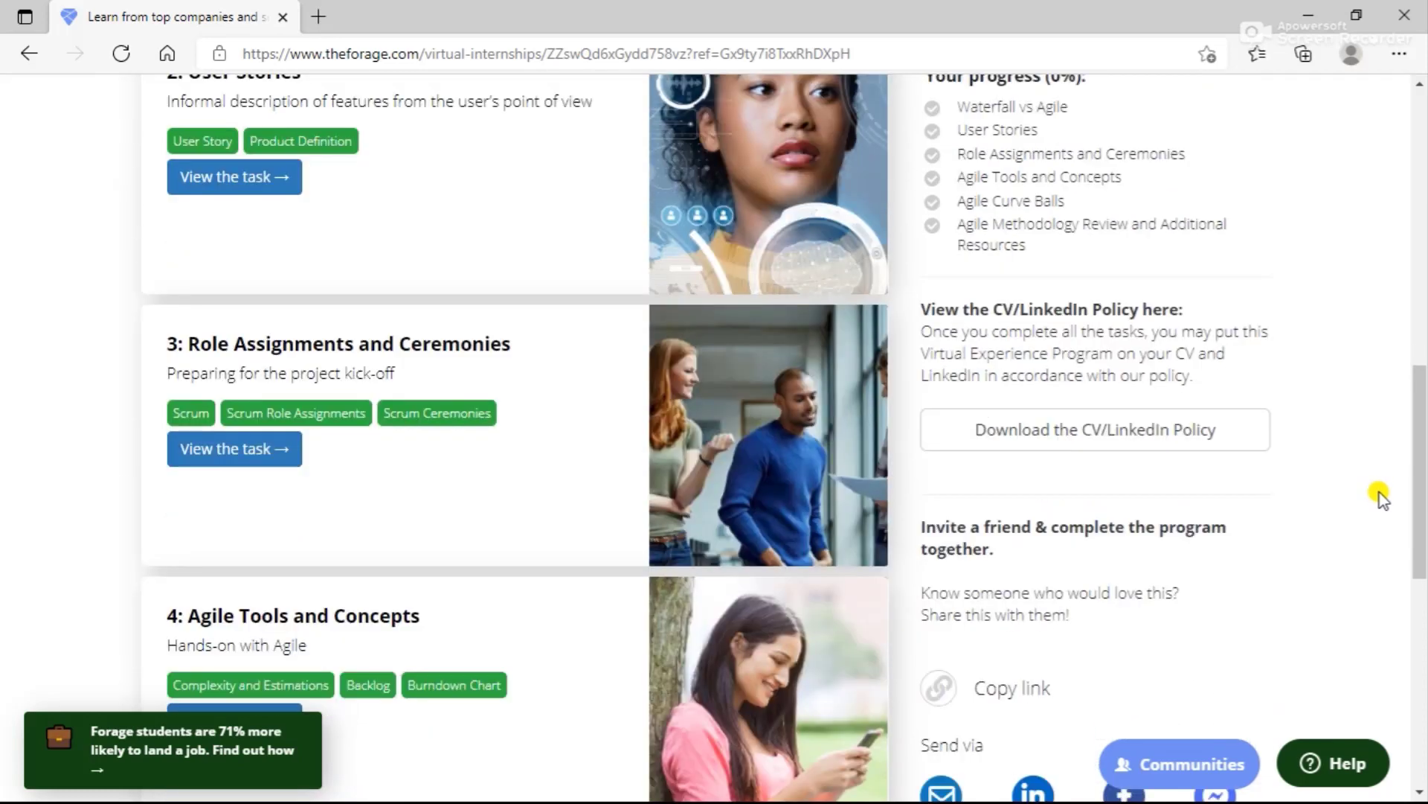
scroll("down", 3)
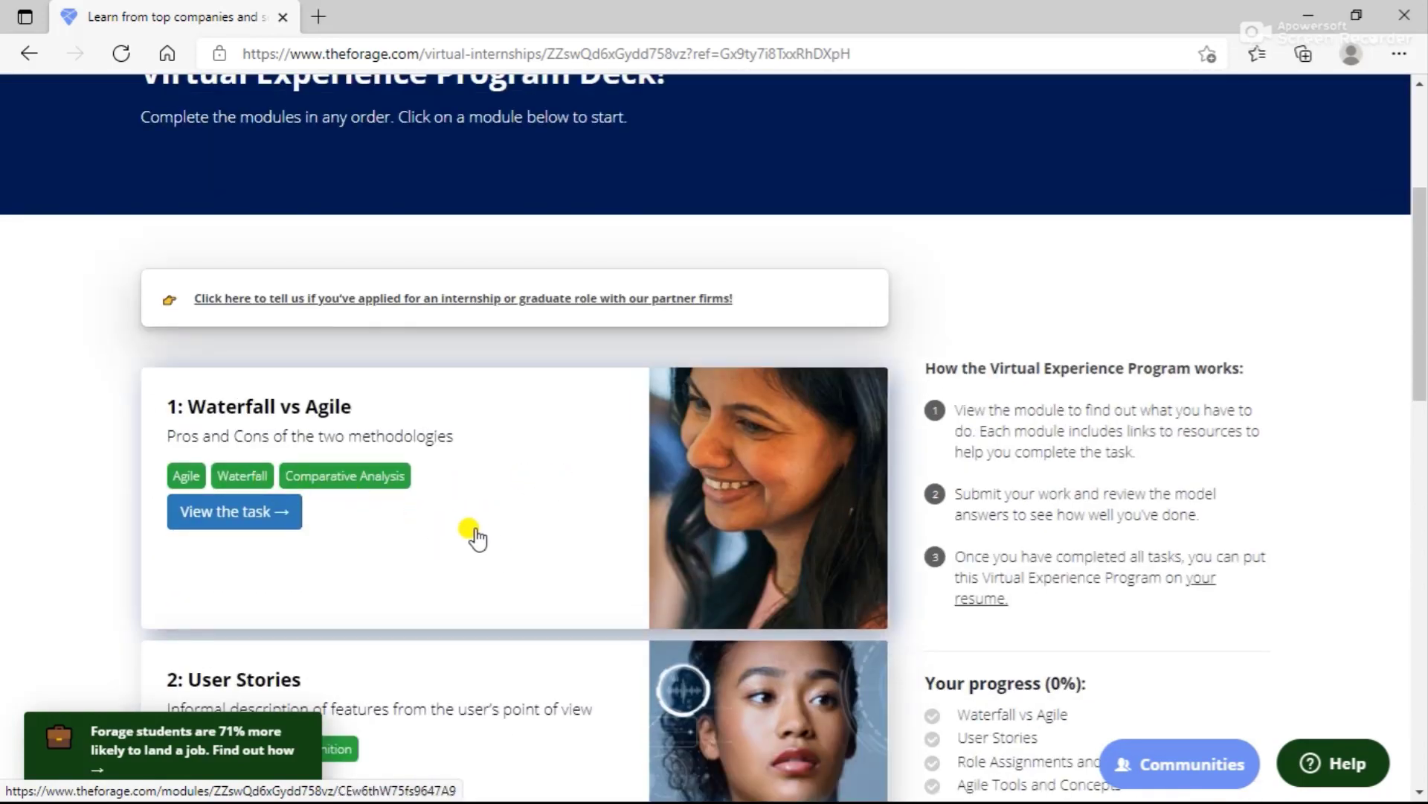
scroll("down", 3)
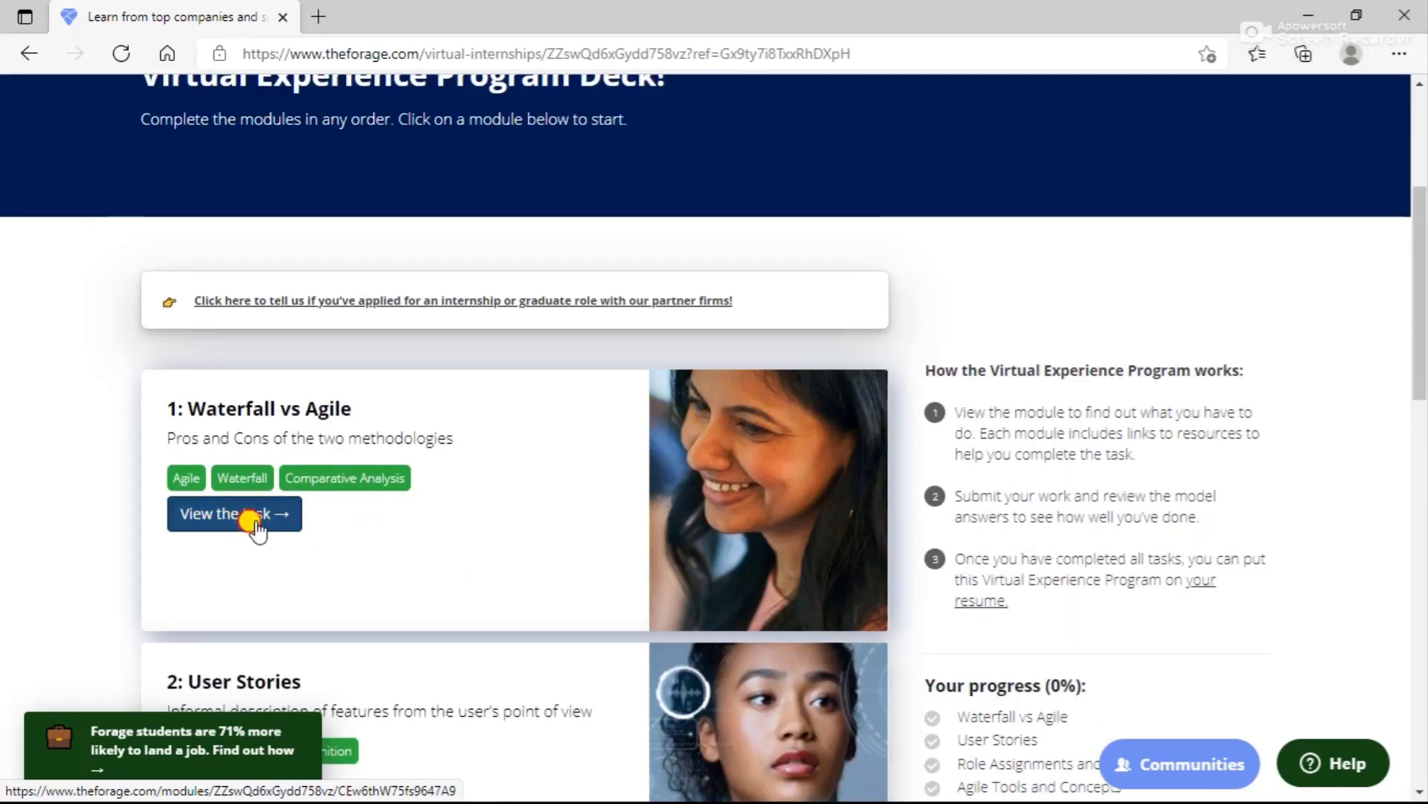
Open Waterfall vs Agile and scroll through its video, background and resources
left_click(233, 513)
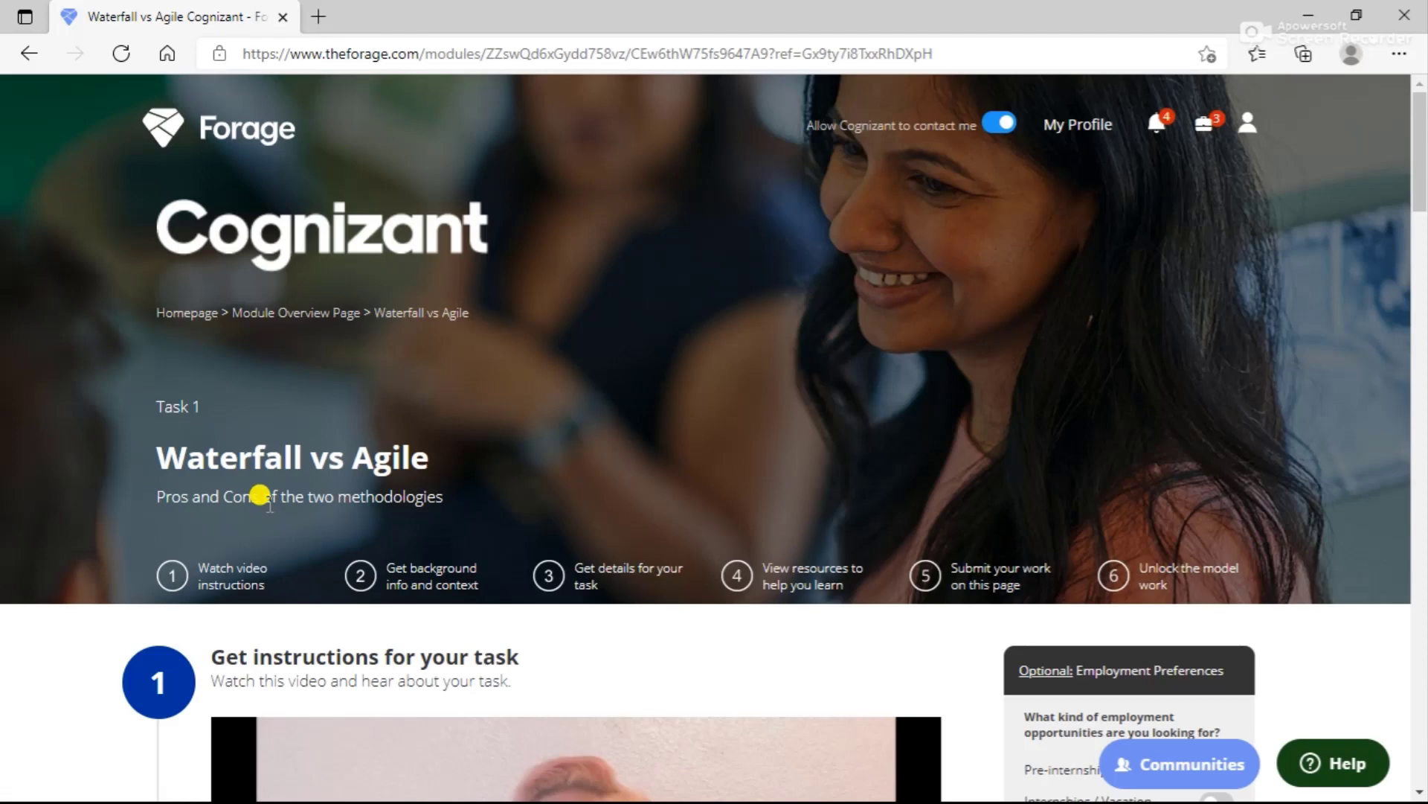
mouse_move(271, 515)
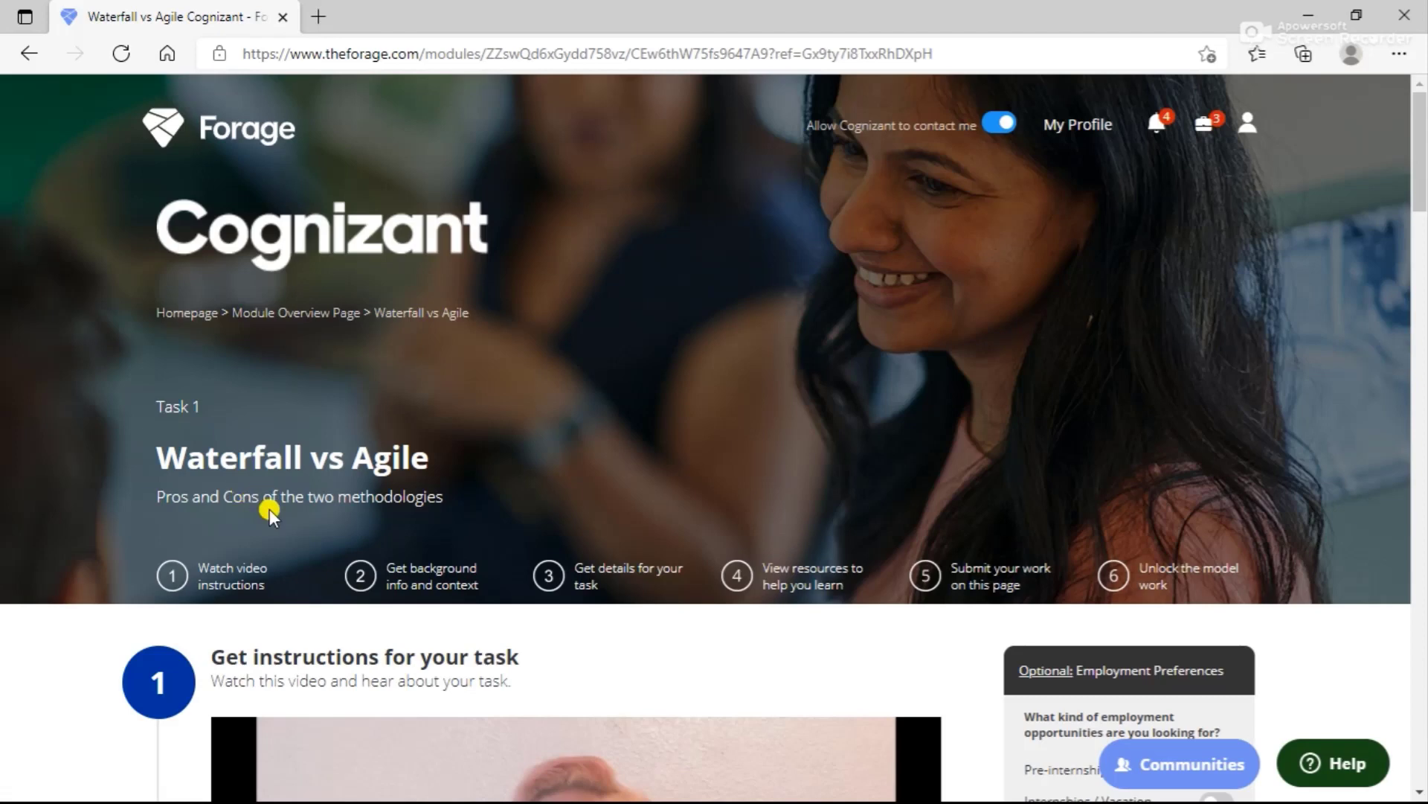
scroll("down", 3)
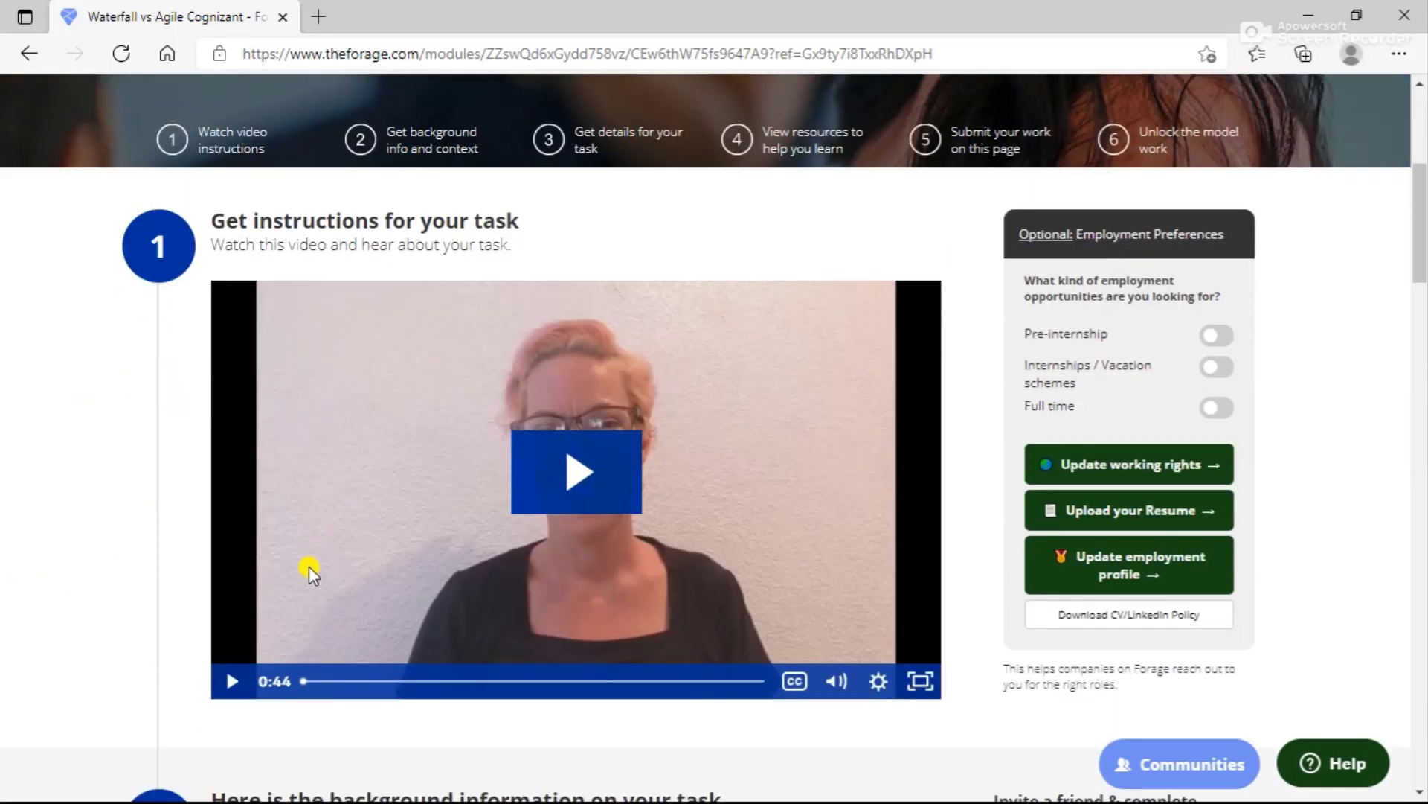
scroll("down", 3)
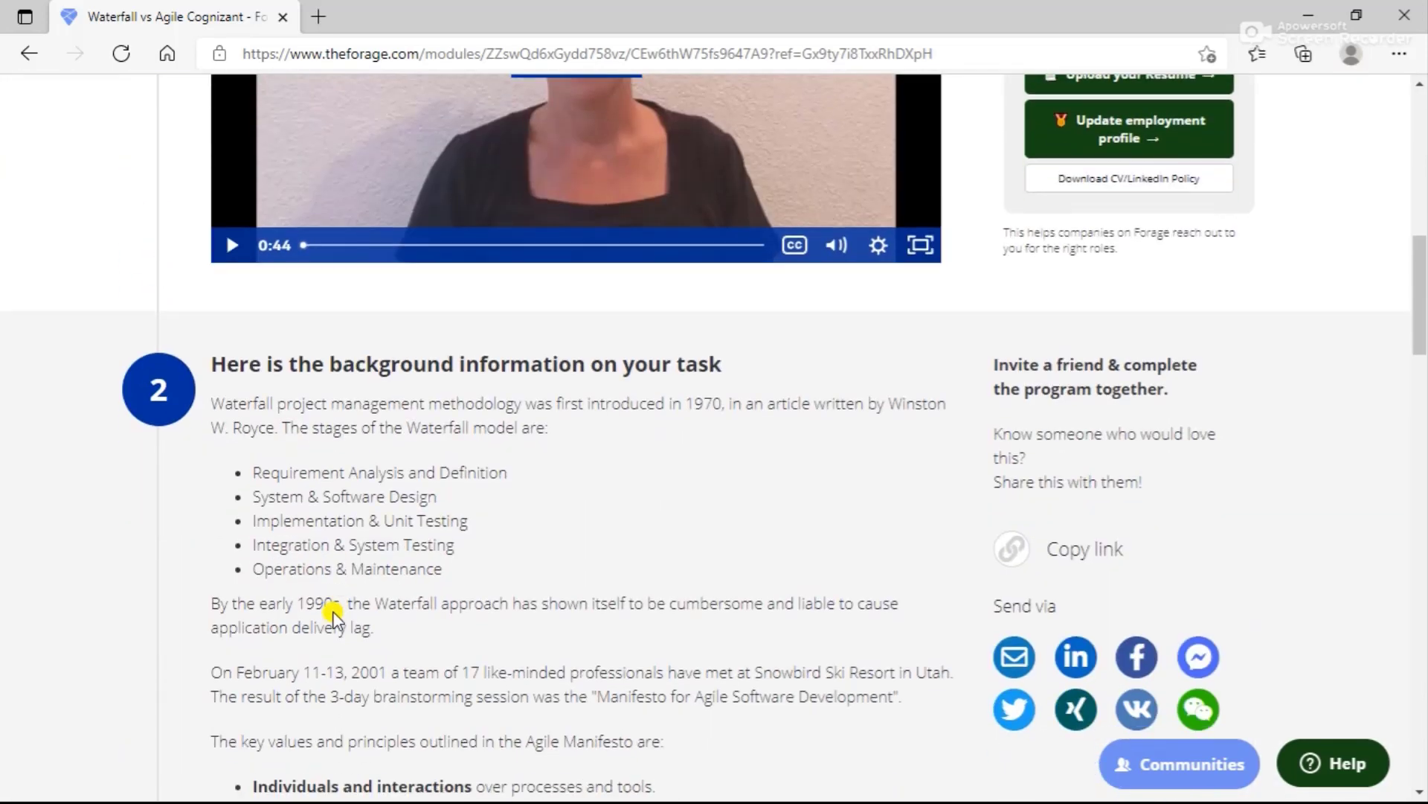
scroll("down", 3)
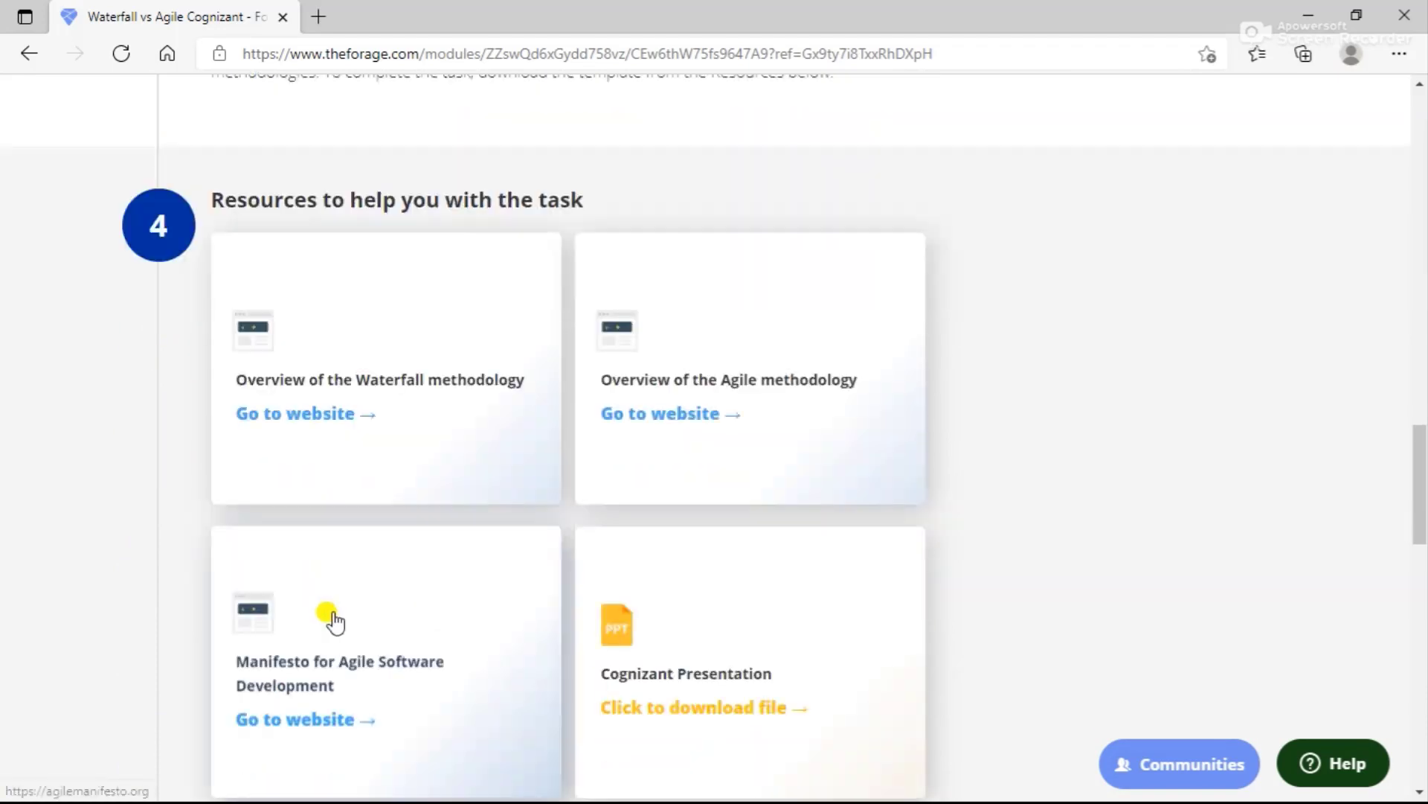
scroll("down", 3)
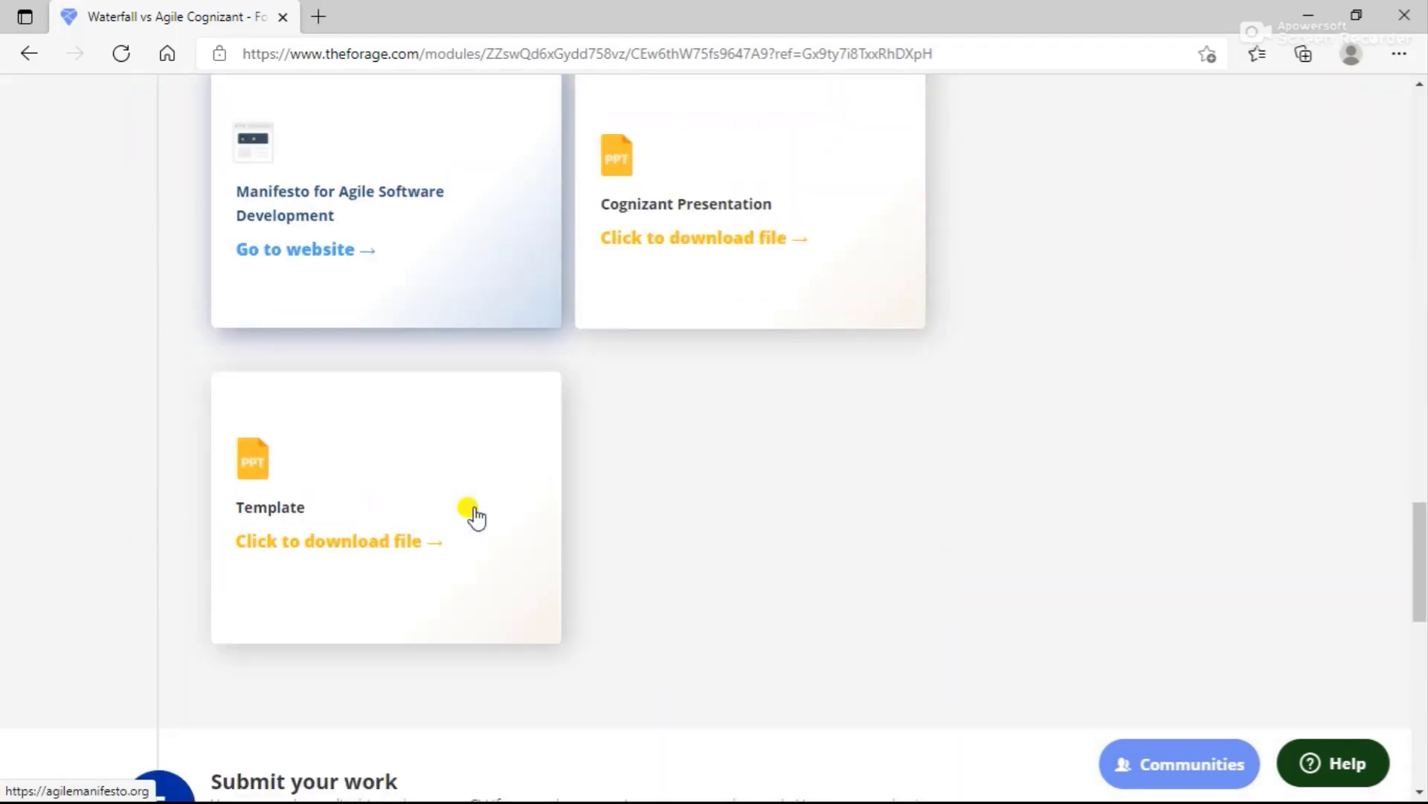
scroll("down", 3)
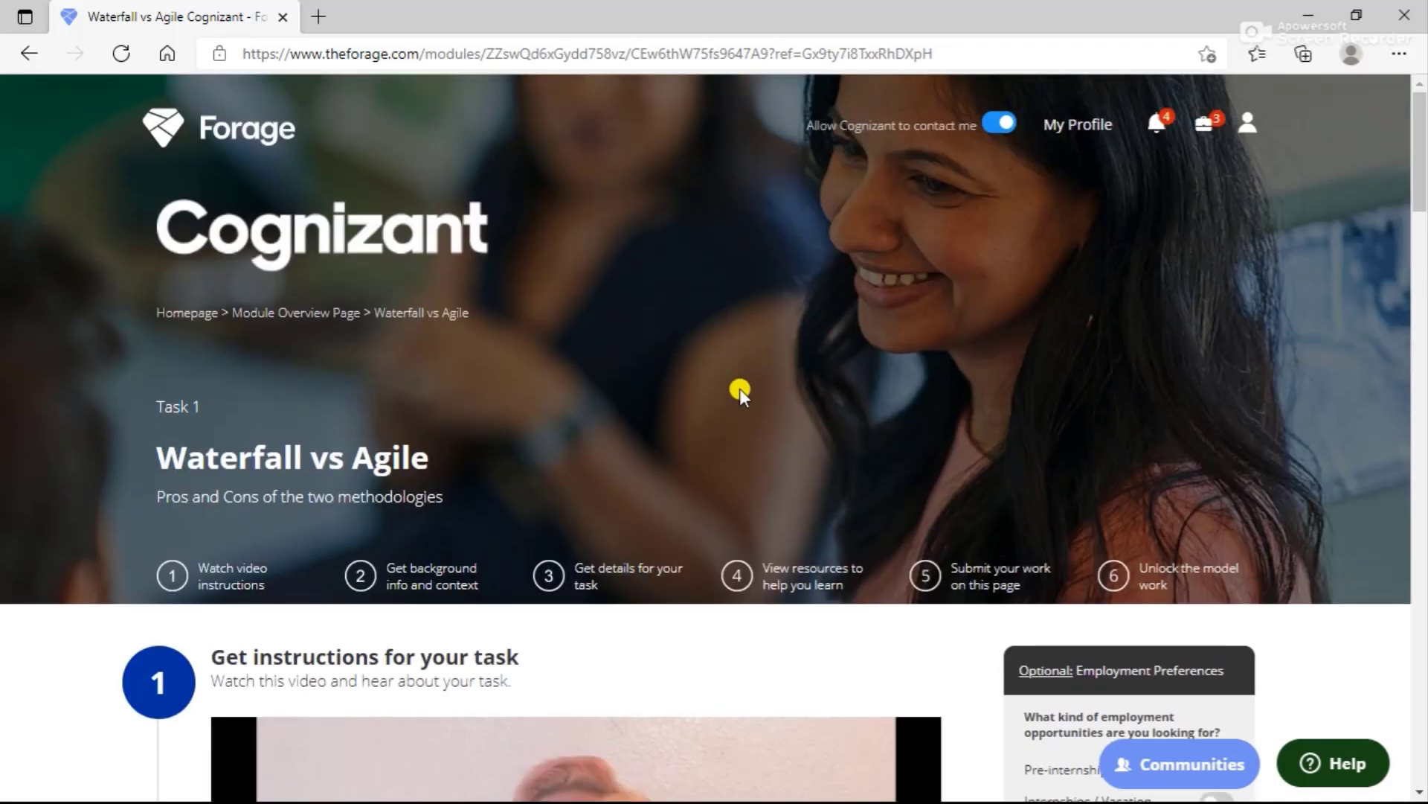
mouse_move(187, 312)
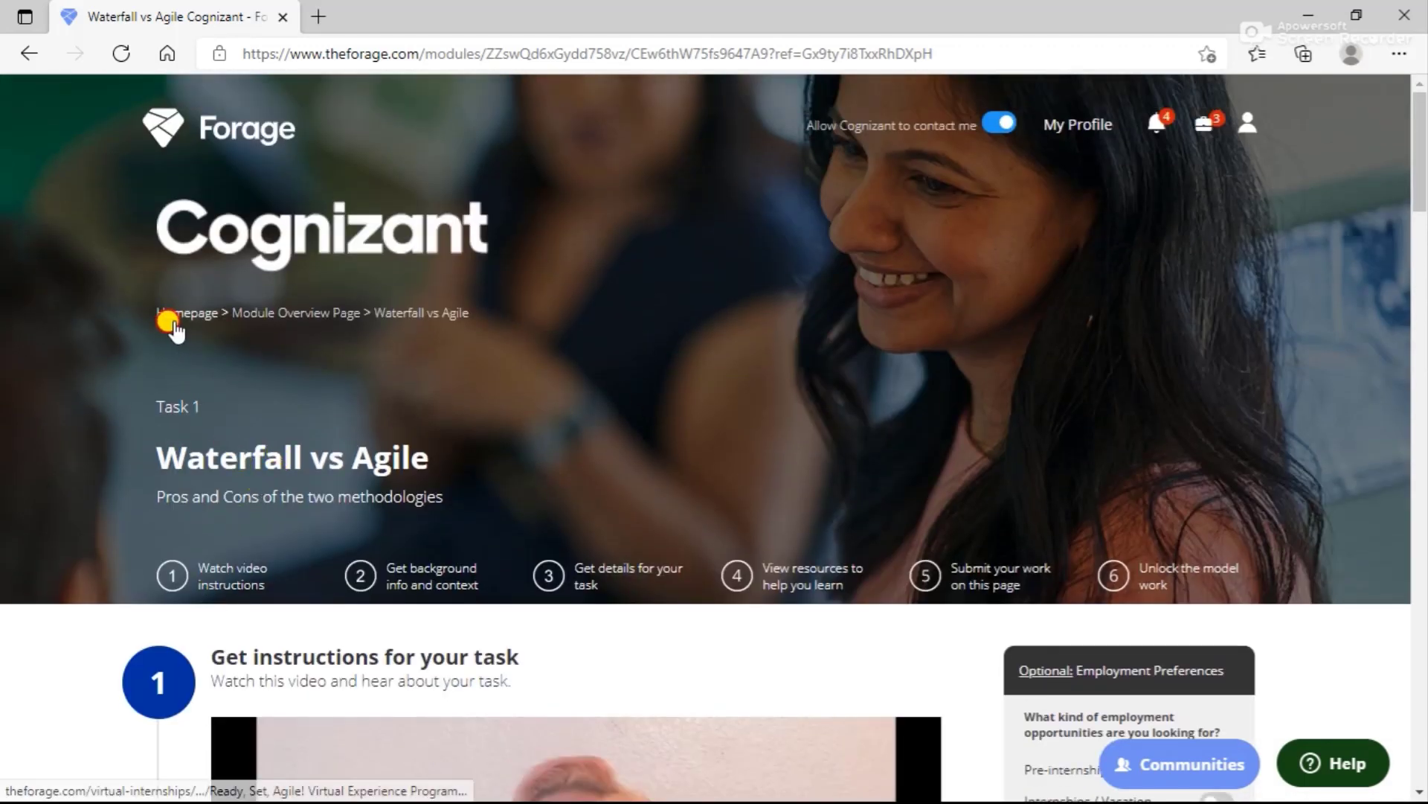
Return to the Ready, Set, Agile! homepage via the breadcrumb and scroll down
left_click(187, 313)
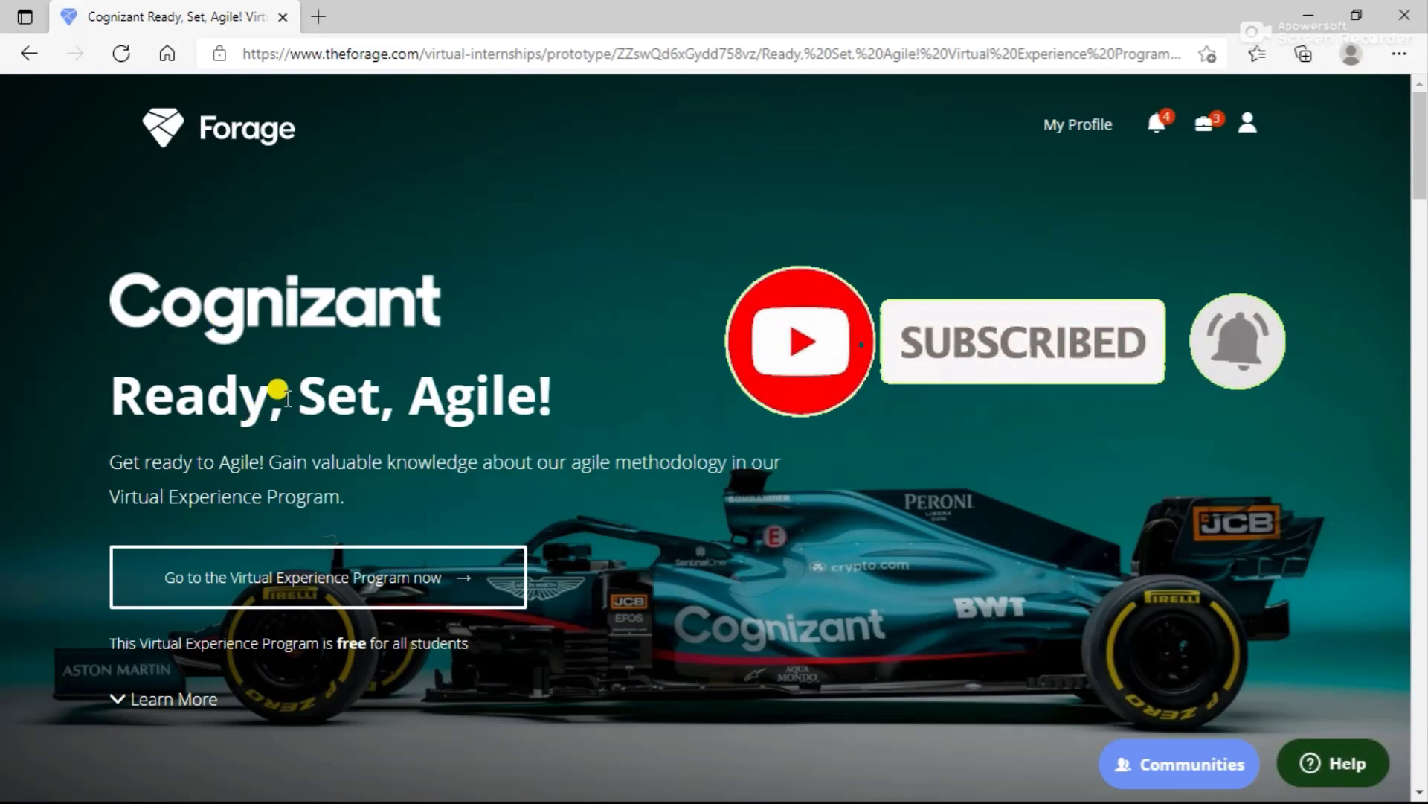
scroll("down", 3)
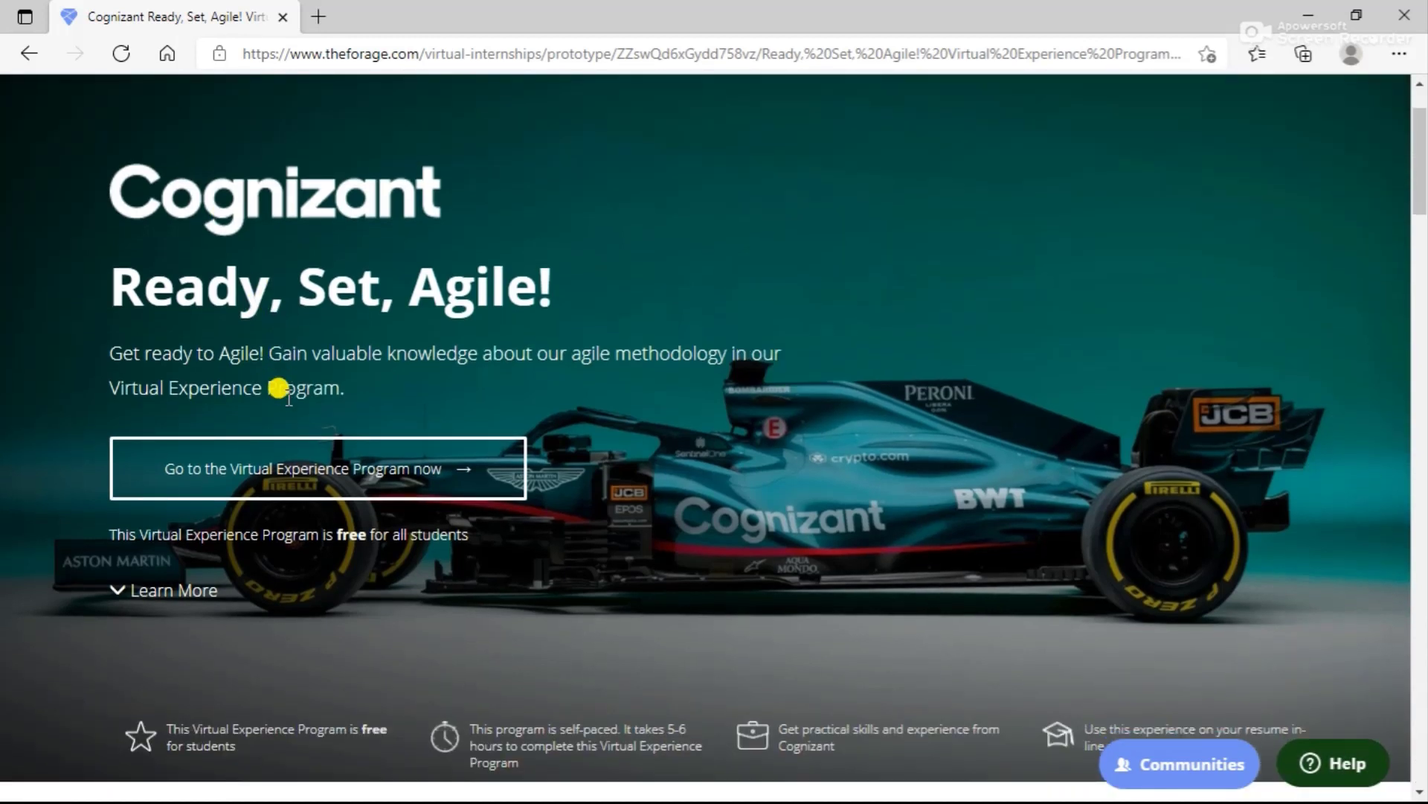